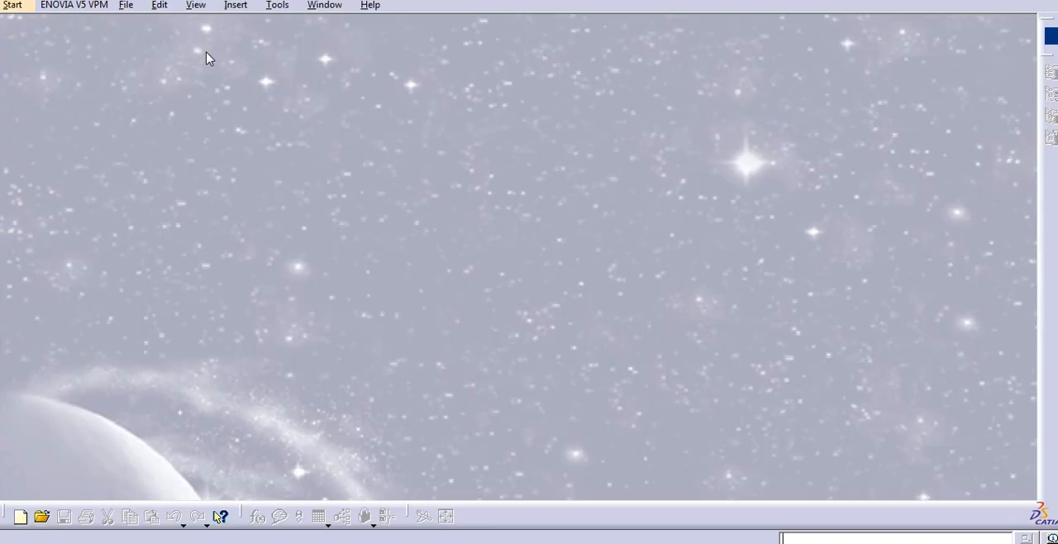
{"action": "mouse_move", "coordinate": [205, 48]}
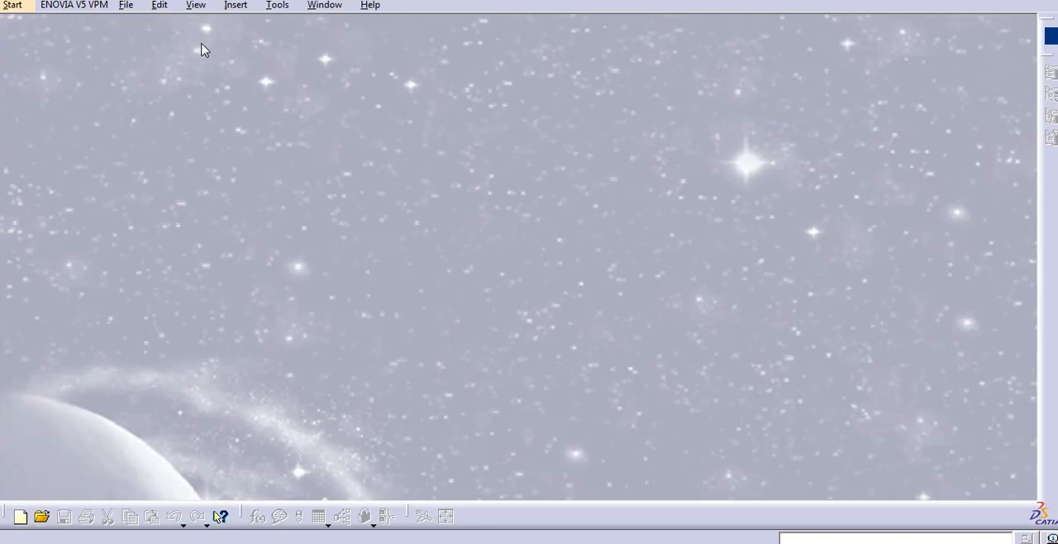
{"action": "mouse_move", "coordinate": [252, 70]}
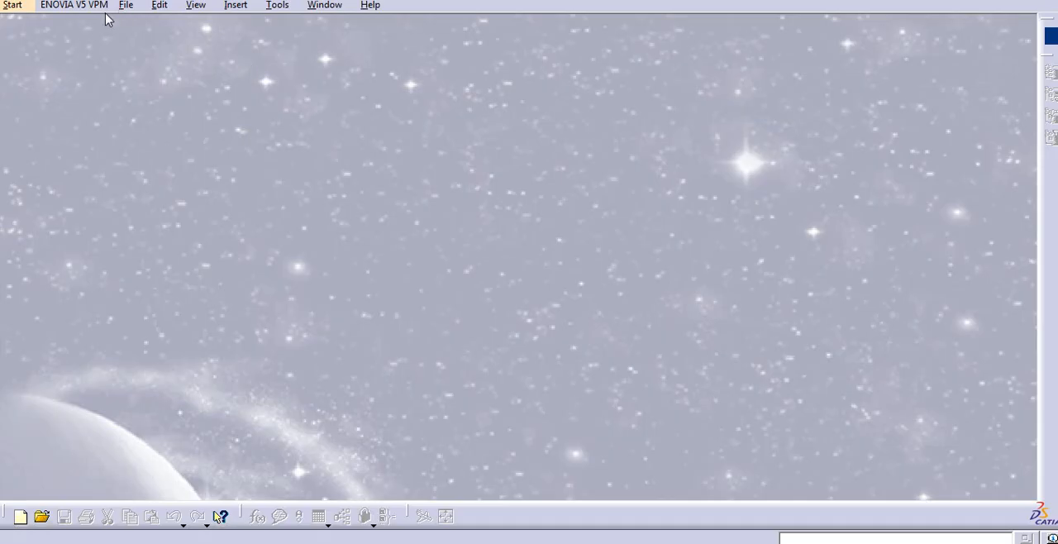
Start a new Part Design part and pad a rectangular sketch into a 20mm plate
{"action": "left_click", "coordinate": [11, 5]}
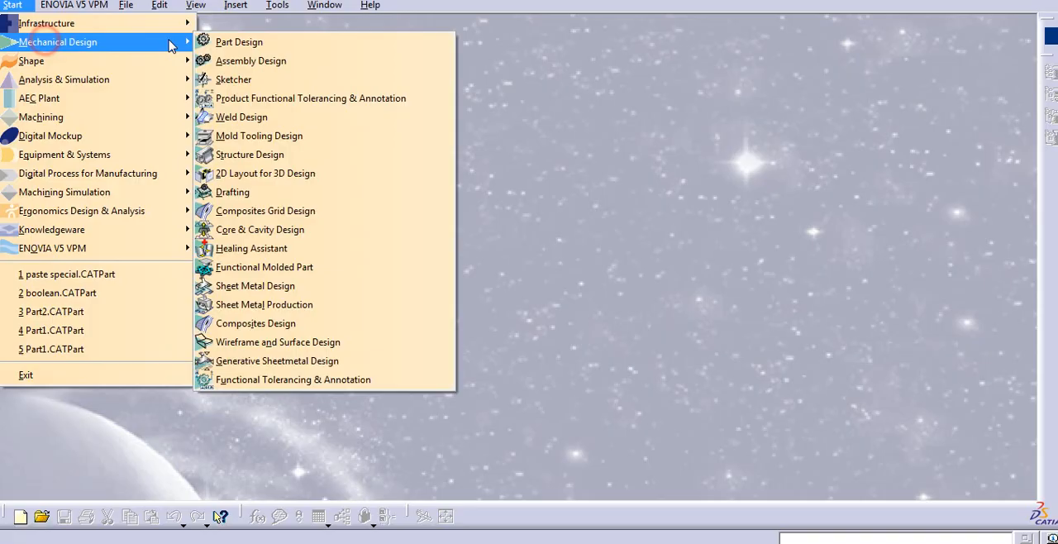
{"action": "left_click", "coordinate": [238, 41]}
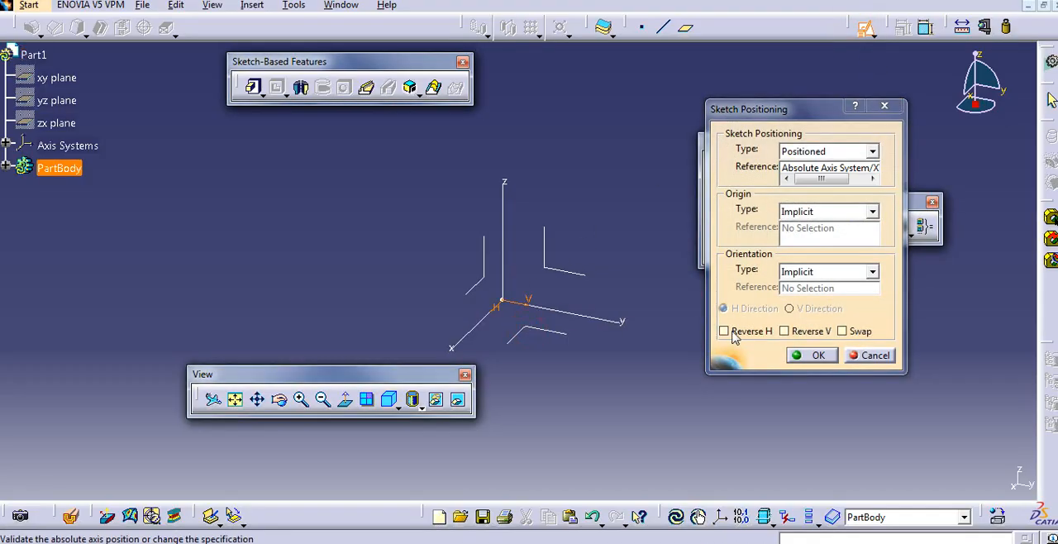
{"action": "left_click", "coordinate": [812, 353]}
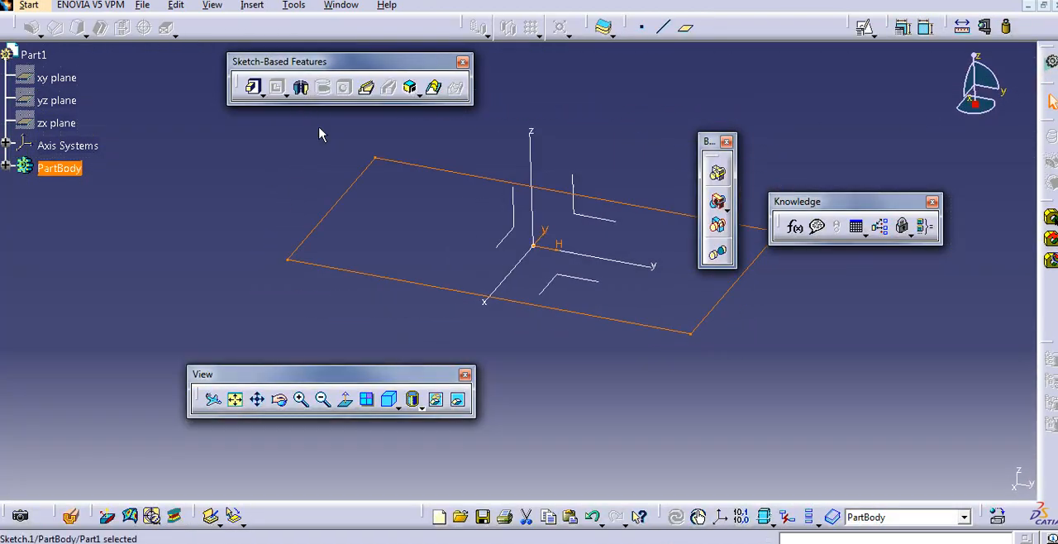
{"action": "left_click", "coordinate": [251, 86]}
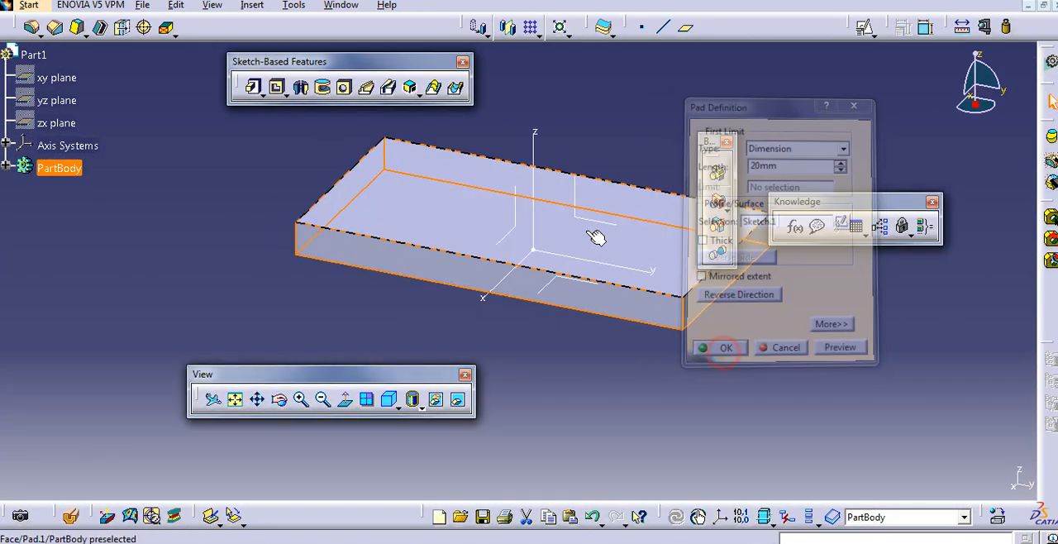
{"action": "left_click", "coordinate": [726, 347]}
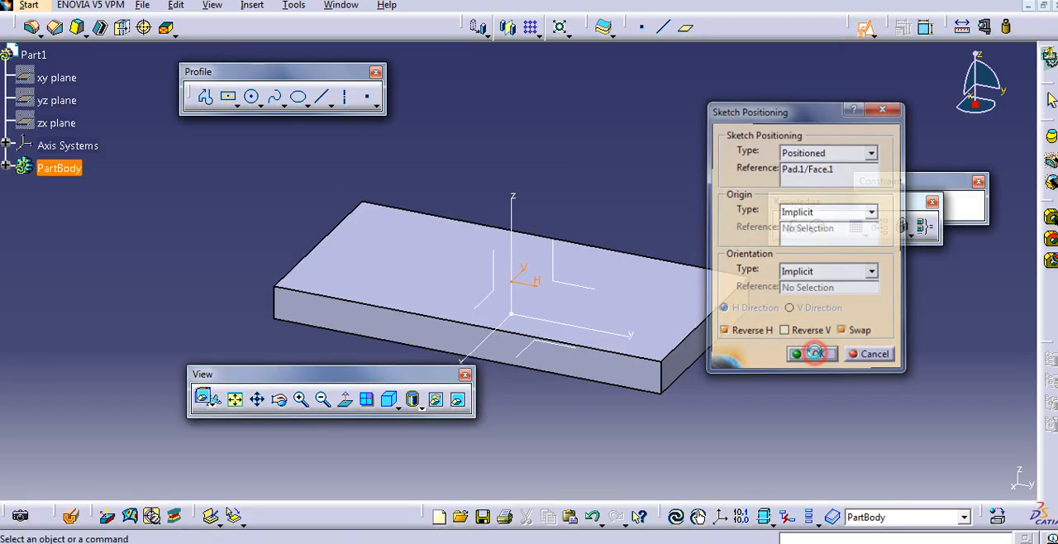
Sketch a circle on the plate's top face and pad it into a cylinder
{"action": "left_click", "coordinate": [812, 354]}
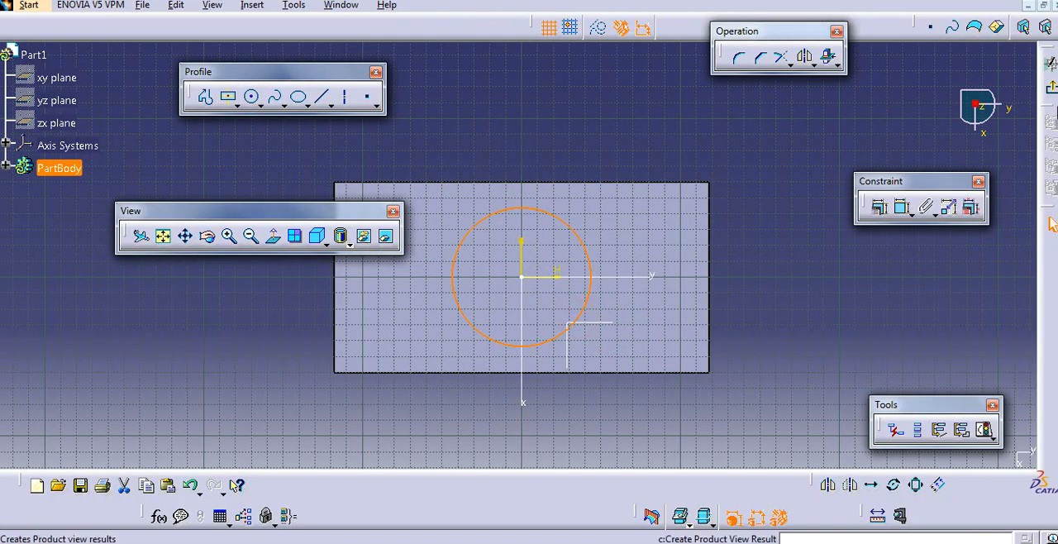
{"action": "left_click", "coordinate": [252, 88]}
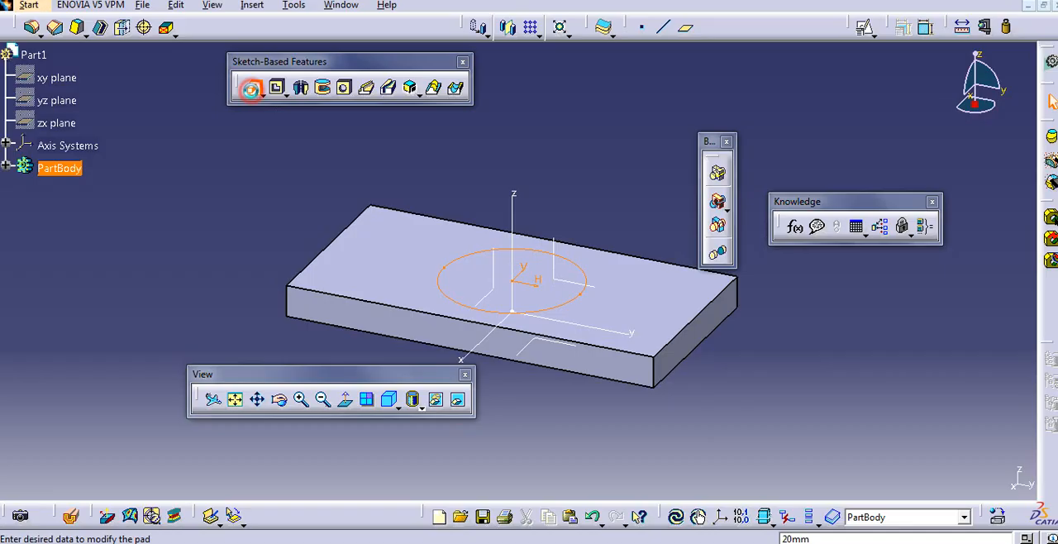
{"action": "left_click", "coordinate": [253, 89]}
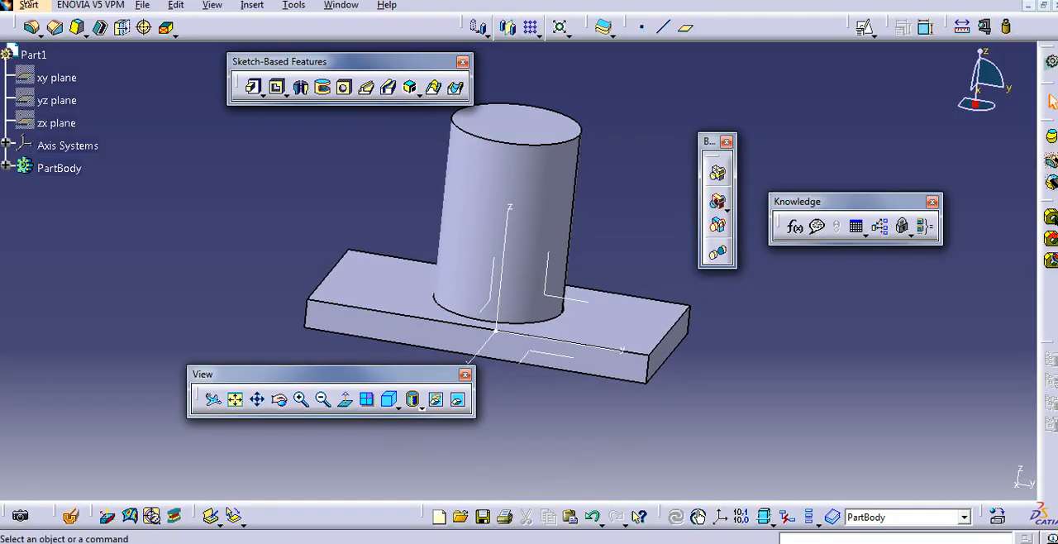
Switch to the Drafting workbench to start a new drawing of the part
{"action": "left_click", "coordinate": [30, 6]}
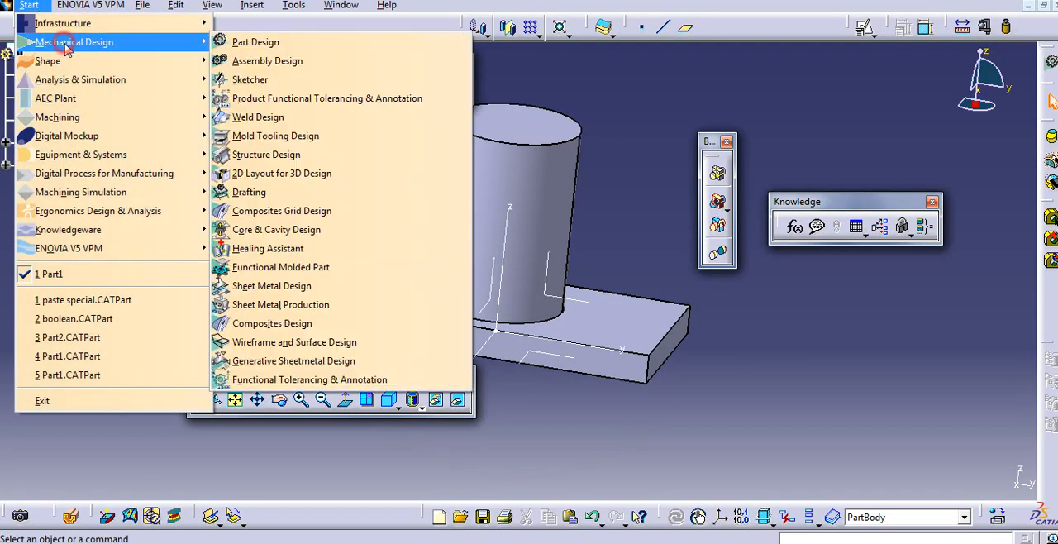
{"action": "mouse_move", "coordinate": [266, 157]}
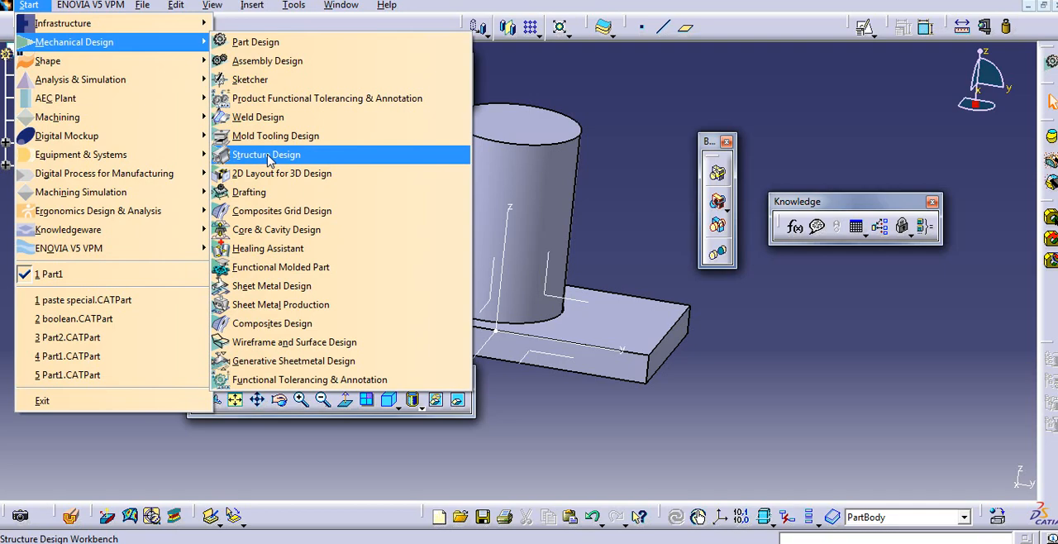
{"action": "left_click", "coordinate": [266, 156]}
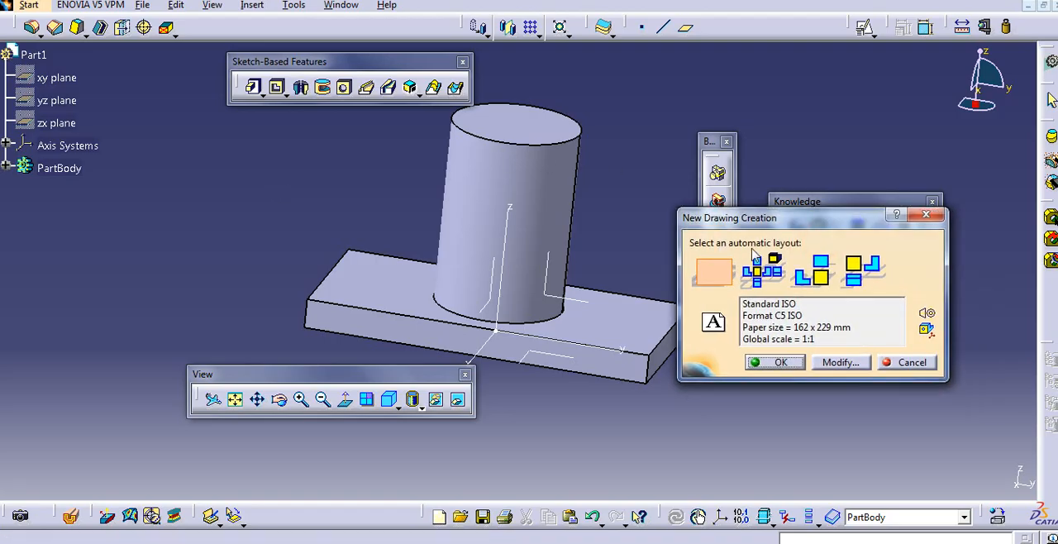
{"action": "mouse_move", "coordinate": [711, 280]}
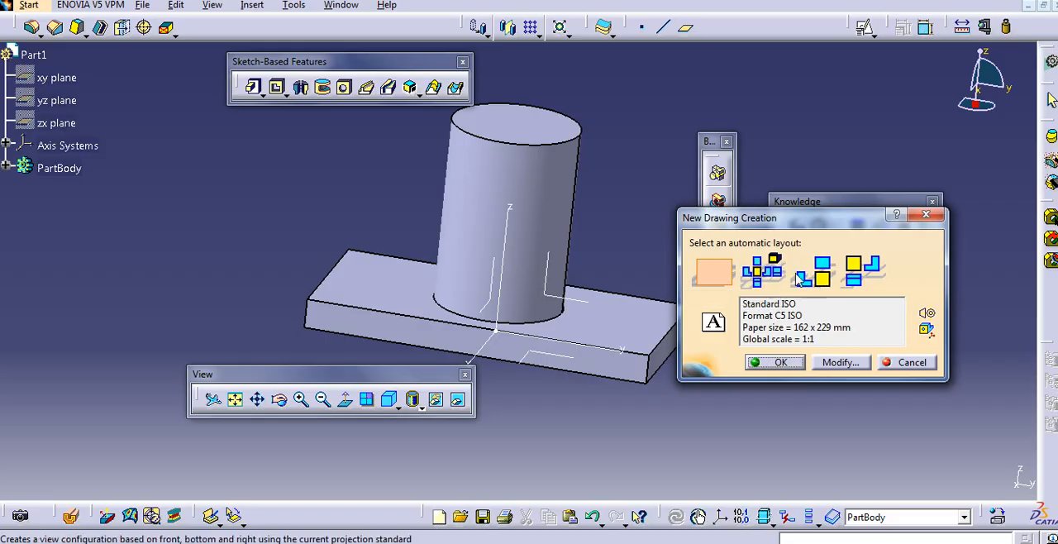
{"action": "mouse_move", "coordinate": [714, 273]}
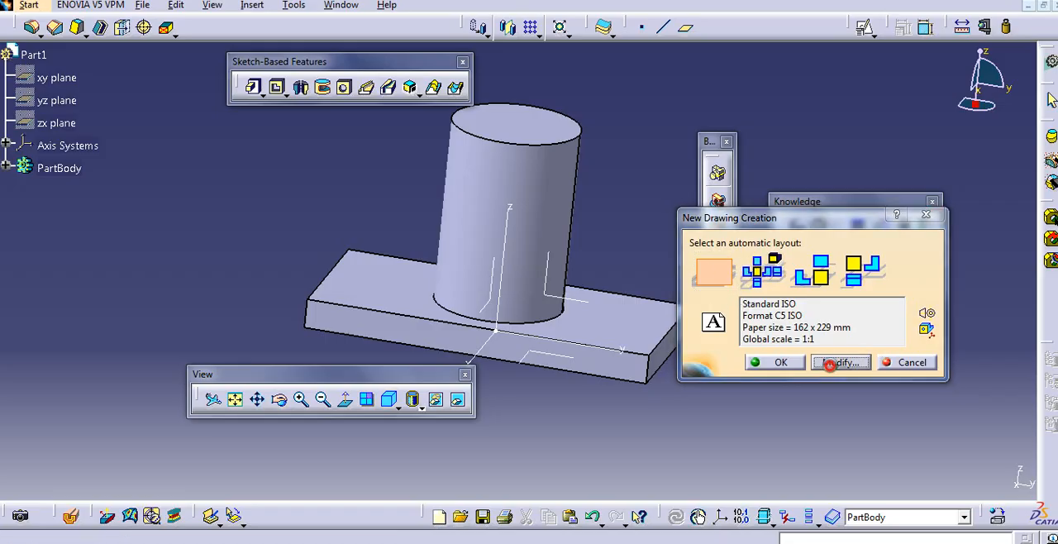
Set the sheet format to A3 ISO in landscape orientation
{"action": "left_click", "coordinate": [840, 362]}
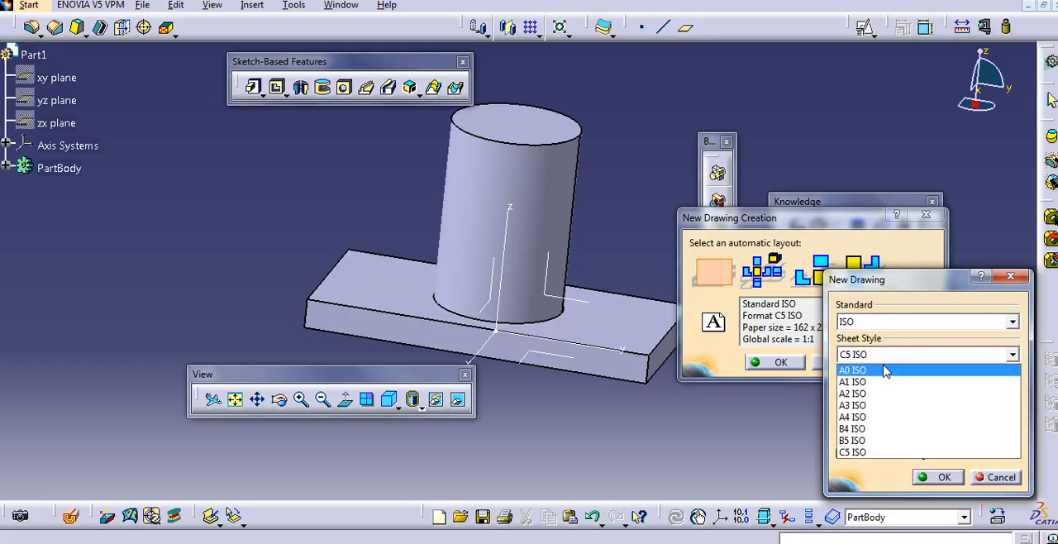
{"action": "left_click", "coordinate": [853, 405]}
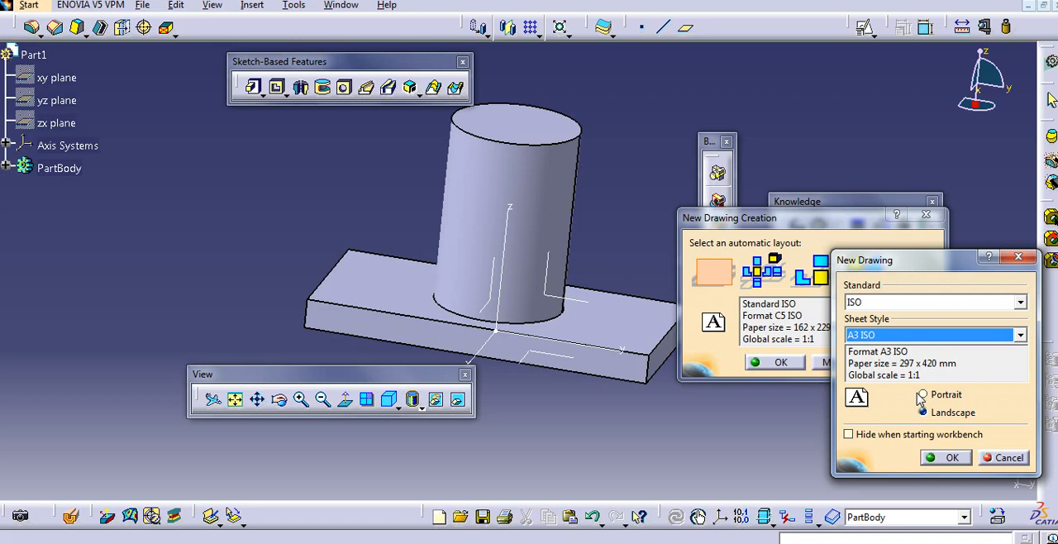
{"action": "left_click", "coordinate": [923, 414]}
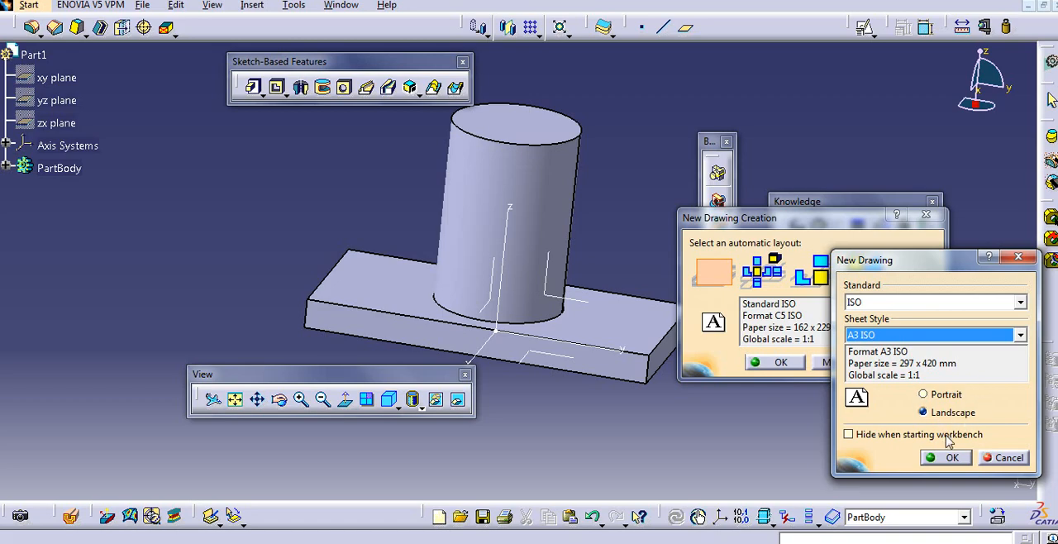
{"action": "left_click", "coordinate": [950, 458]}
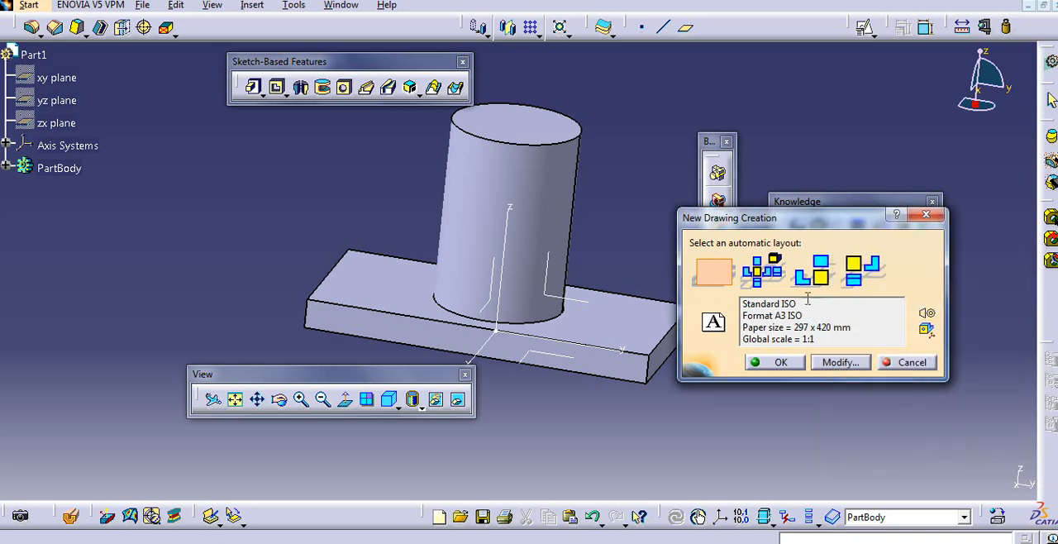
Pick a layout and create the new blank drawing
{"action": "double_click", "coordinate": [774, 314]}
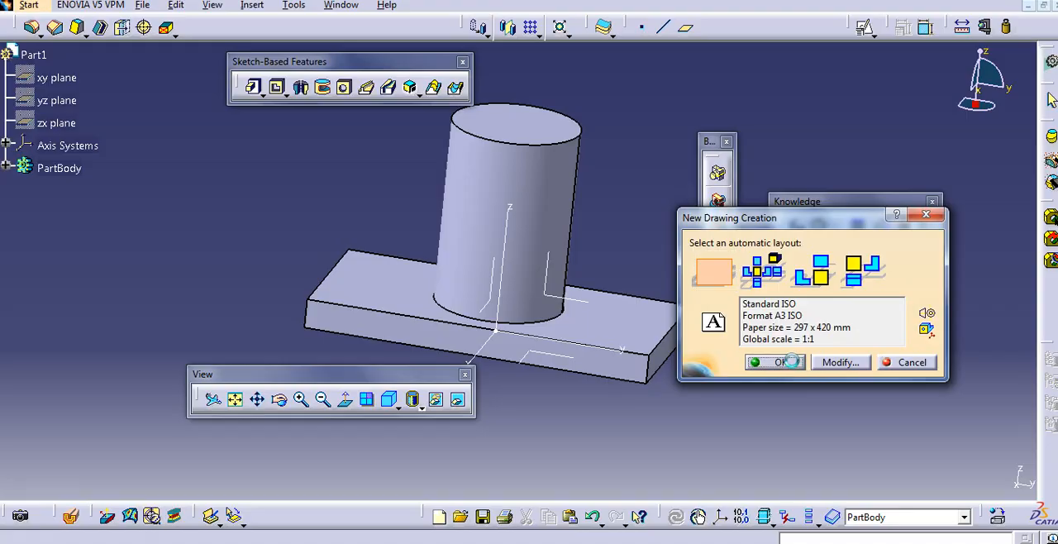
{"action": "left_click", "coordinate": [777, 362]}
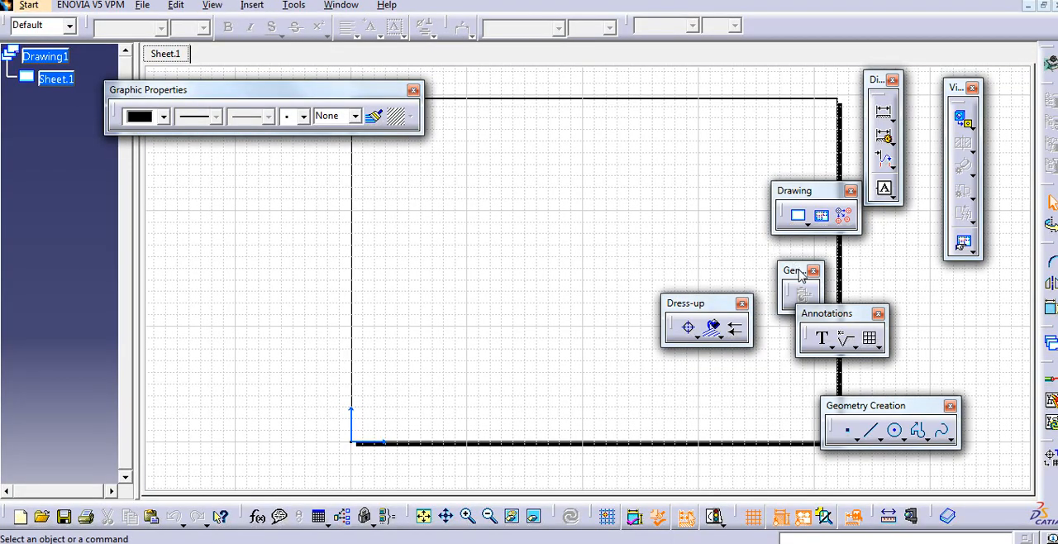
Drag the Generation and Graphic Properties toolbars away from the sheet frame
{"action": "left_click_drag", "start_coordinate": [800, 271], "coordinate": [446, 230]}
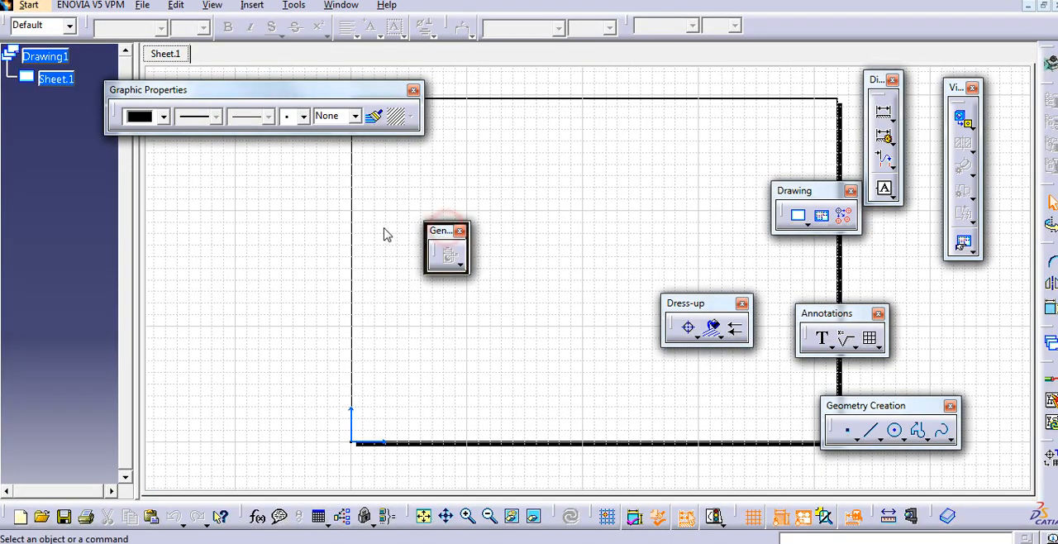
{"action": "left_click_drag", "start_coordinate": [447, 230], "coordinate": [268, 207]}
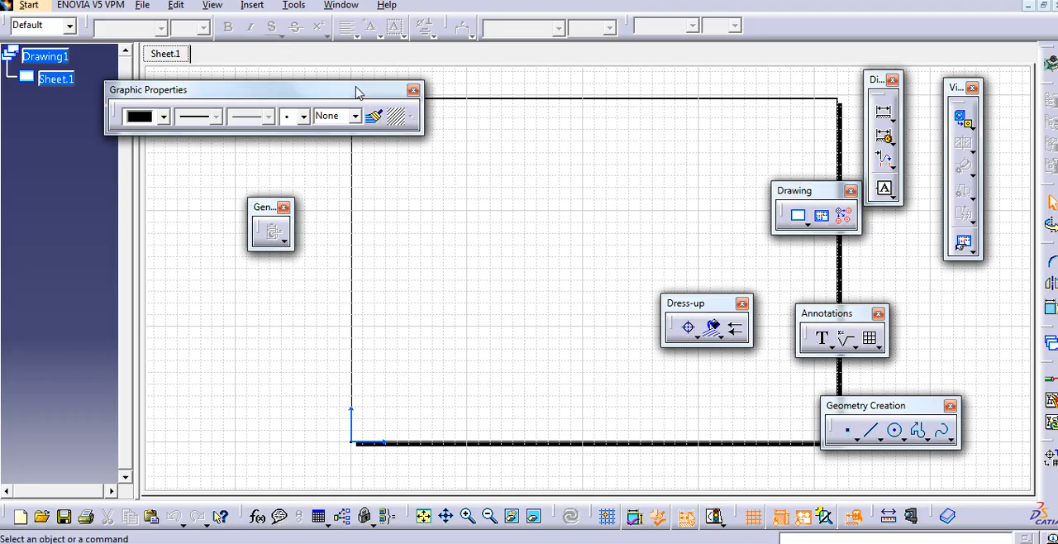
{"action": "left_click_drag", "start_coordinate": [264, 89], "coordinate": [245, 79]}
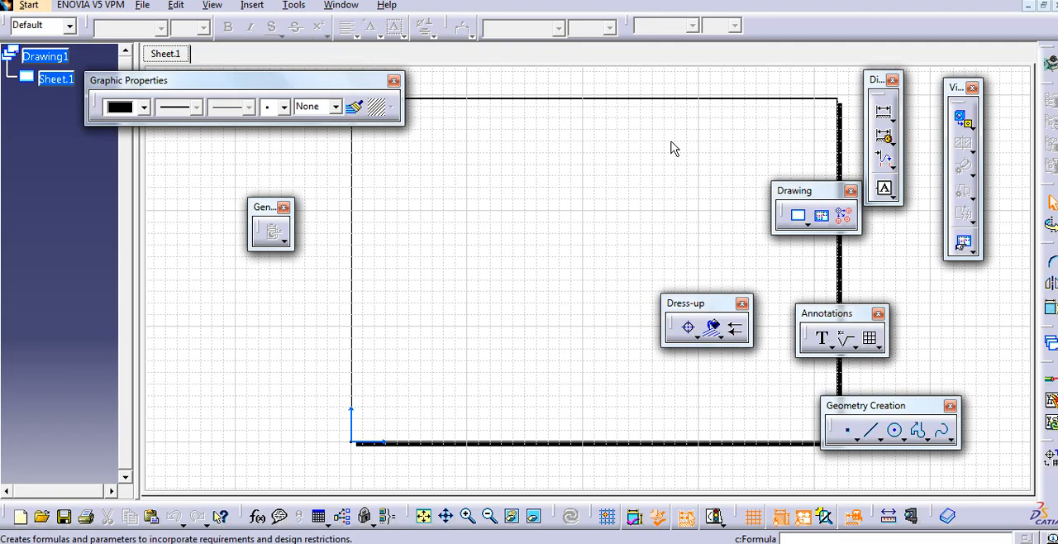
Review the Tools > Customize toolbar settings and close the dialog
{"action": "left_click", "coordinate": [314, 5]}
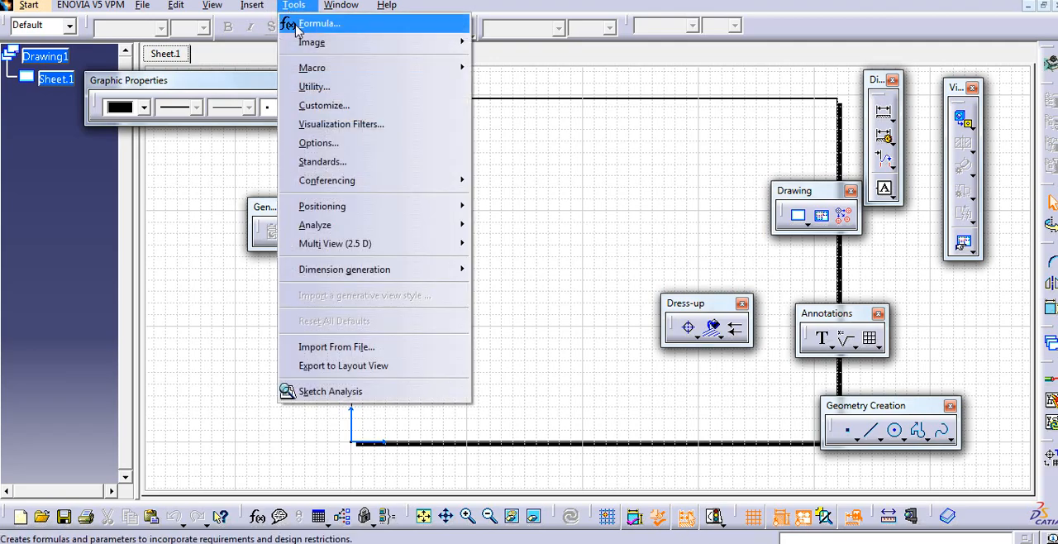
{"action": "mouse_move", "coordinate": [344, 268]}
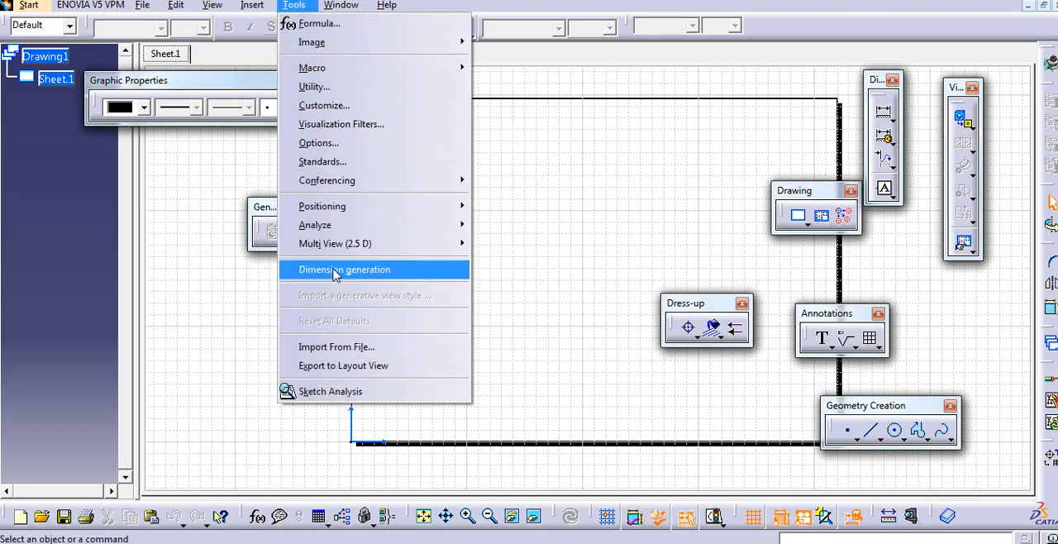
{"action": "mouse_move", "coordinate": [341, 124]}
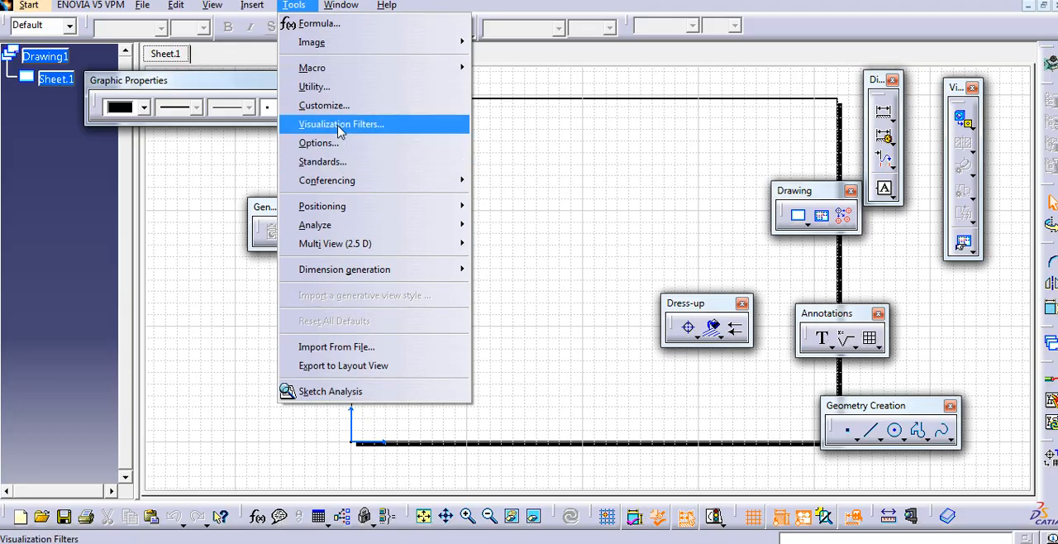
{"action": "left_click", "coordinate": [324, 106]}
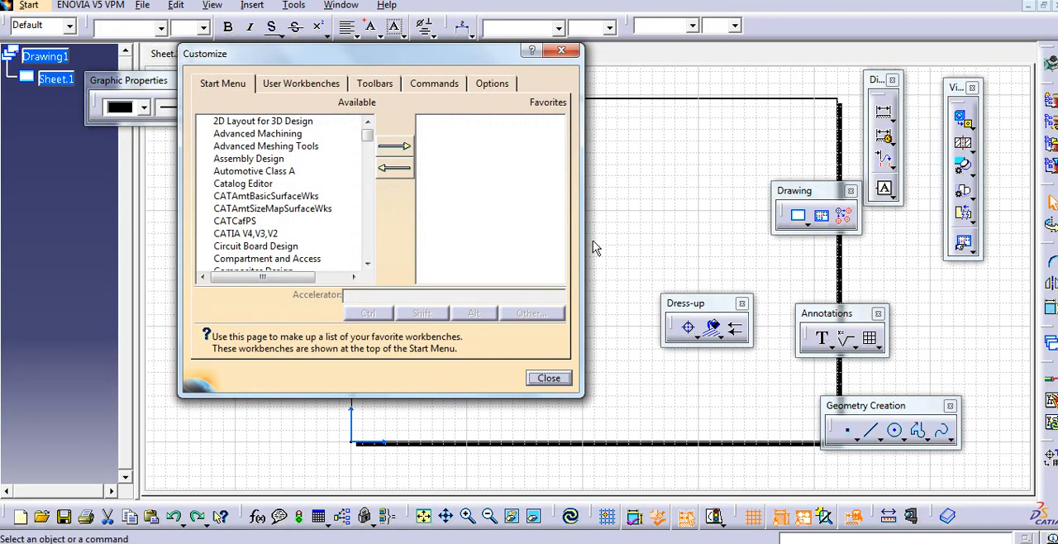
{"action": "left_click", "coordinate": [374, 83]}
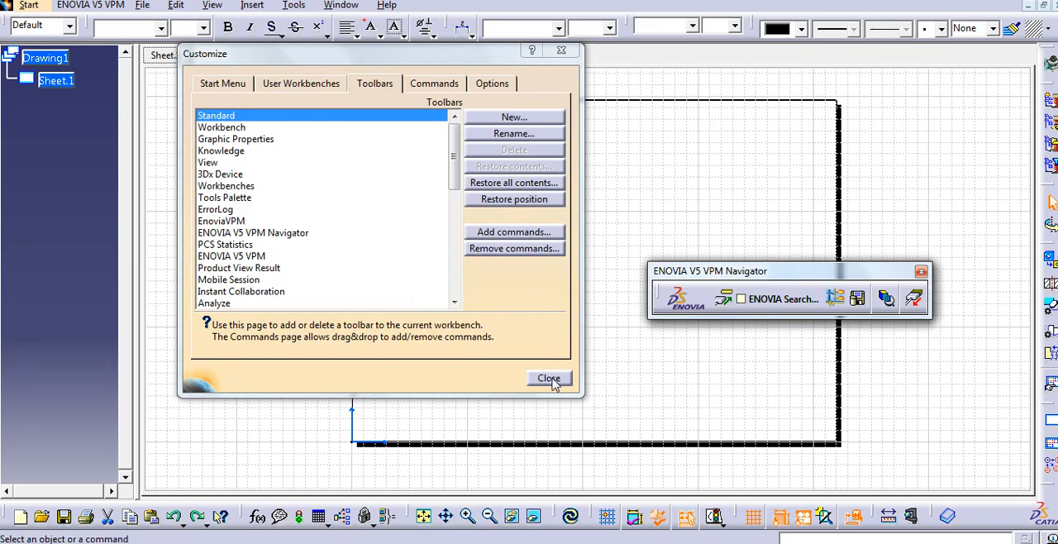
{"action": "left_click", "coordinate": [549, 377]}
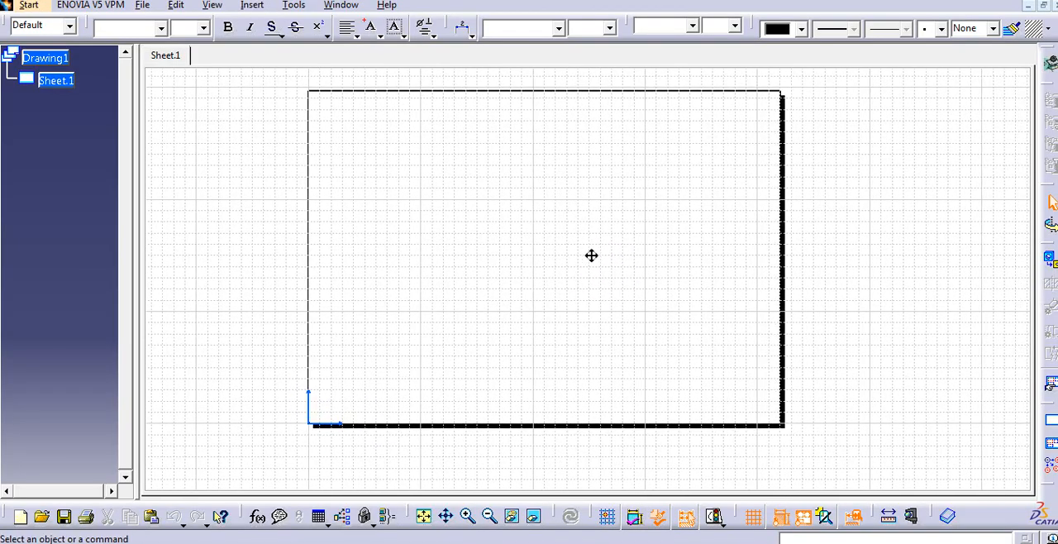
{"action": "mouse_move", "coordinate": [1038, 371]}
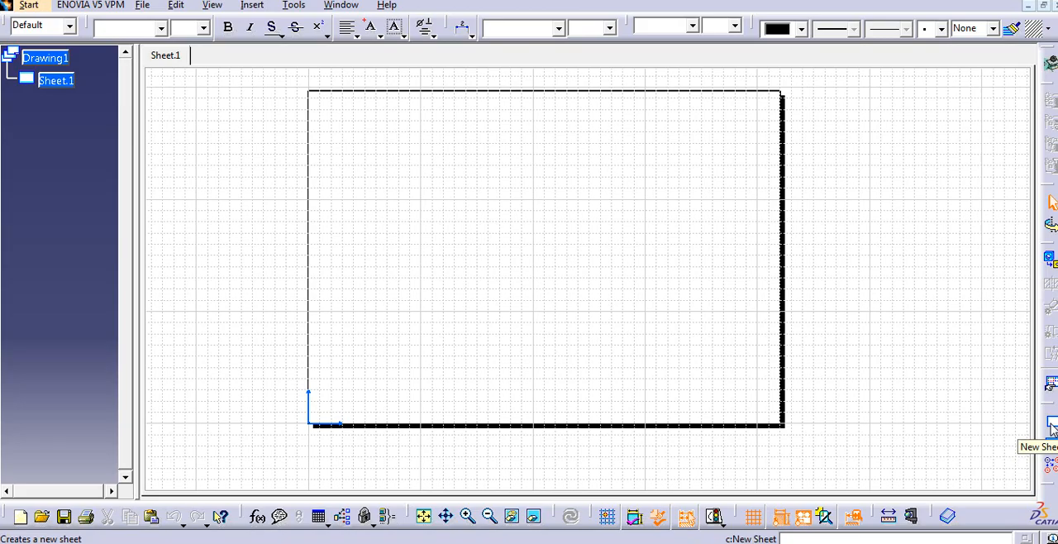
{"action": "mouse_move", "coordinate": [1052, 443]}
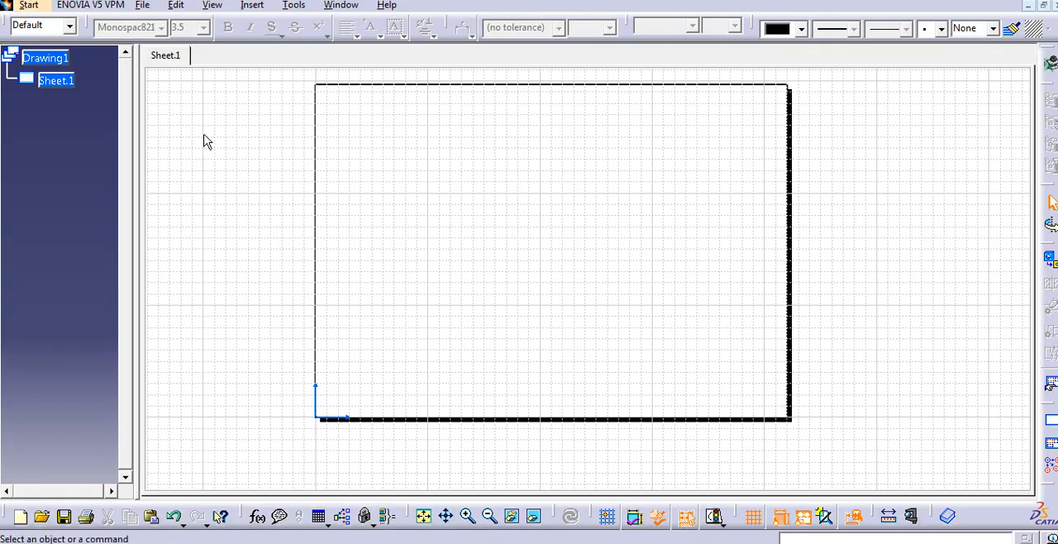
{"action": "mouse_move", "coordinate": [704, 174]}
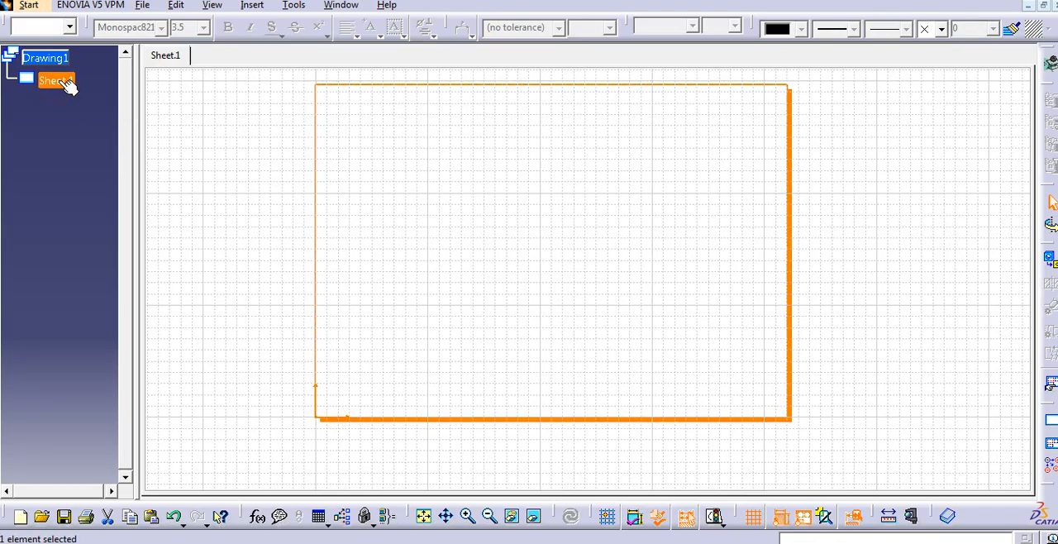
{"action": "right_click", "coordinate": [53, 82]}
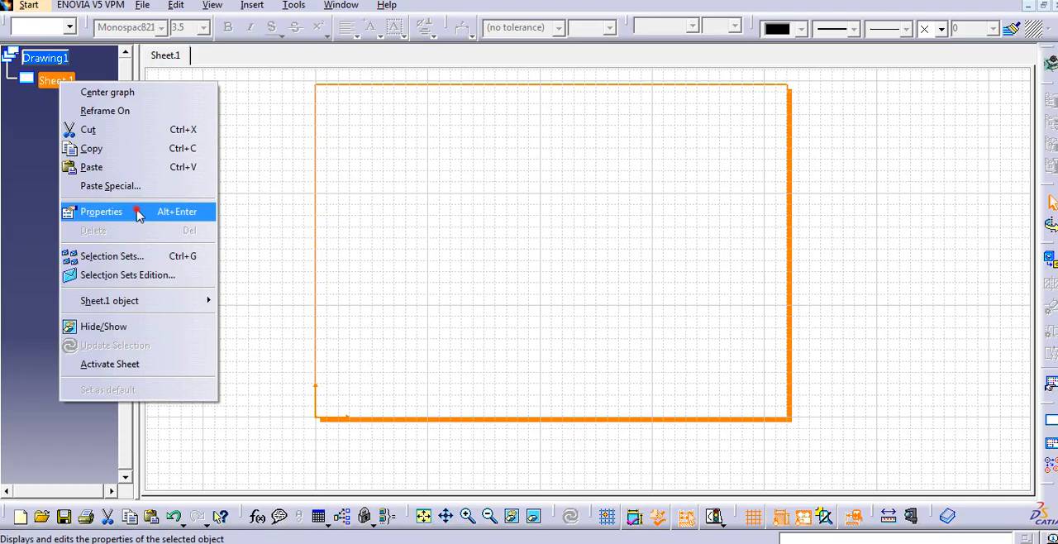
{"action": "left_click", "coordinate": [100, 212]}
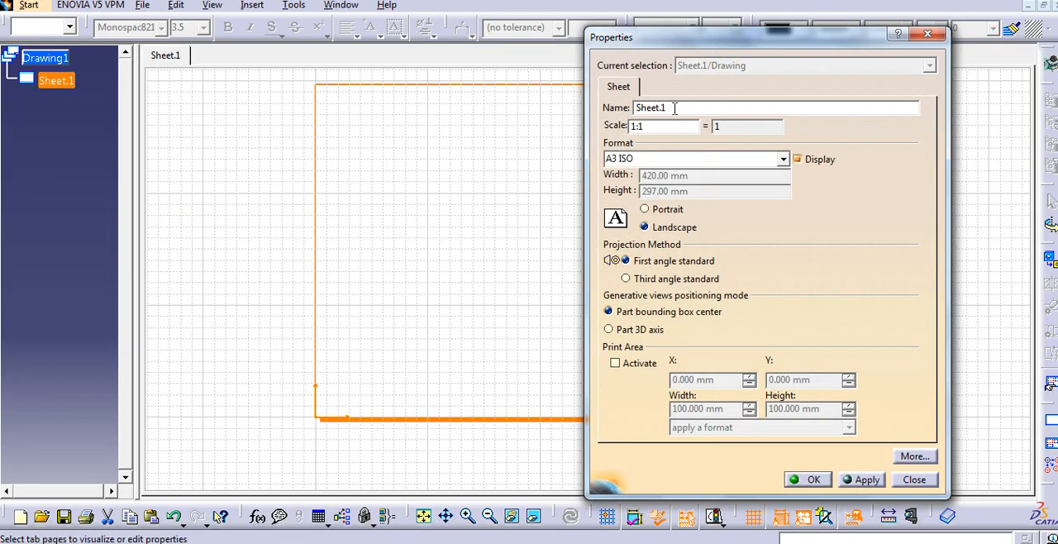
{"action": "left_click", "coordinate": [661, 126]}
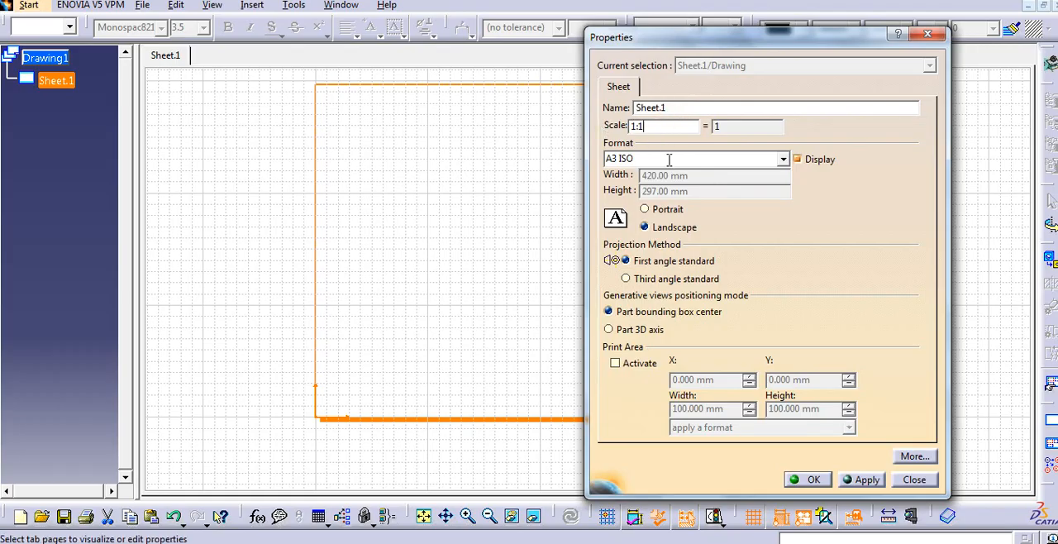
{"action": "mouse_move", "coordinate": [708, 205]}
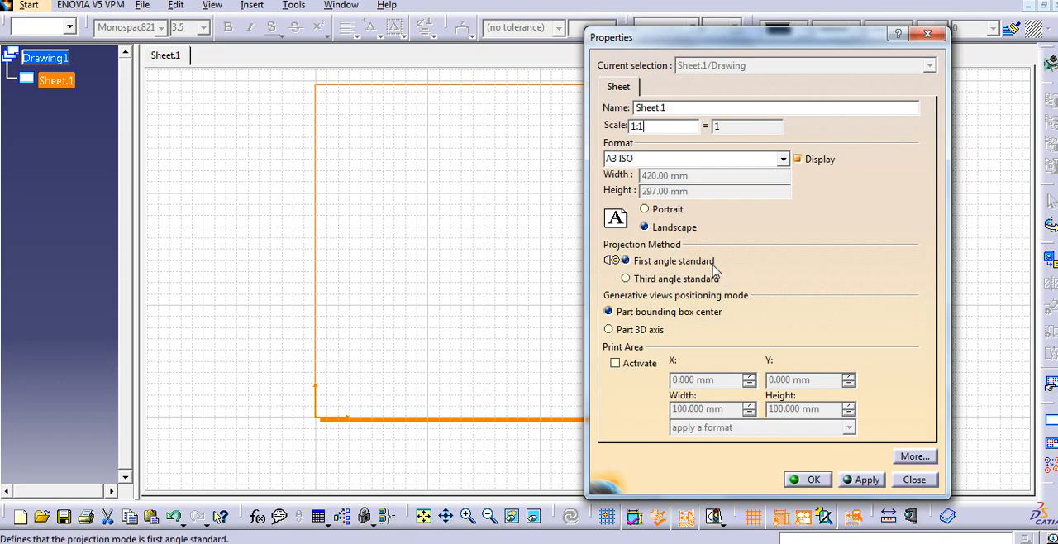
{"action": "mouse_move", "coordinate": [711, 268]}
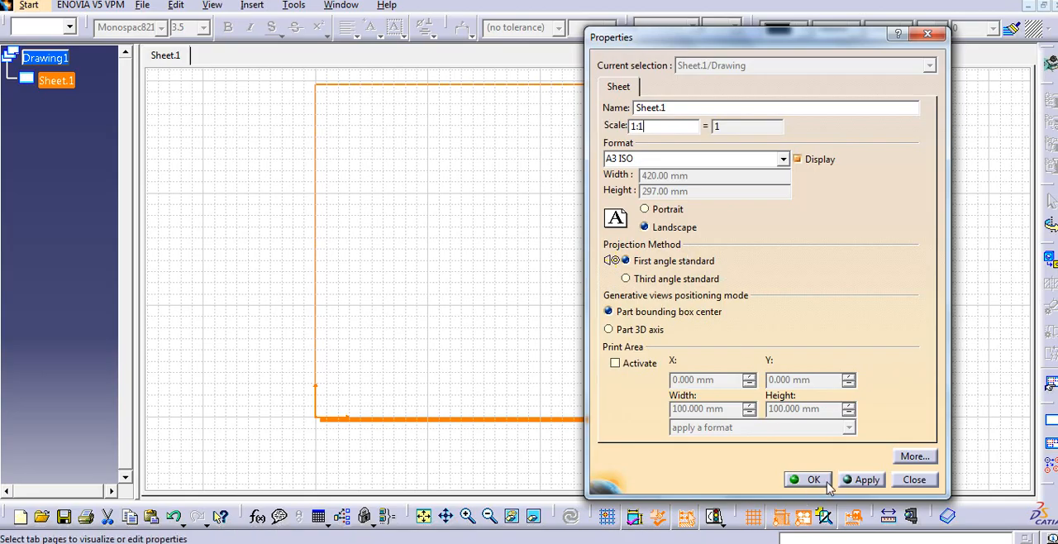
{"action": "left_click", "coordinate": [814, 480]}
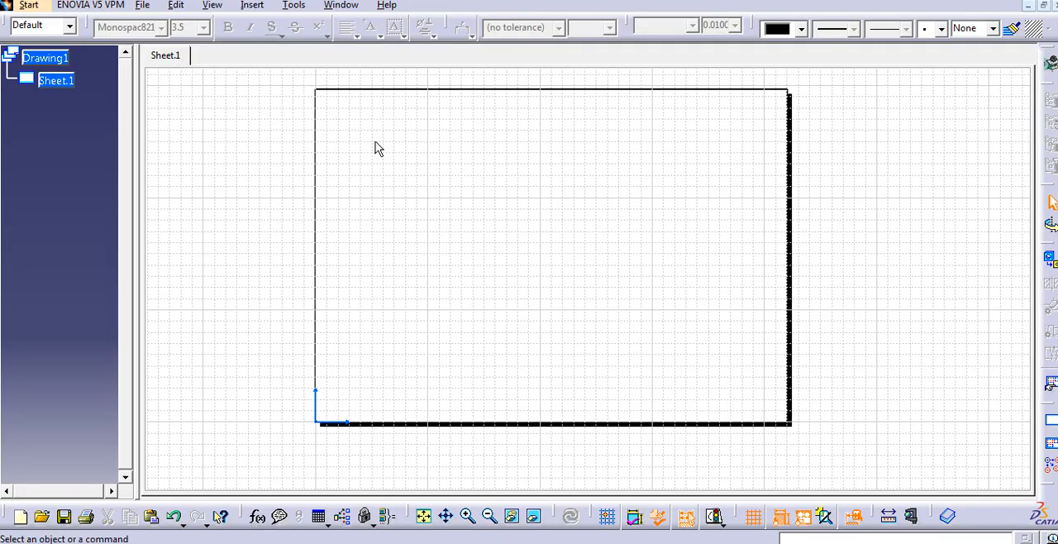
In the sheet background, create a frame with Drawing Titleblock Sample 1 and close the dialog
{"action": "left_click_drag", "start_coordinate": [377, 148], "coordinate": [428, 180]}
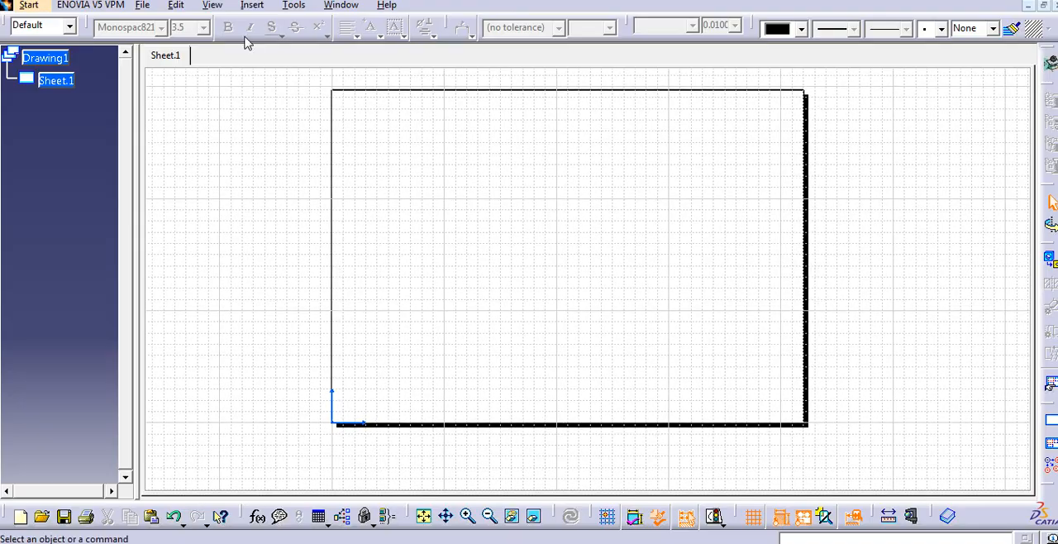
{"action": "mouse_move", "coordinate": [251, 7]}
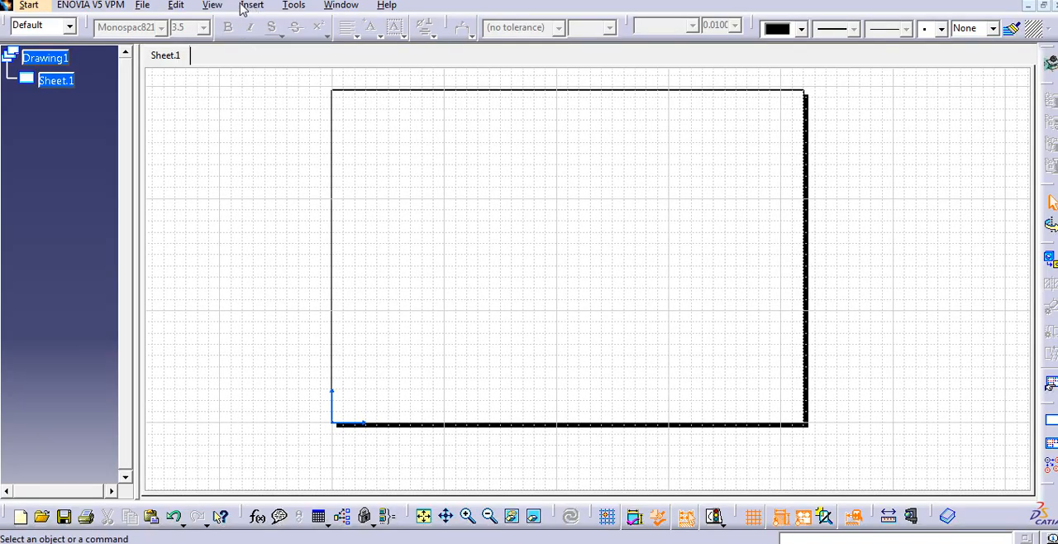
{"action": "left_click", "coordinate": [176, 6]}
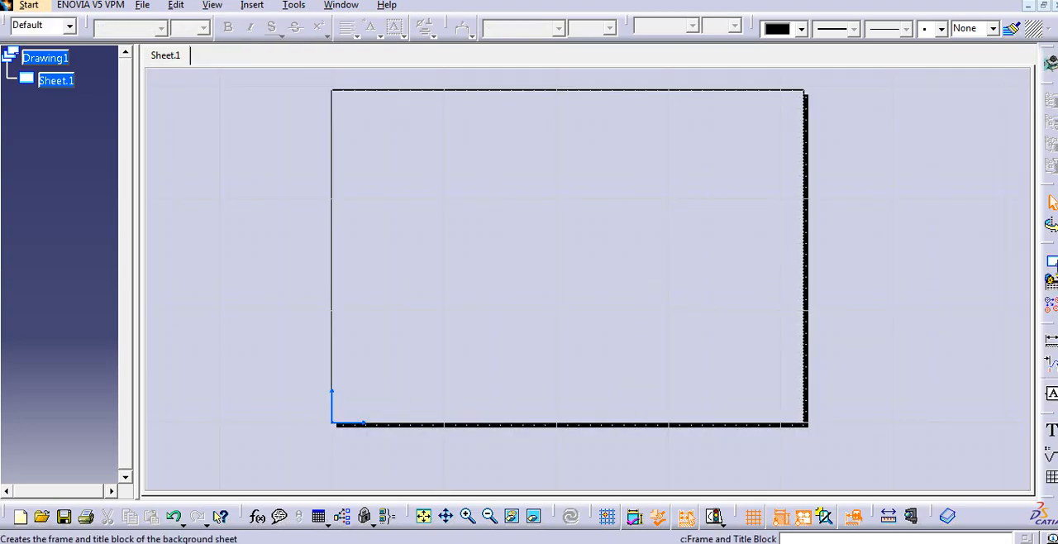
{"action": "mouse_move", "coordinate": [1052, 263]}
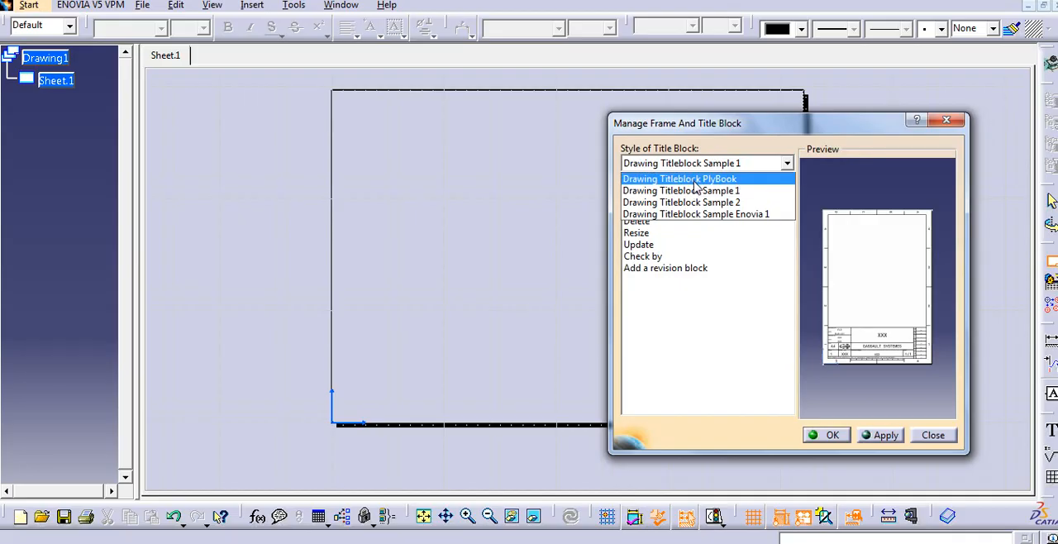
{"action": "left_click", "coordinate": [681, 202]}
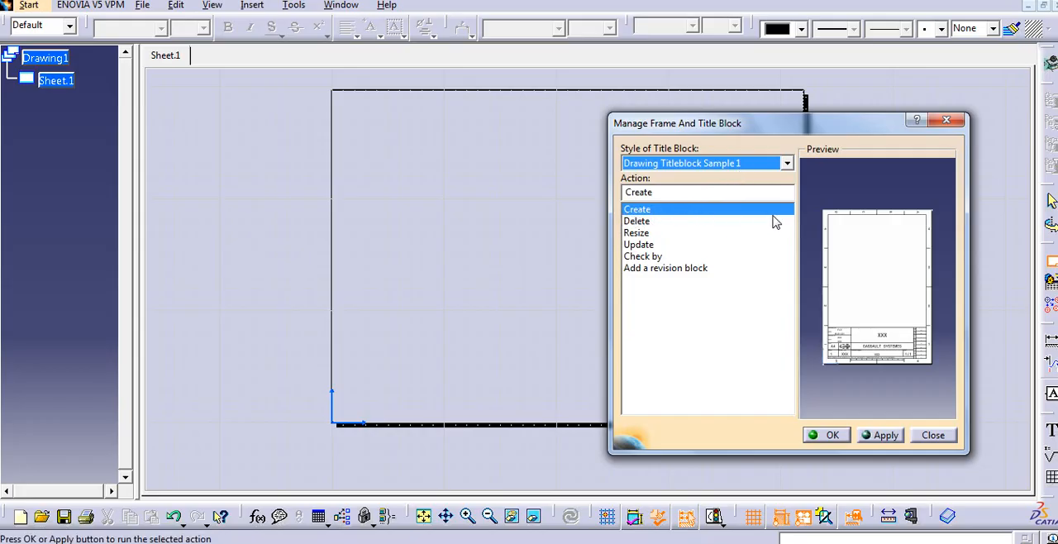
{"action": "left_click", "coordinate": [887, 435]}
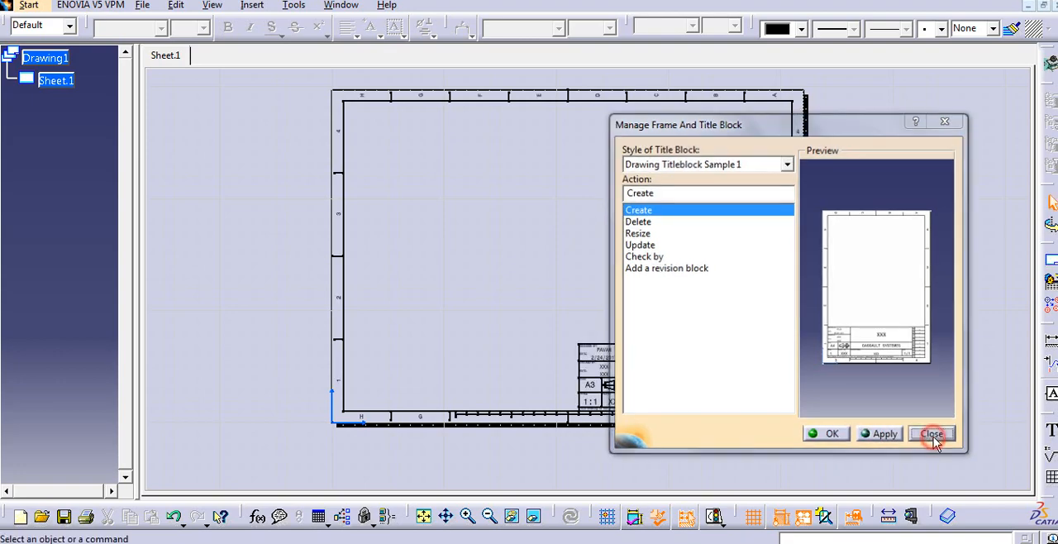
{"action": "left_click", "coordinate": [943, 433]}
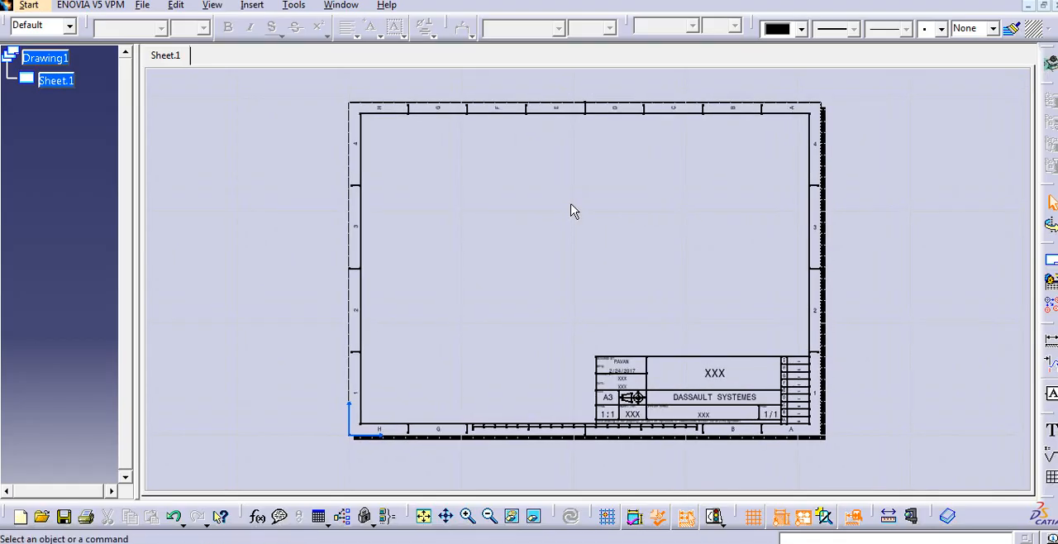
{"action": "mouse_move", "coordinate": [304, 93]}
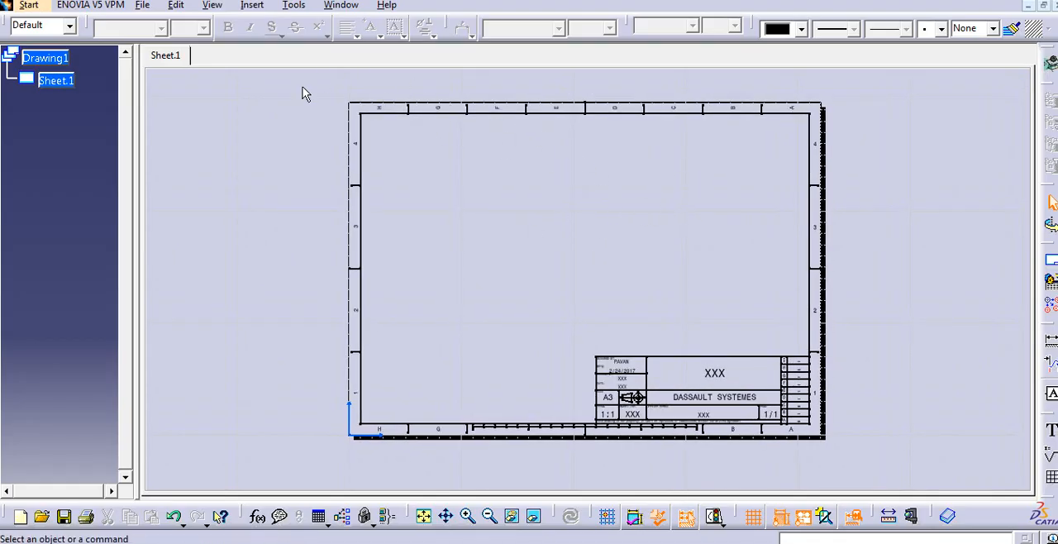
{"action": "left_click", "coordinate": [212, 5]}
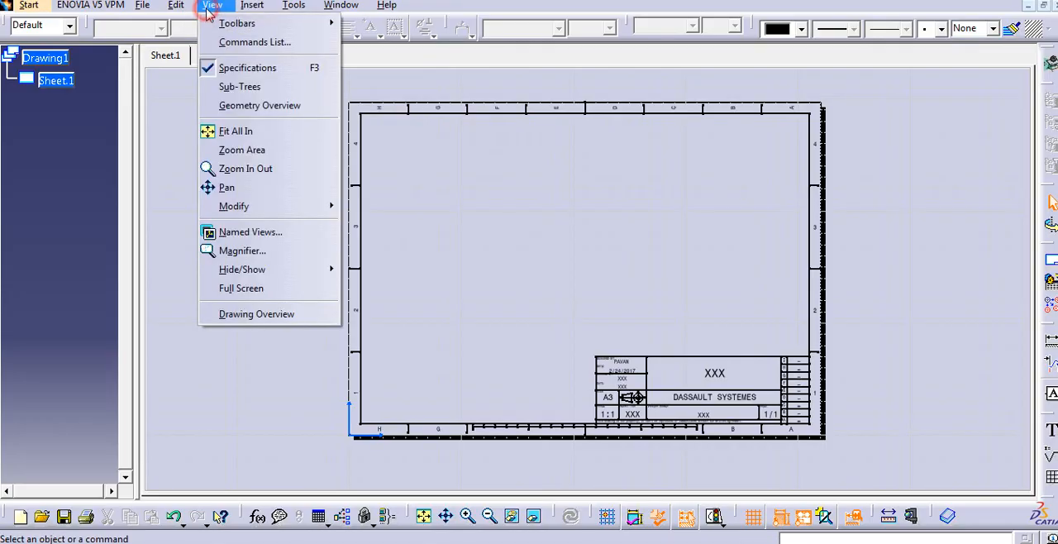
{"action": "left_click", "coordinate": [142, 6]}
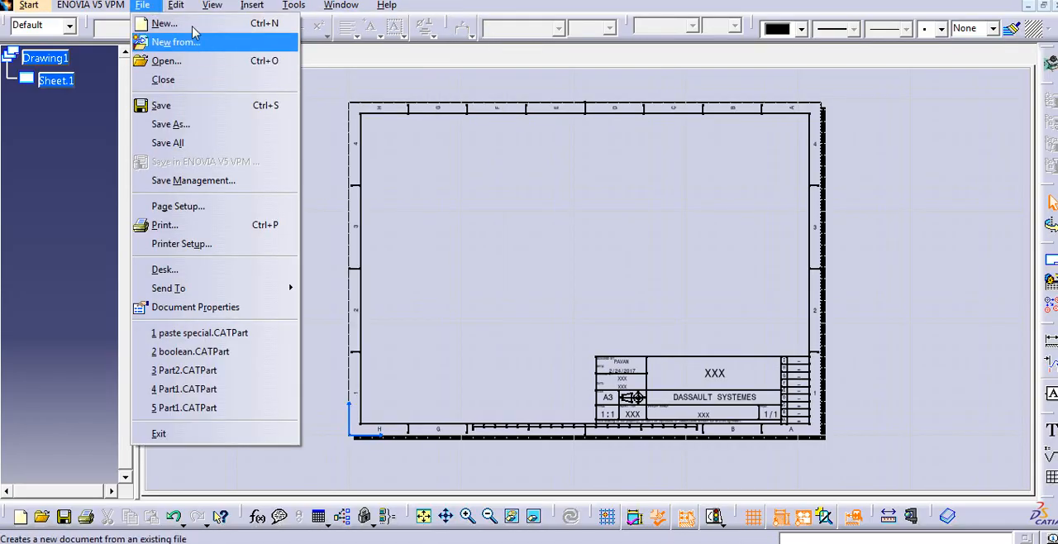
{"action": "left_click", "coordinate": [202, 6]}
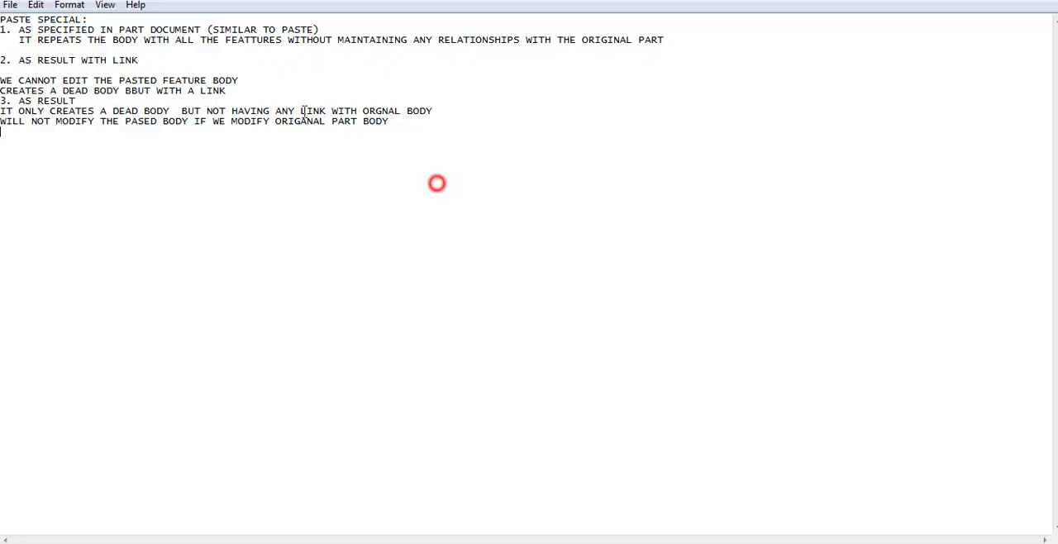
Type the heading 'DRAFTING ENVIORNMENT:' after the existing notes
{"action": "key", "text": "ctrl+a"}
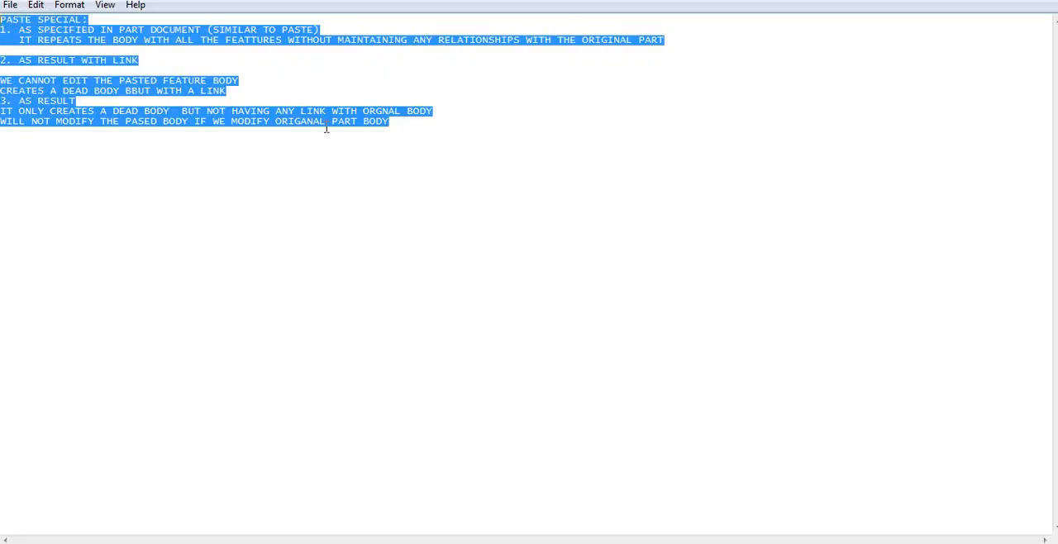
{"action": "left_click", "coordinate": [413, 136]}
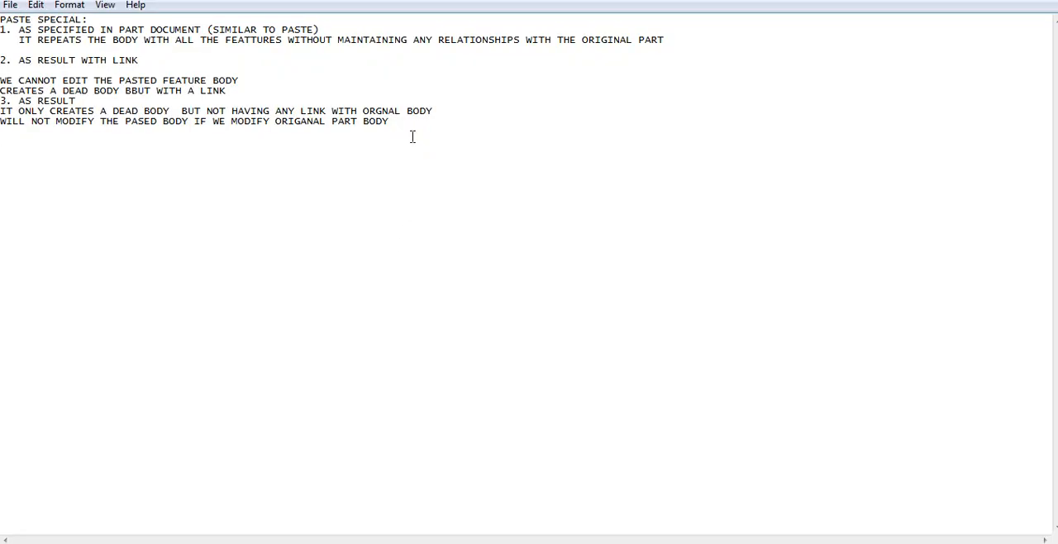
{"action": "type", "text": "DRAFT"}
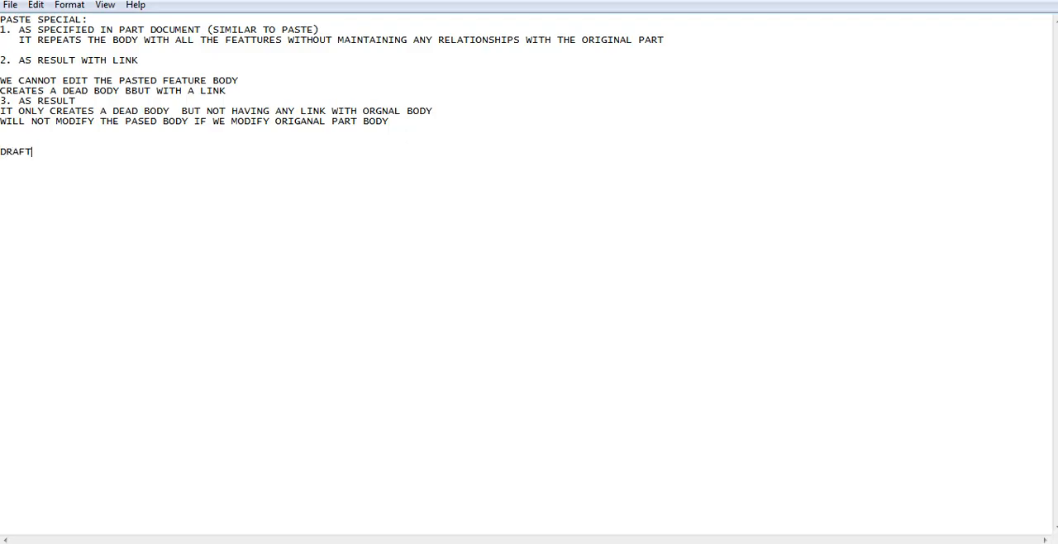
{"action": "type", "text": "ING ENV"}
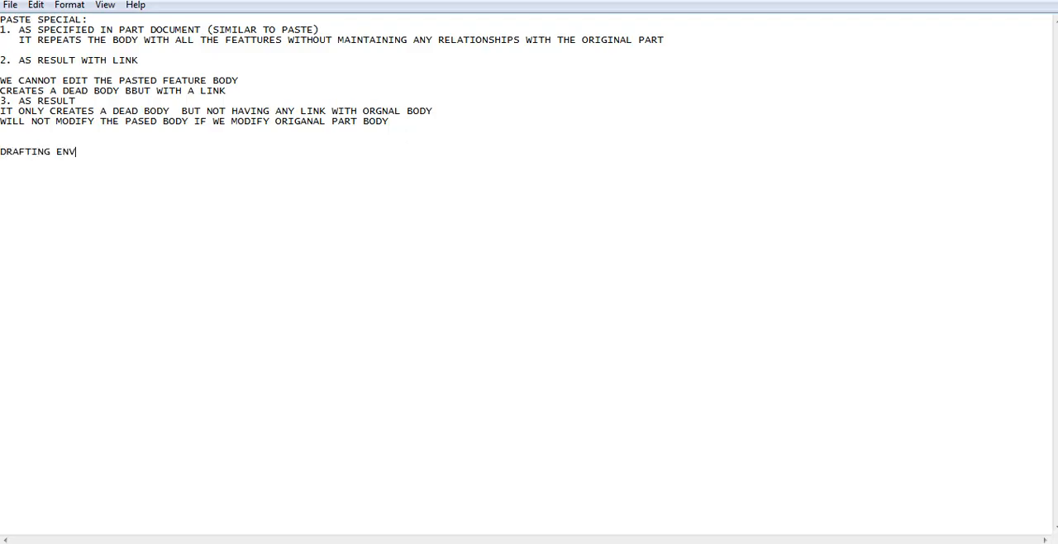
{"action": "type", "text": "IORNMENT"}
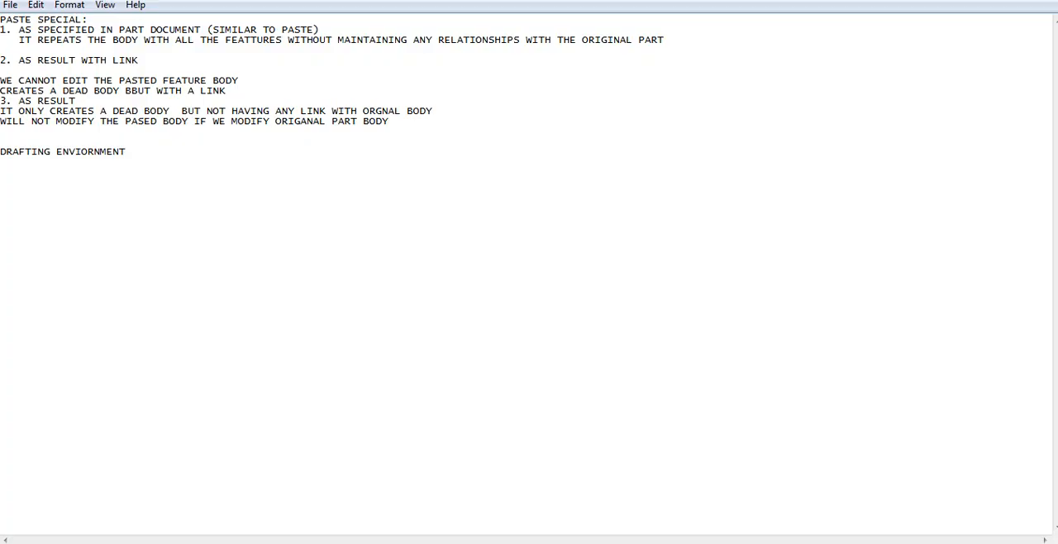
{"action": "type", "text": ":"}
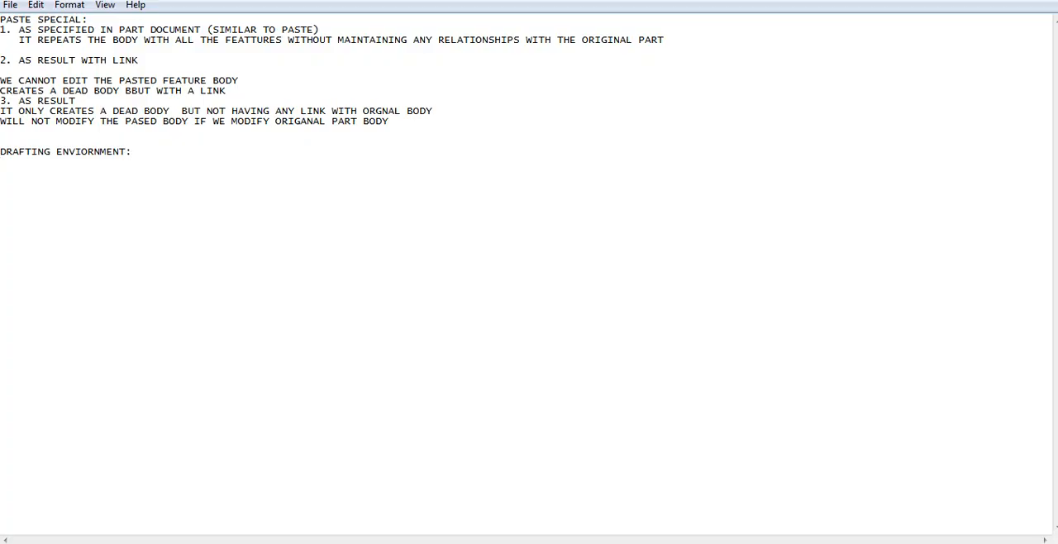
Note the requirements: providing dimensions & tolerances and creating standard views
{"action": "type", "text": "REQUIREME"}
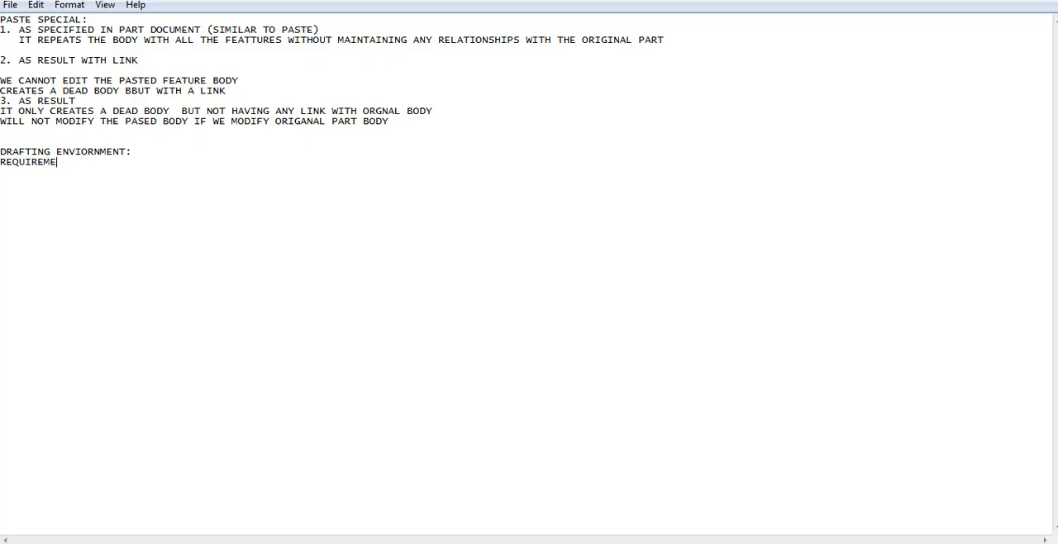
{"action": "type", "text": "NTS ARE:"}
{"action": "type", "text": "1. USED"}
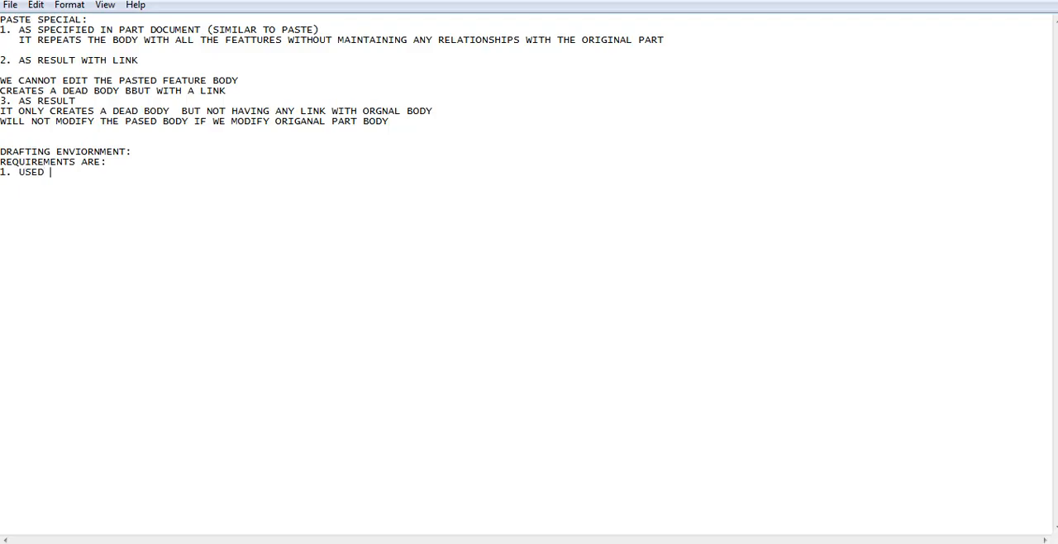
{"action": "type", "text": "FOR PRO"}
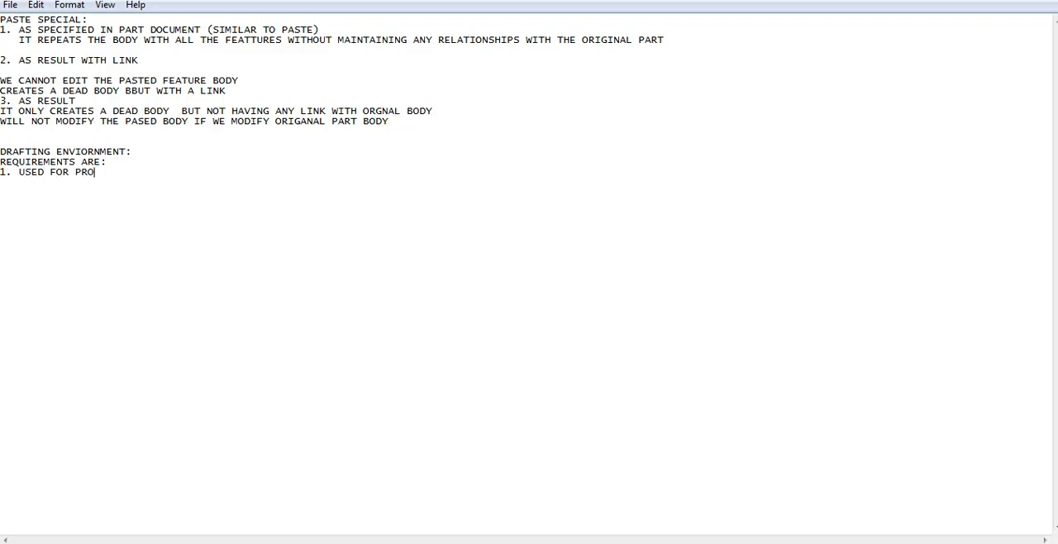
{"action": "type", "text": "VIDING"}
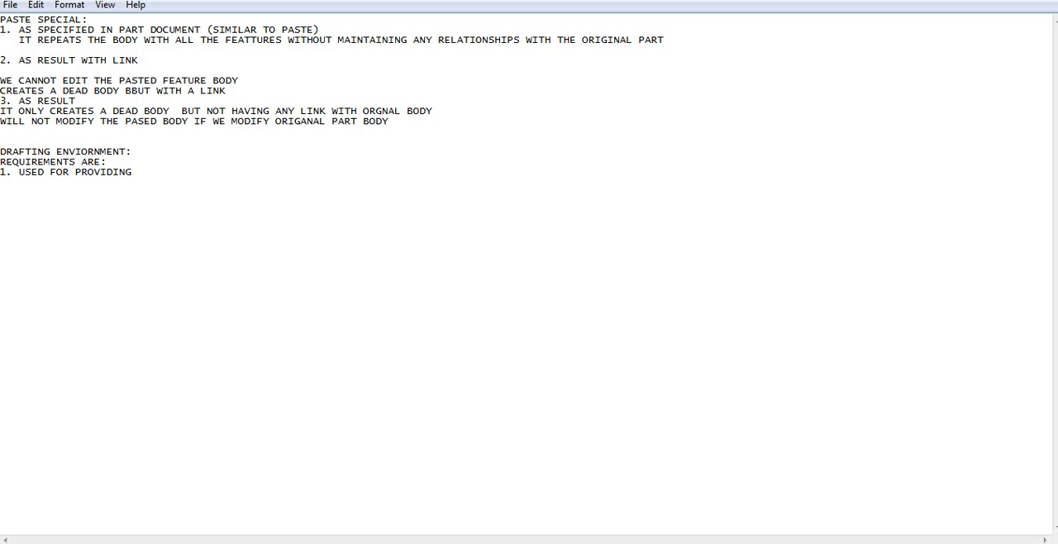
{"action": "type", "text": "DIMENSIONS"}
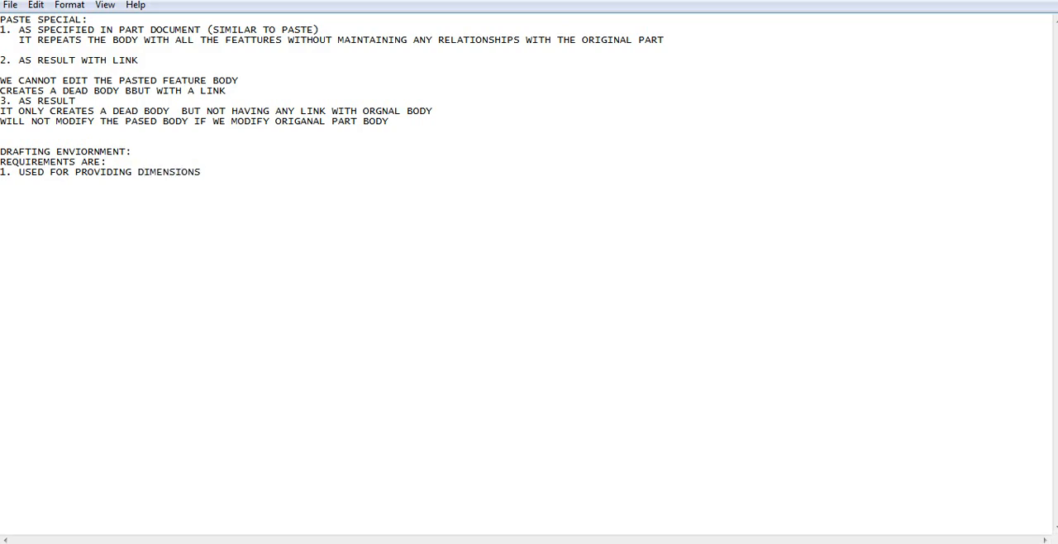
{"action": "type", "text": "& TOLER"}
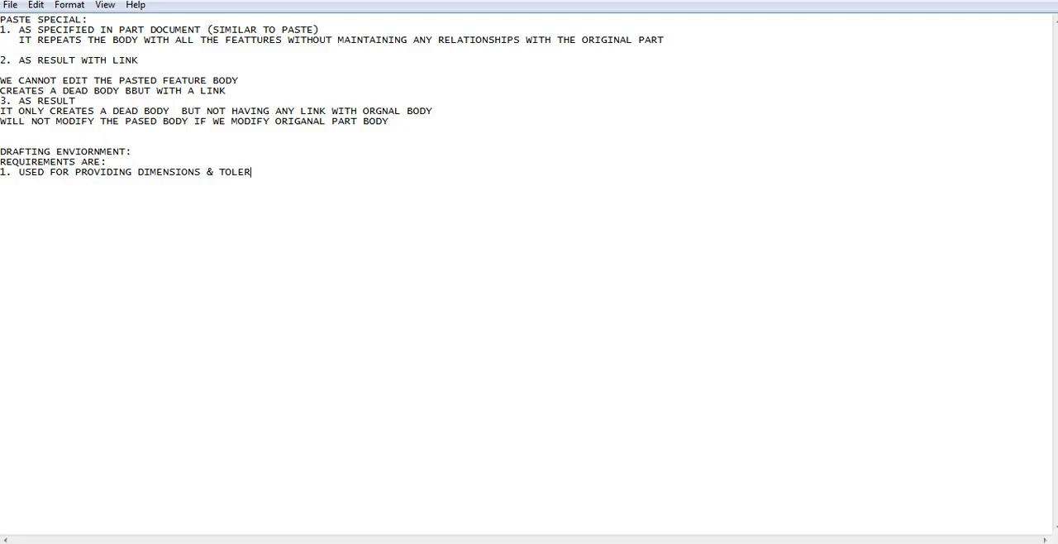
{"action": "type", "text": "ENCES."}
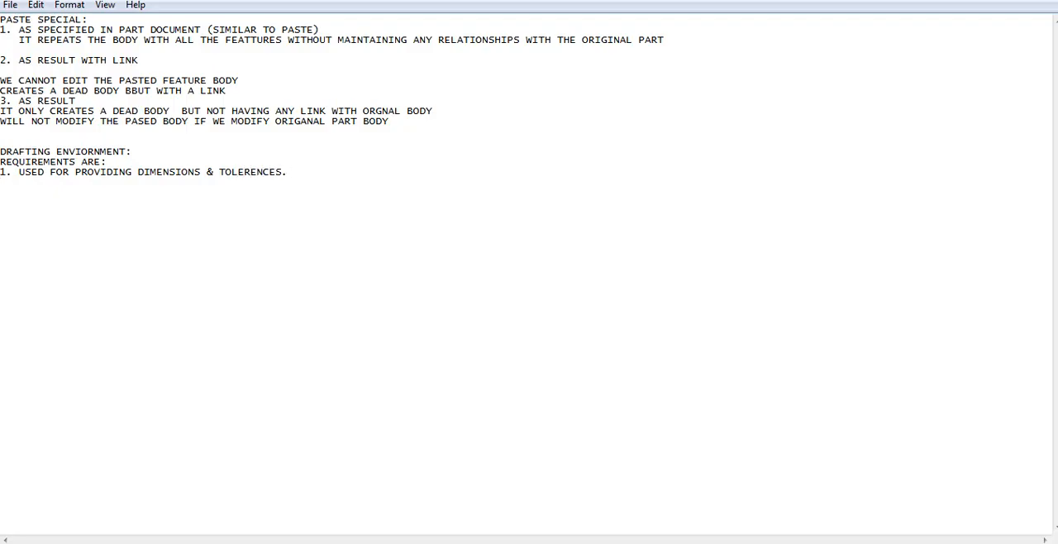
{"action": "type", "text": "TO CRE"}
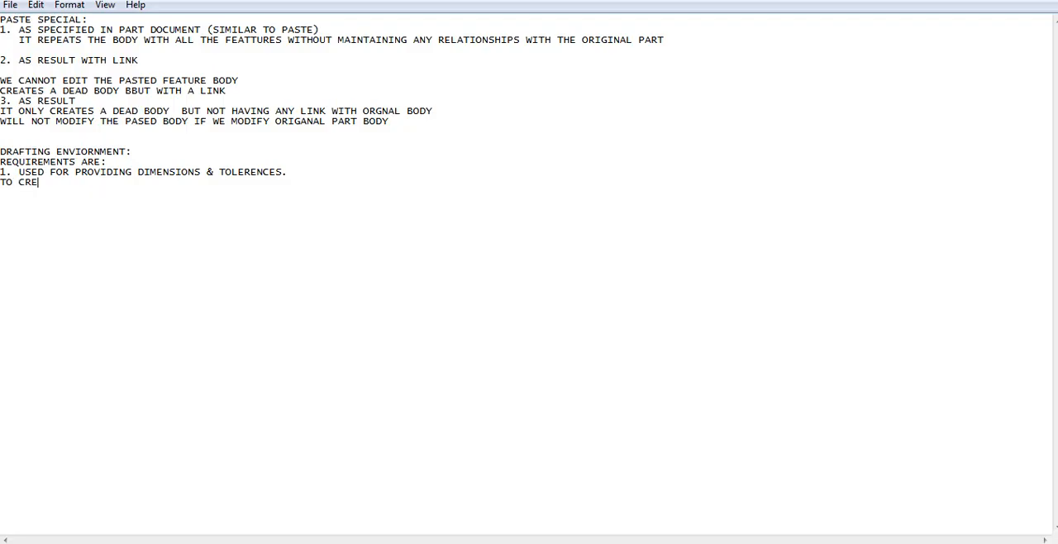
{"action": "type", "text": "ATE T"}
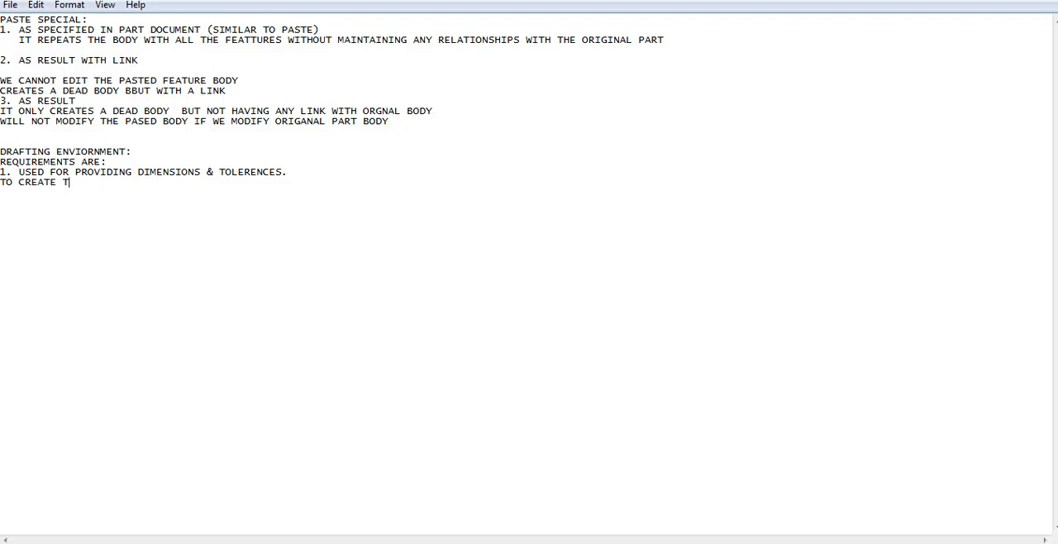
{"action": "type", "text": "STD"}
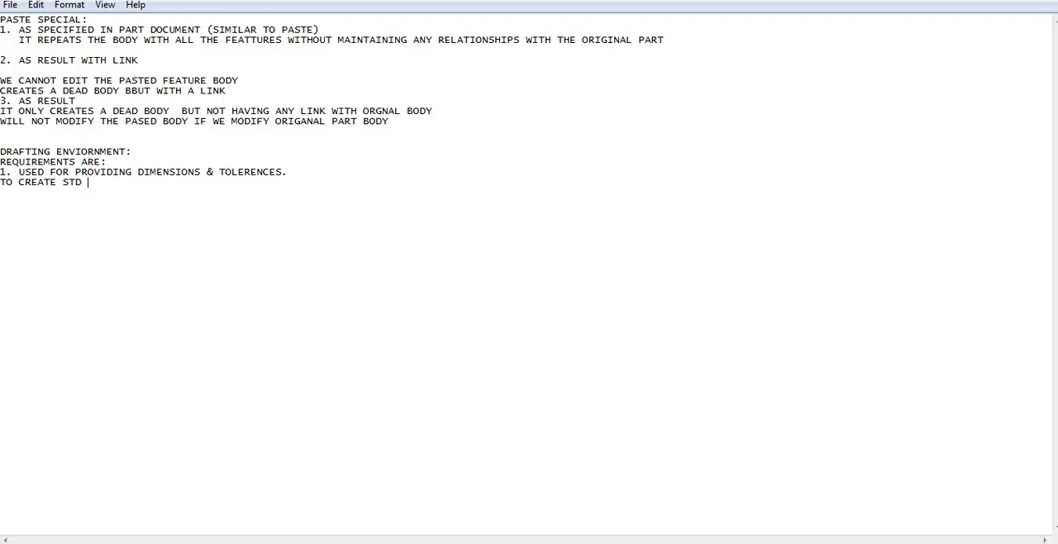
{"action": "type", "text": "VIEWS"}
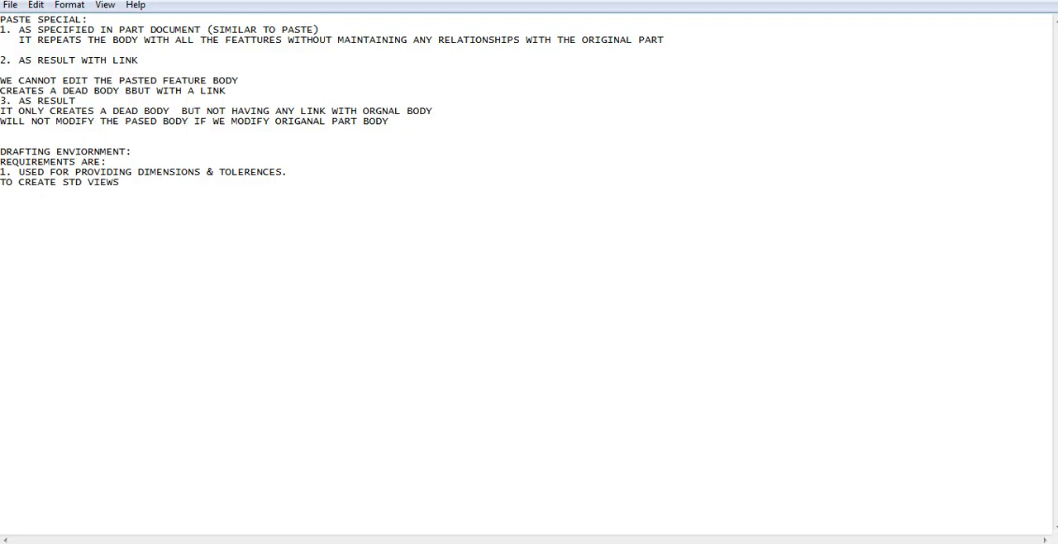
Note providing symbols like GD&T, surface finish, roughness and welding symbols
{"action": "type", "text": "TO PR"}
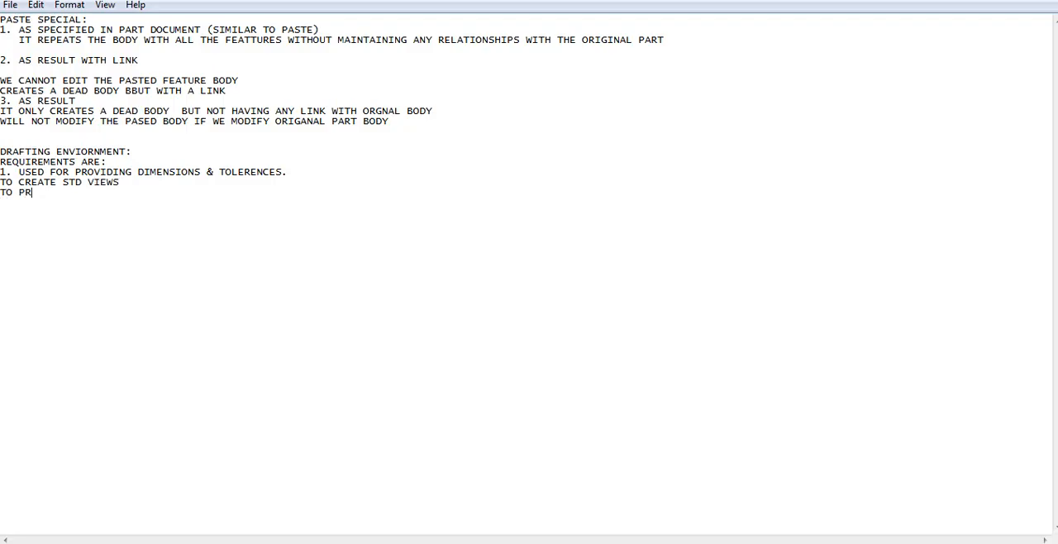
{"action": "type", "text": "OV"}
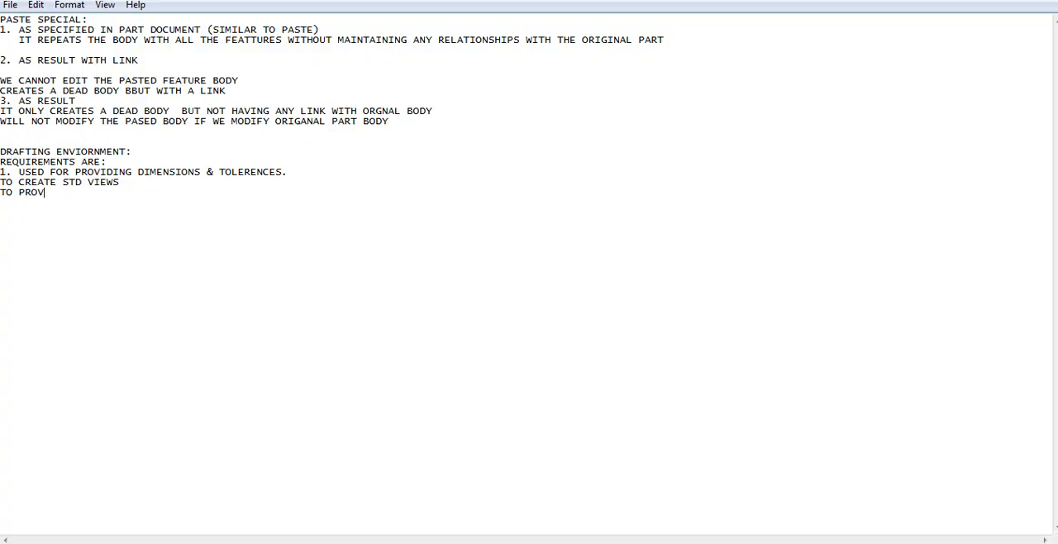
{"action": "type", "text": "IDE"}
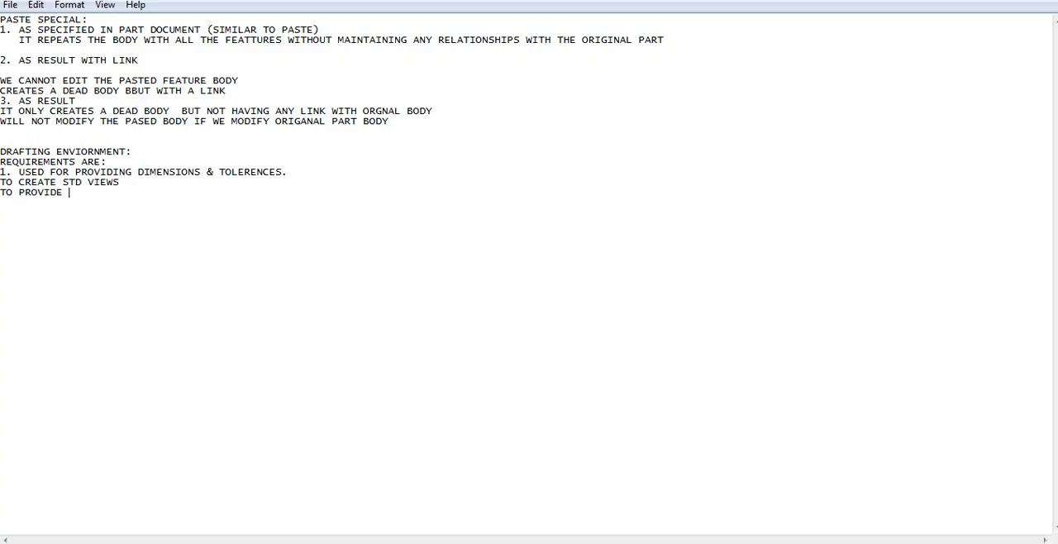
{"action": "type", "text": "DIFF"}
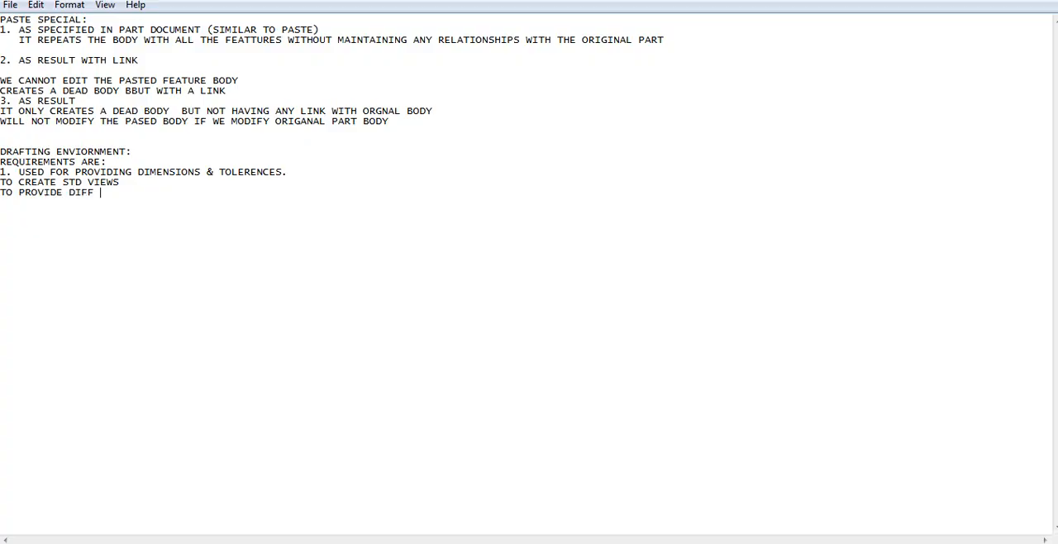
{"action": "type", "text": "SYMBOLS"}
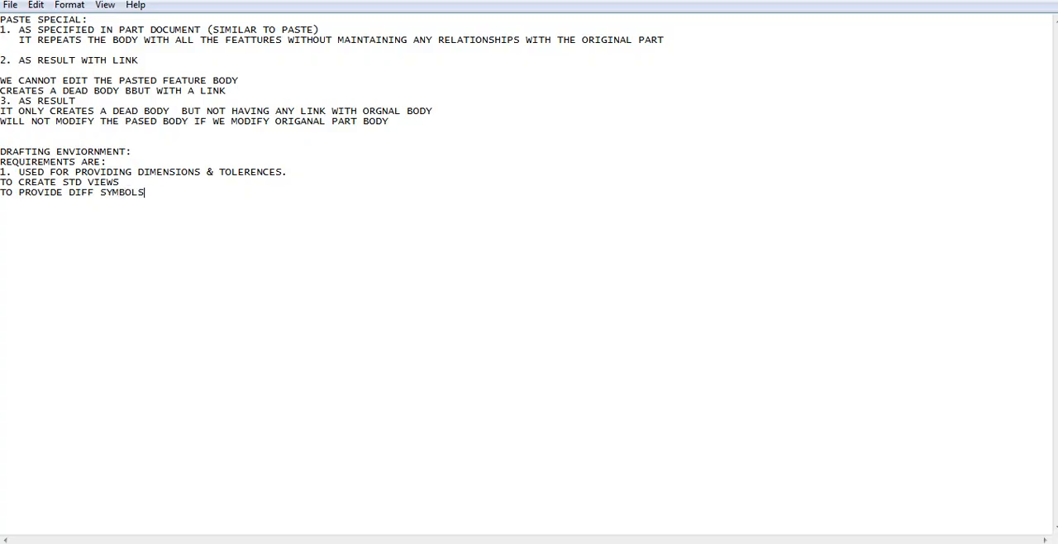
{"action": "type", "text": "LIKE"}
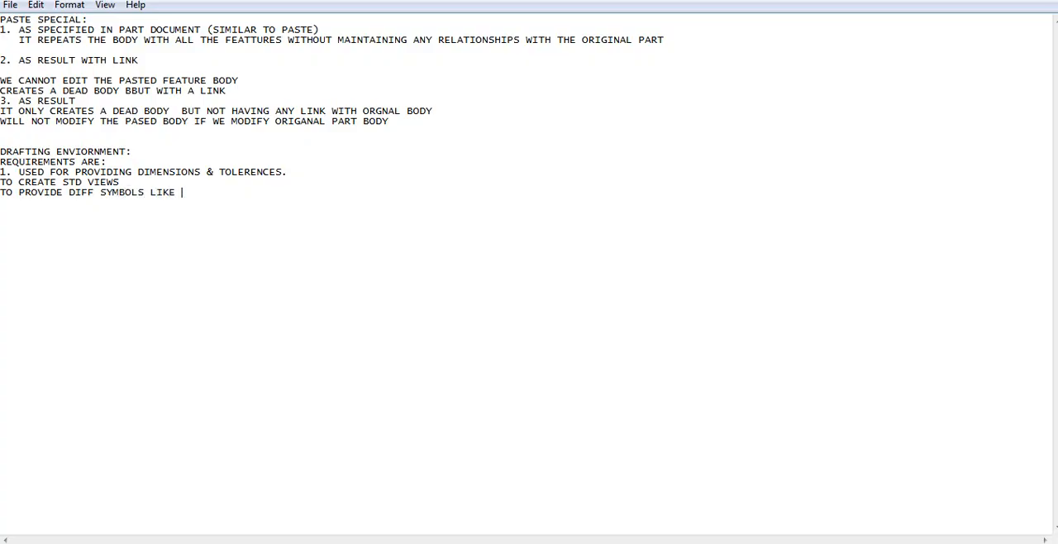
{"action": "type", "text": "GD N T"}
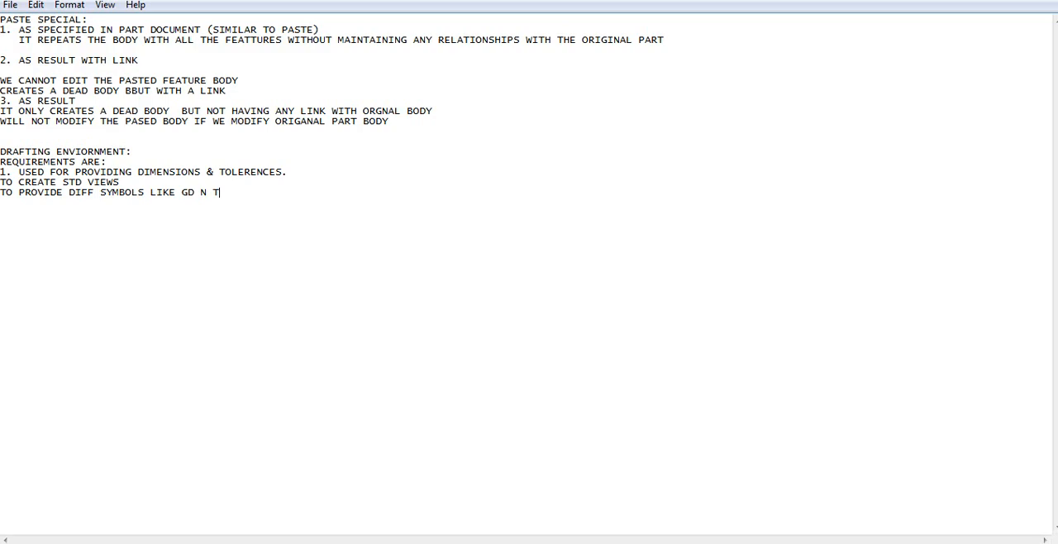
{"action": "type", "text": "SURFA"}
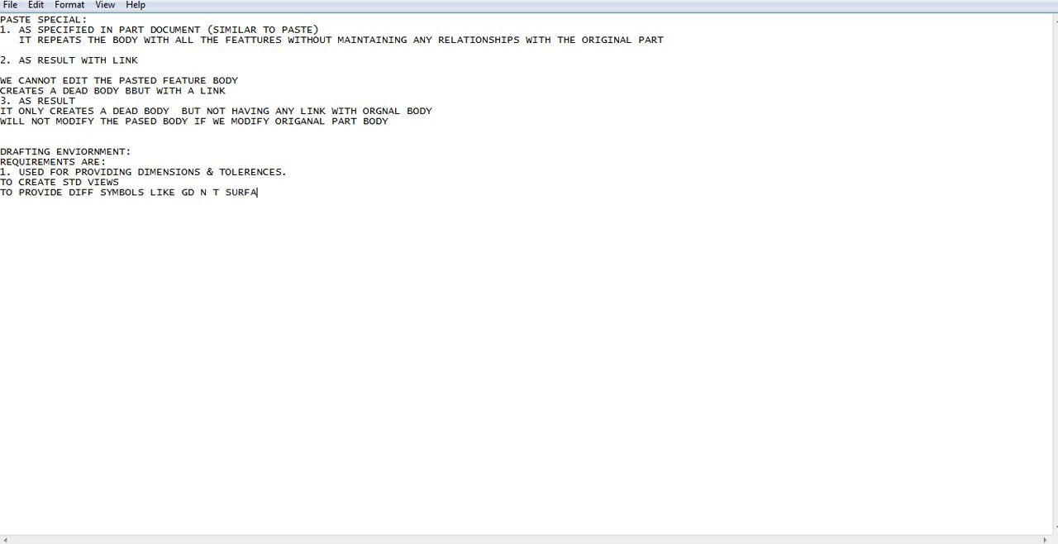
{"action": "type", "text": "CE FINI"}
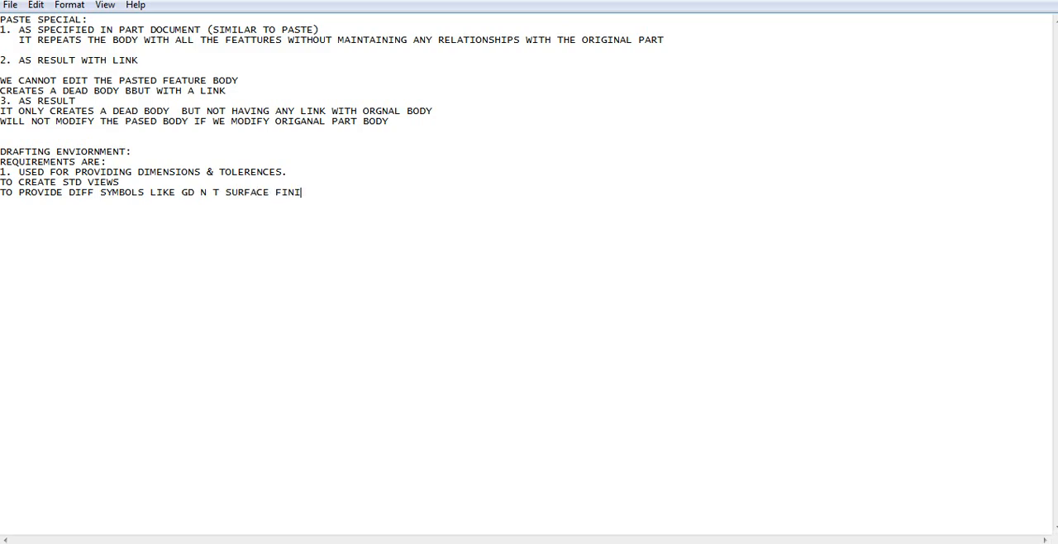
{"action": "type", "text": "SH"}
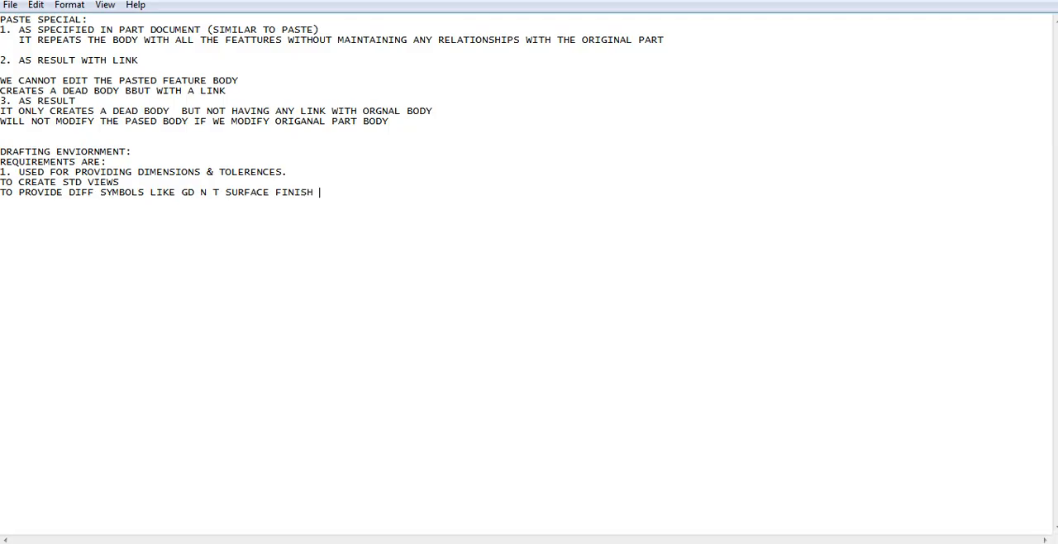
{"action": "type", "text": "ROUG"}
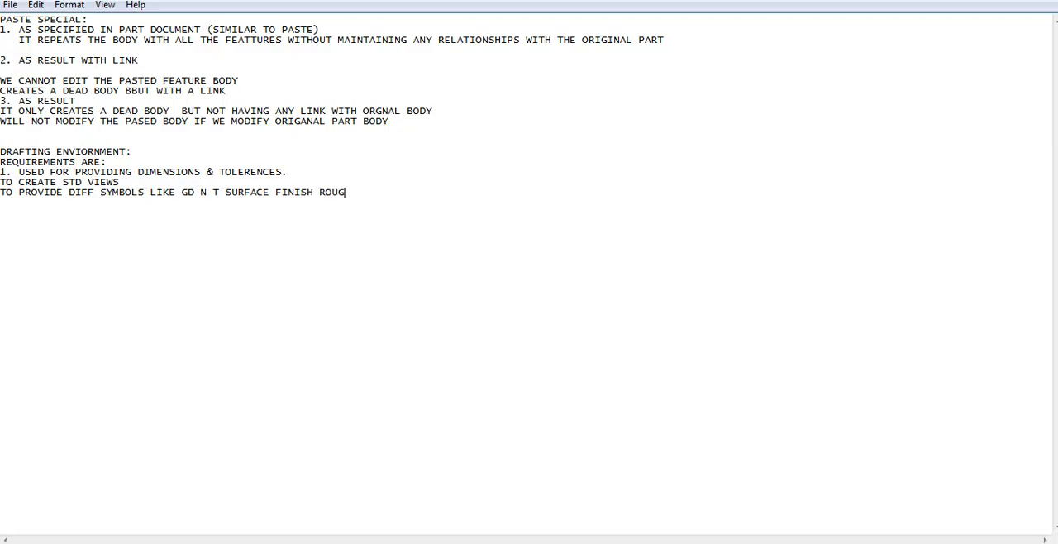
{"action": "type", "text": "HNESS"}
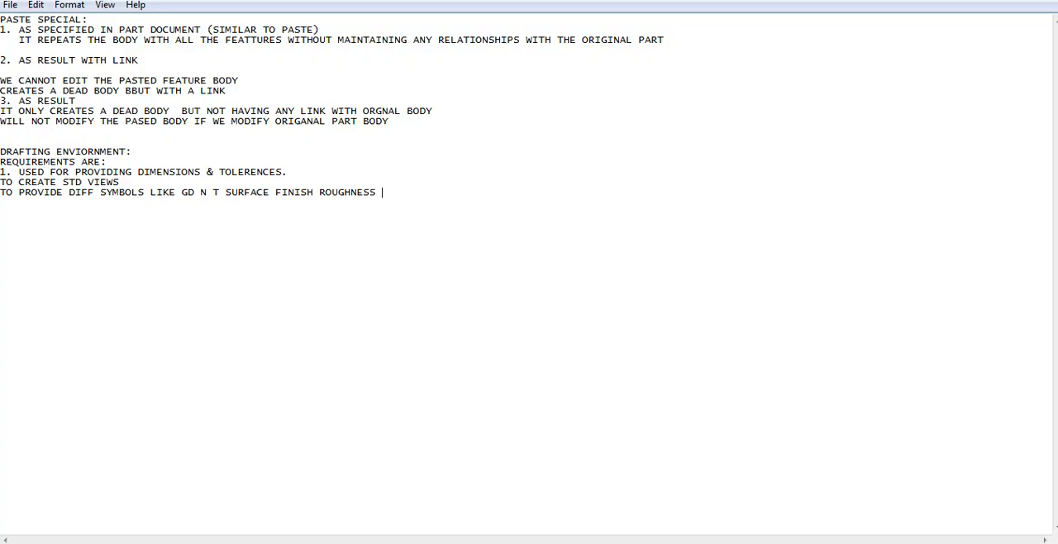
{"action": "type", "text": "WELDIN"}
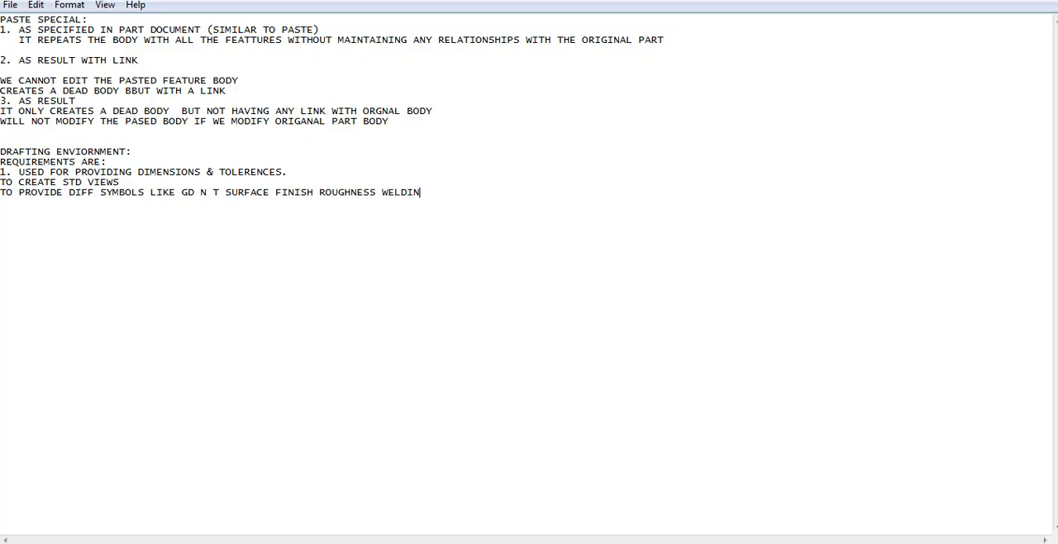
{"action": "type", "text": "G S"}
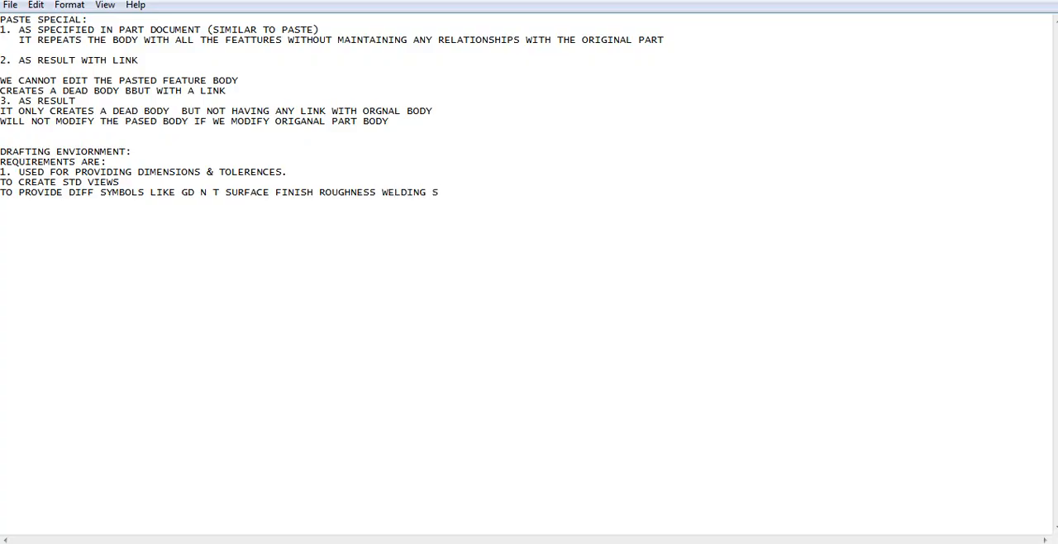
{"action": "type", "text": "YMBOLS"}
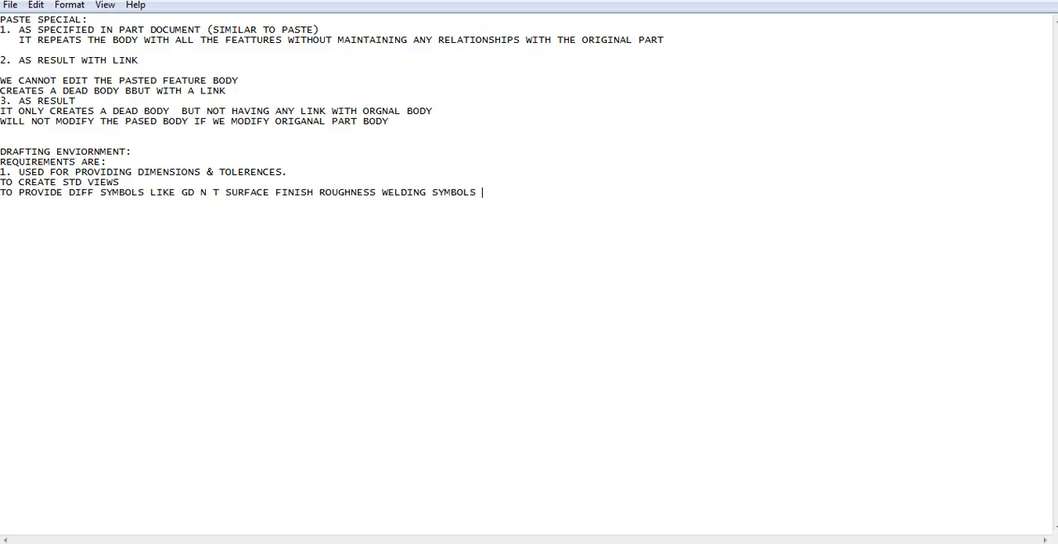
{"action": "type", "text": "ETC"}
{"action": "left_click", "coordinate": [264, 204]}
{"action": "type", "text": "USED"}
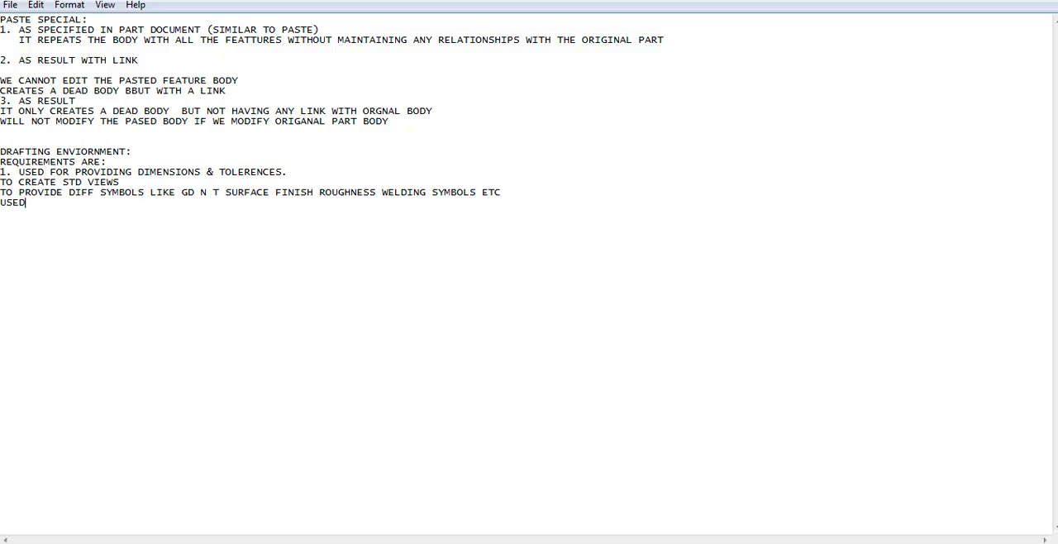
Note adding the bill of material of assembly drawings
{"action": "type", "text": "TO"}
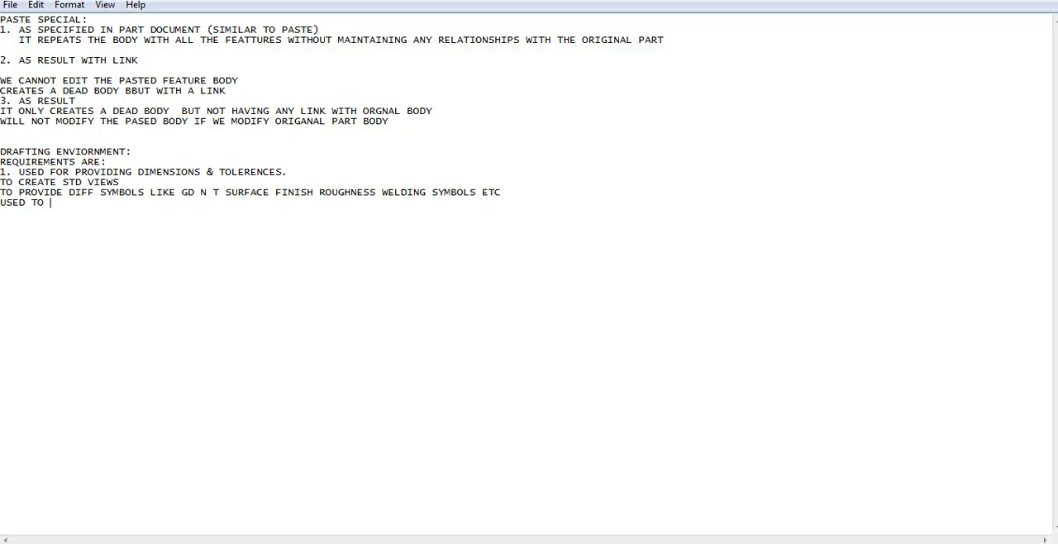
{"action": "type", "text": "ADD BIL"}
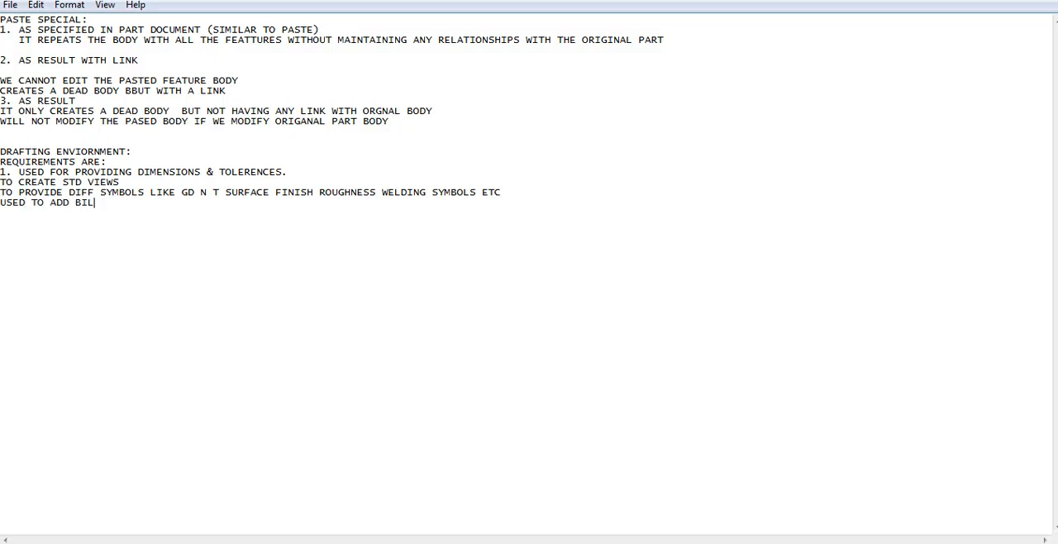
{"action": "type", "text": "L OF MAT"}
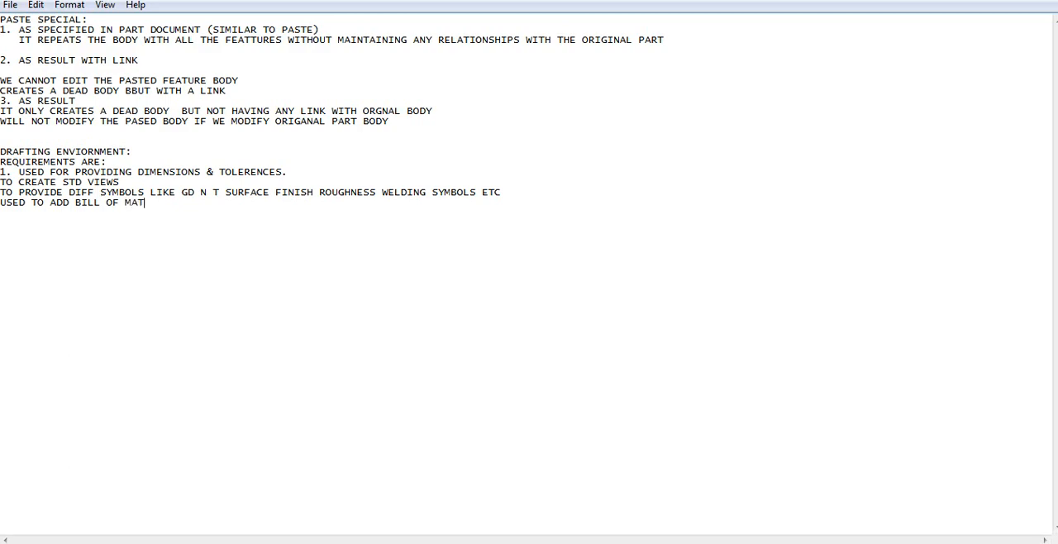
{"action": "type", "text": "ERIAL"}
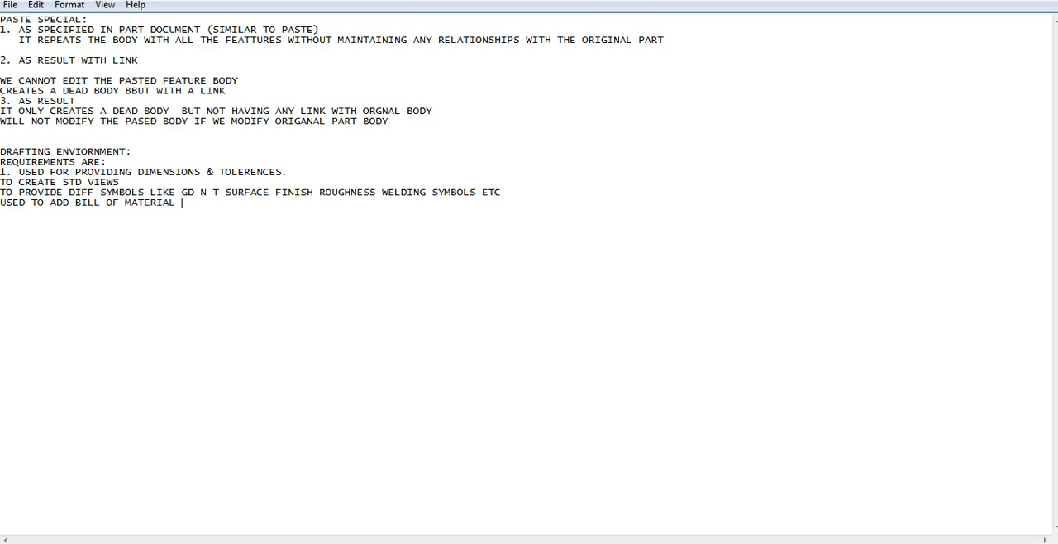
{"action": "type", "text": "OF ASSEMBLY D"}
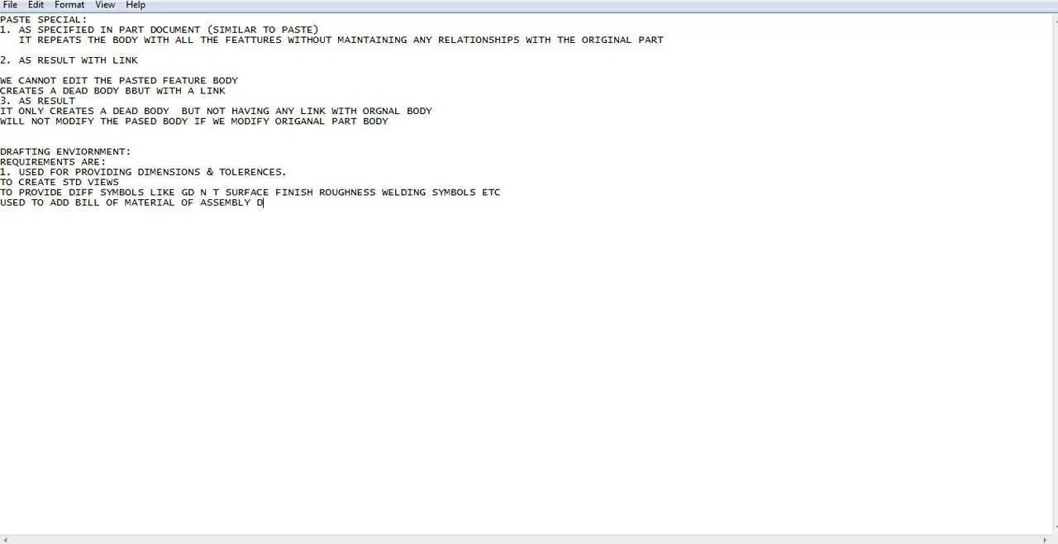
{"action": "type", "text": "RAWING"}
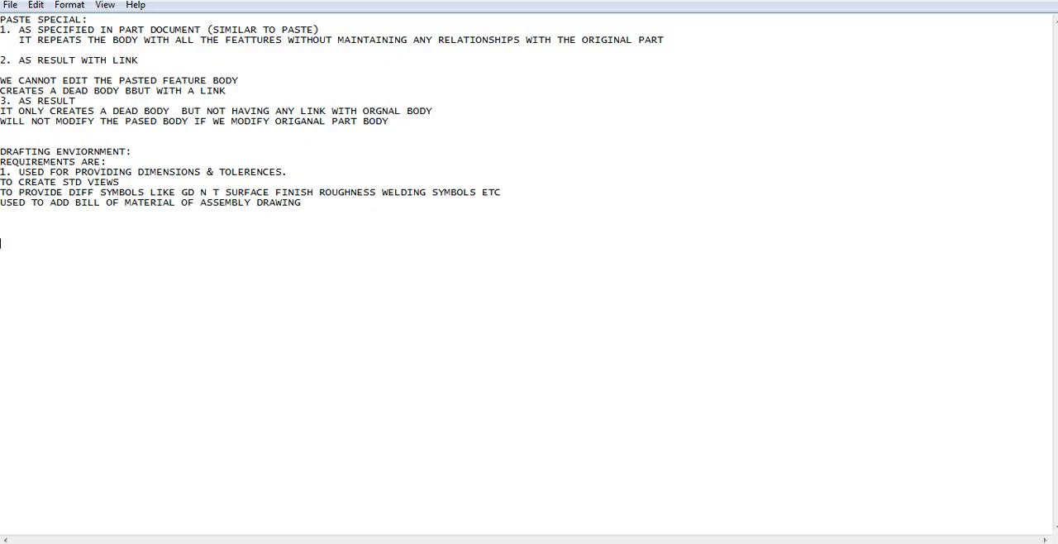
List the types of drafting: 1. Generative and 2. Interactive Drafting
{"action": "type", "text": "TYPES OF DRAFTING"}
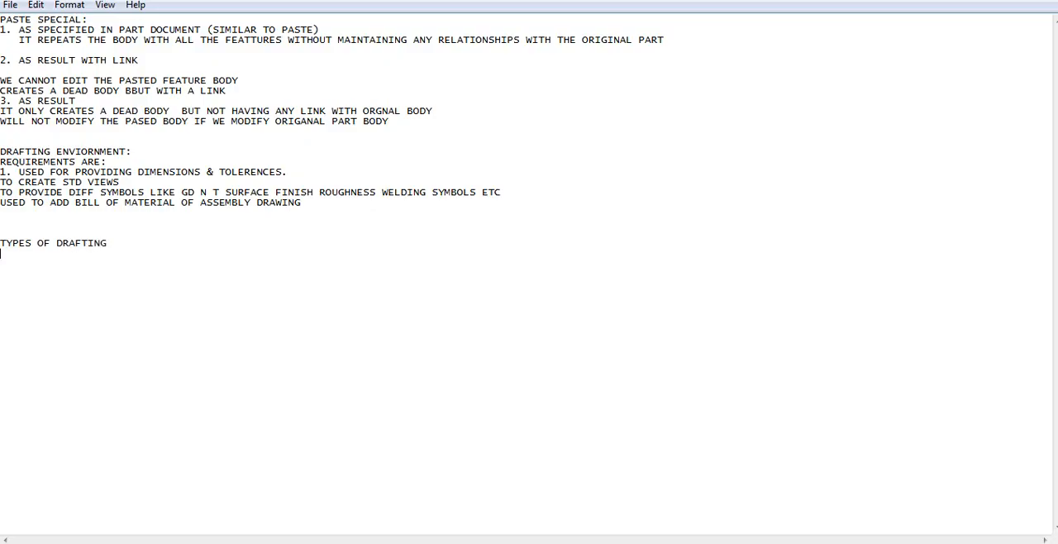
{"action": "type", "text": "1. GE"}
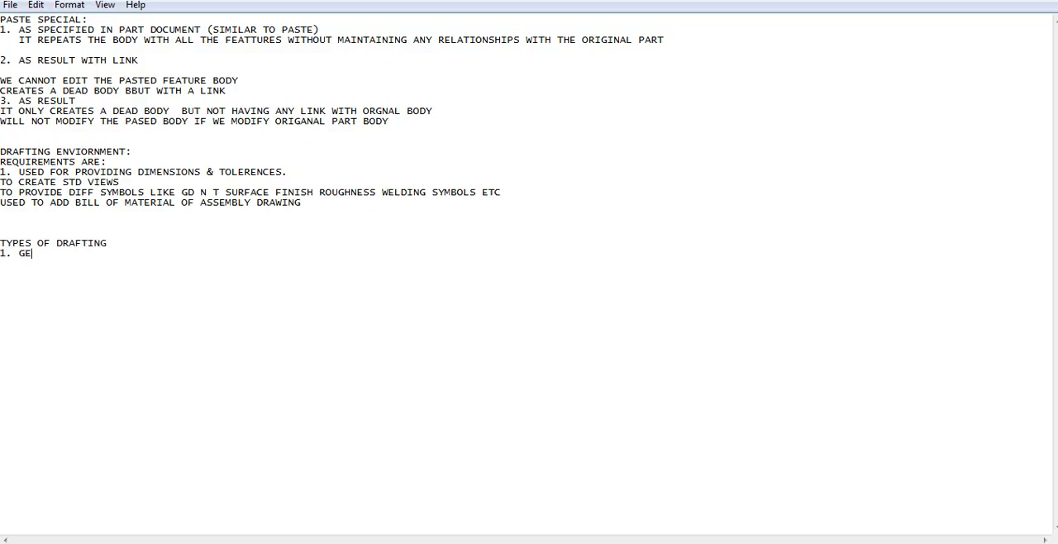
{"action": "type", "text": "NERAT"}
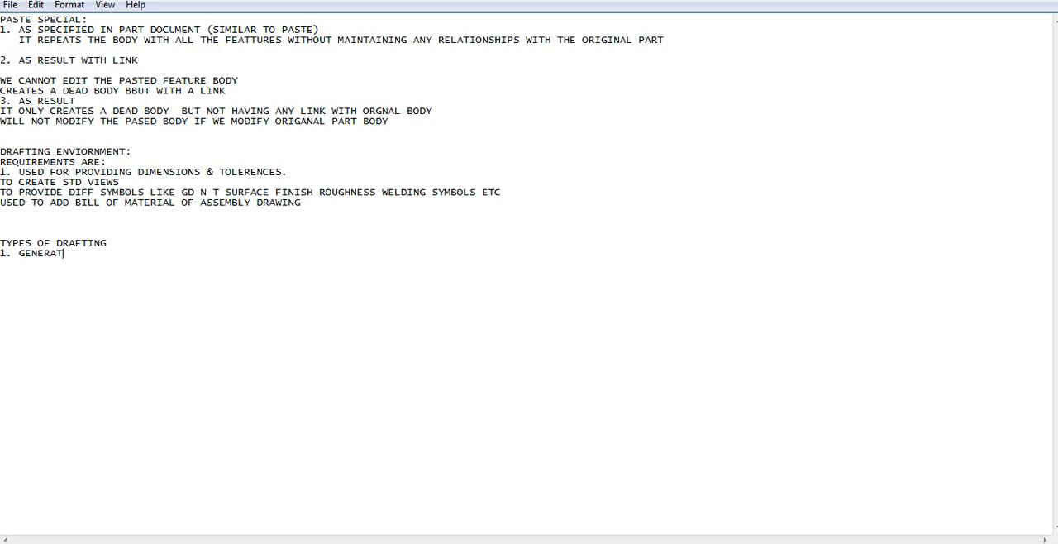
{"action": "type", "text": "IVE"}
{"action": "type", "text": "2. I"}
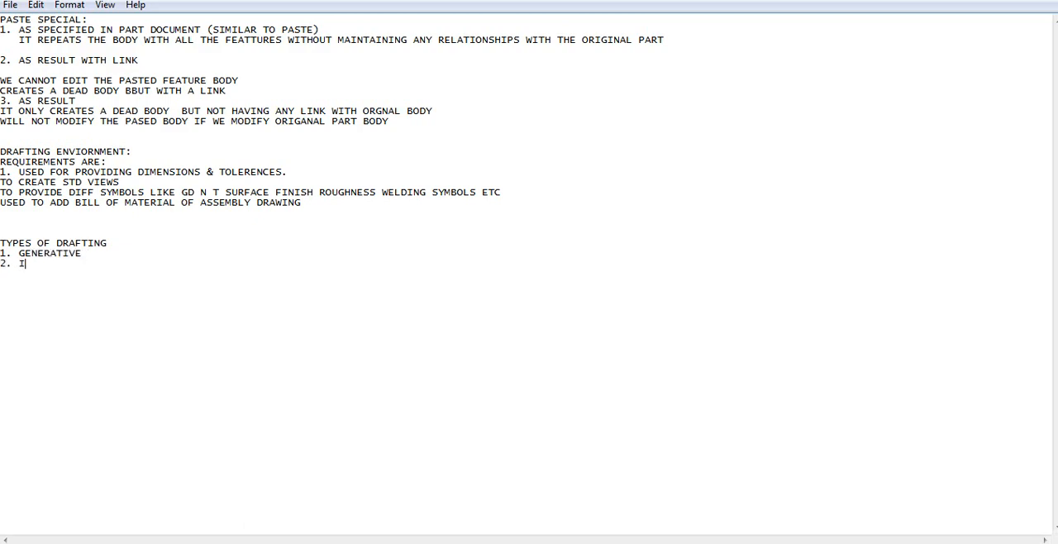
{"action": "type", "text": "NTERAC"}
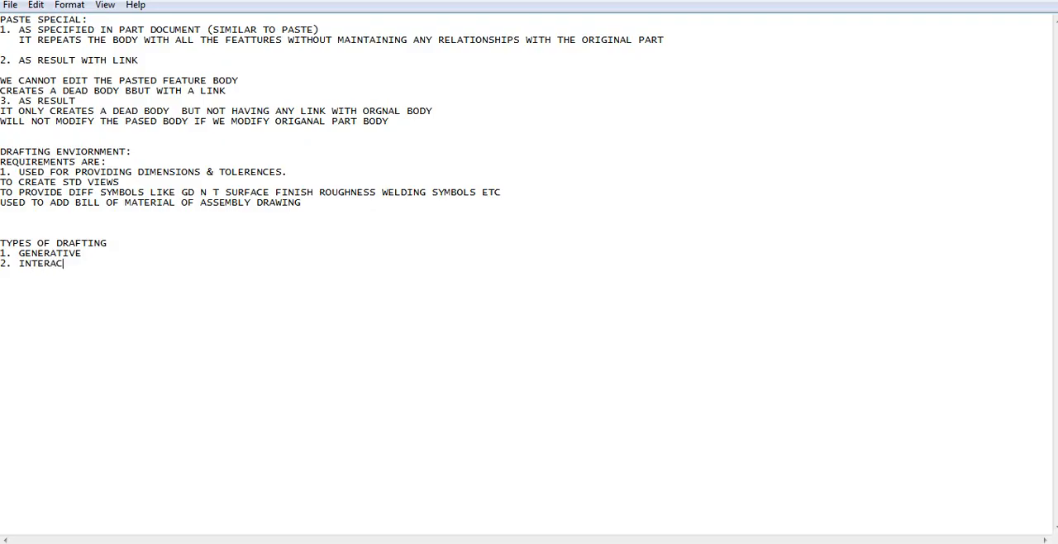
{"action": "type", "text": "TIVE DRAFT"}
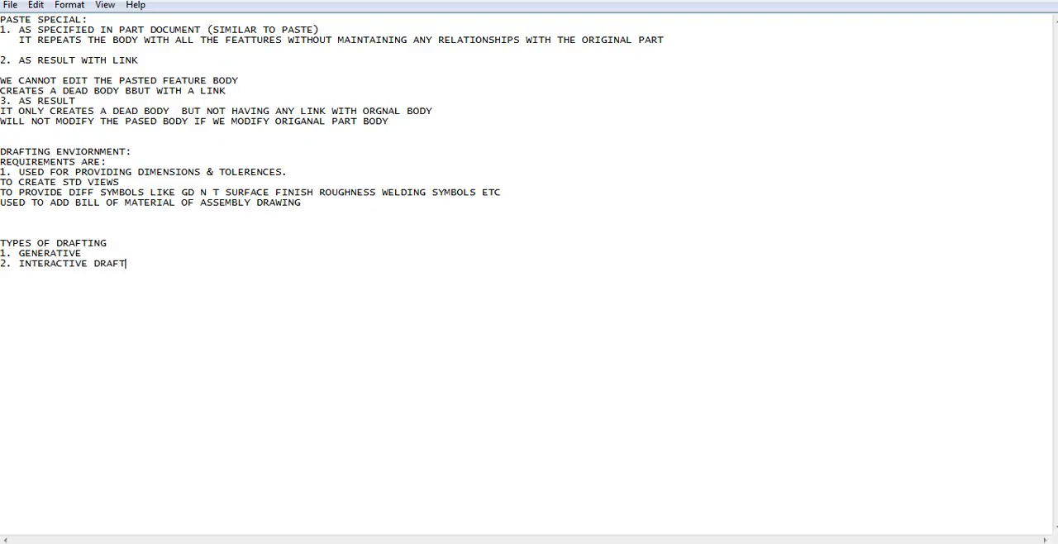
{"action": "type", "text": "ING"}
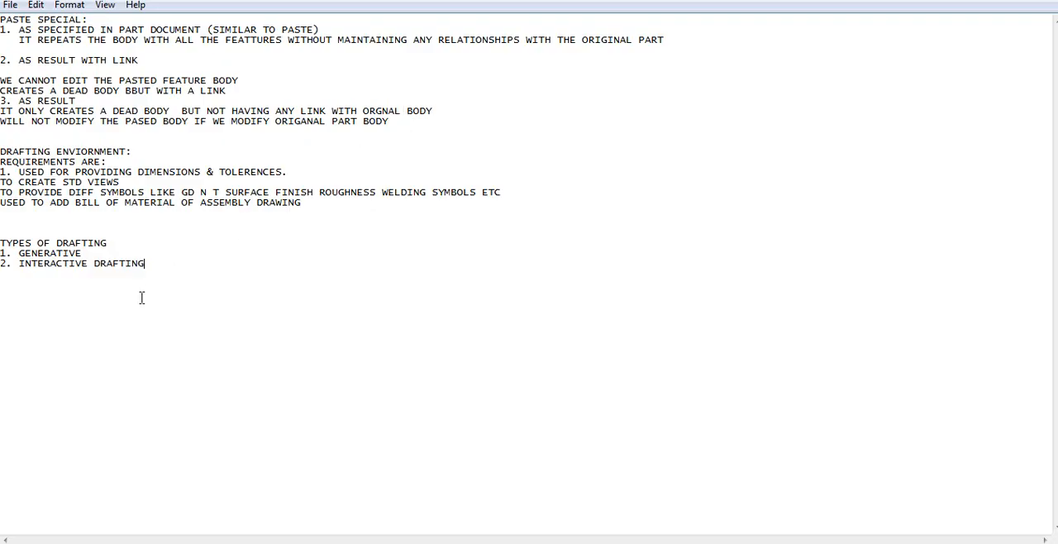
Describe Generative as generating views with reference to the model created in Part Design
{"action": "left_click", "coordinate": [109, 241]}
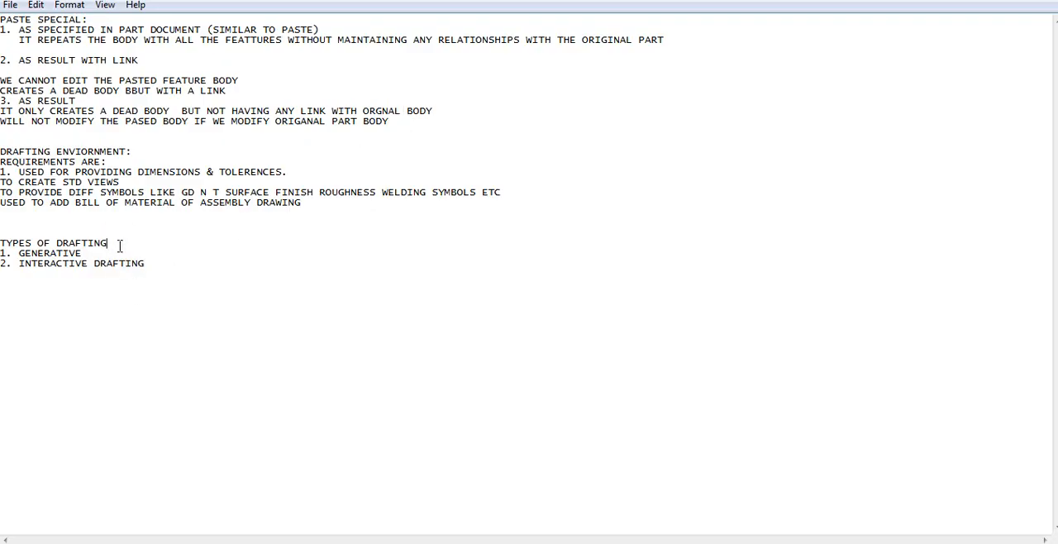
{"action": "type", "text": "GENERATE"}
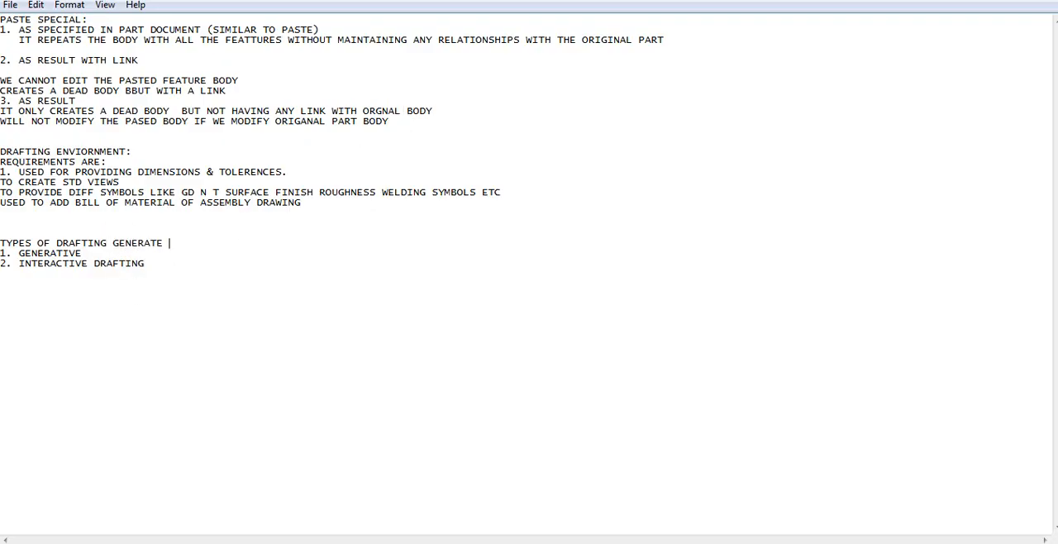
{"action": "type", "text": "VIEWS"}
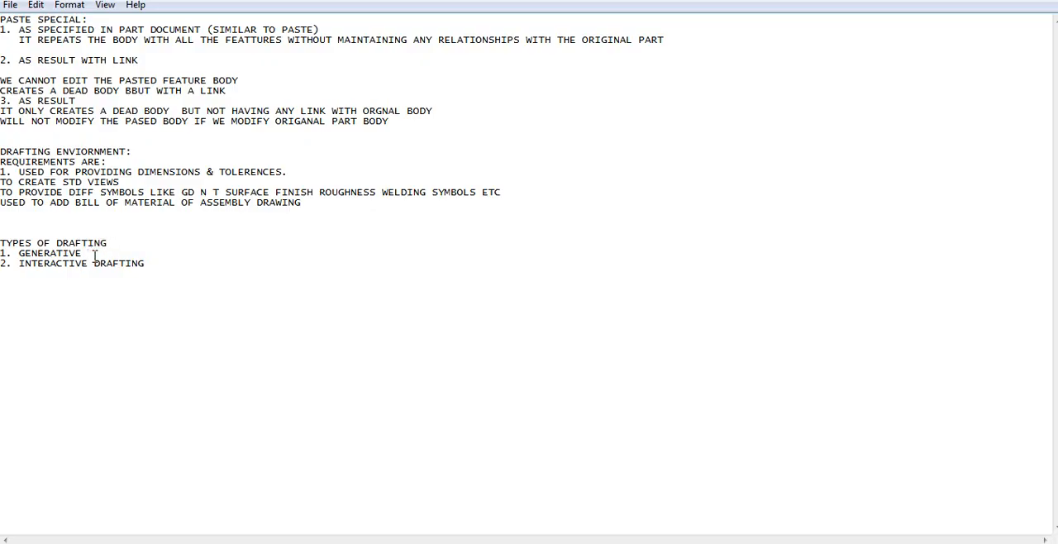
{"action": "type", "text": "- GENERATE VIEWS"}
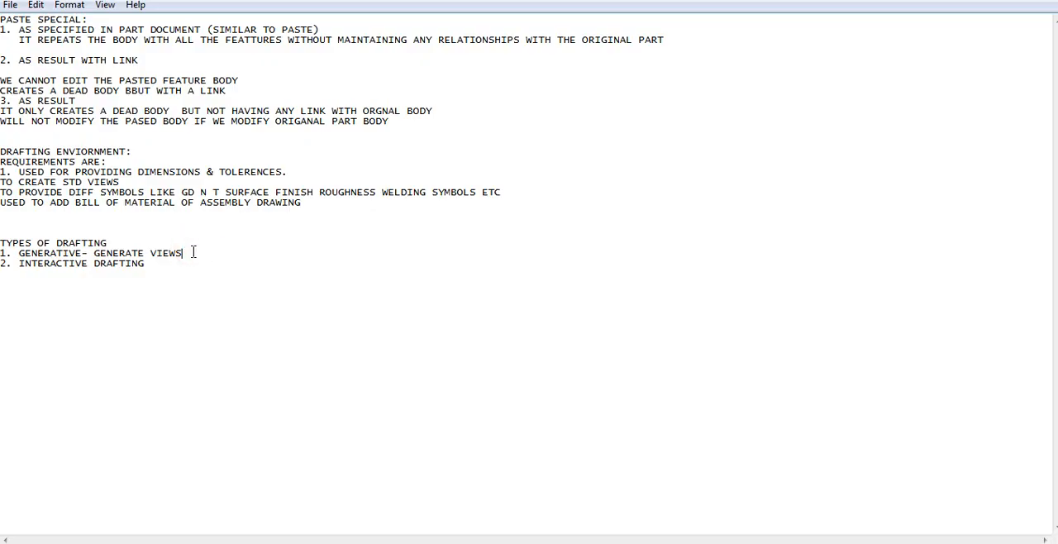
{"action": "type", "text": "WITH"}
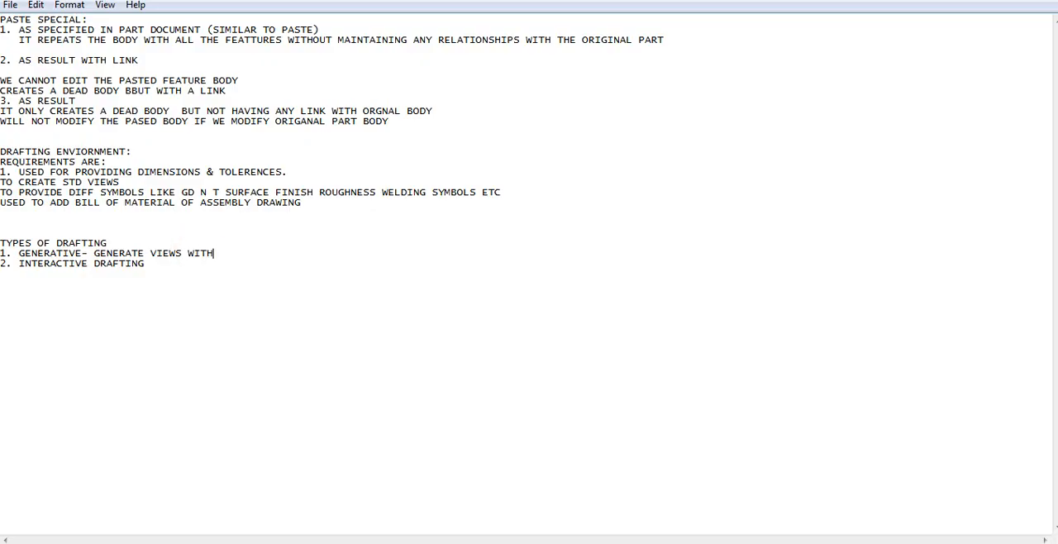
{"action": "type", "text": "REF TO THE 3D MODEL"}
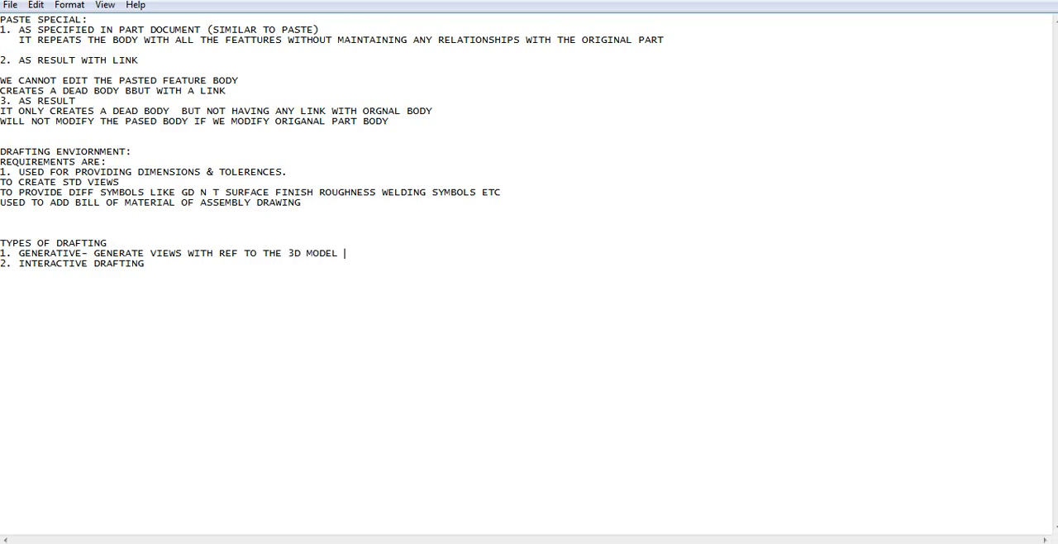
{"action": "type", "text": "WE HAVE CR"}
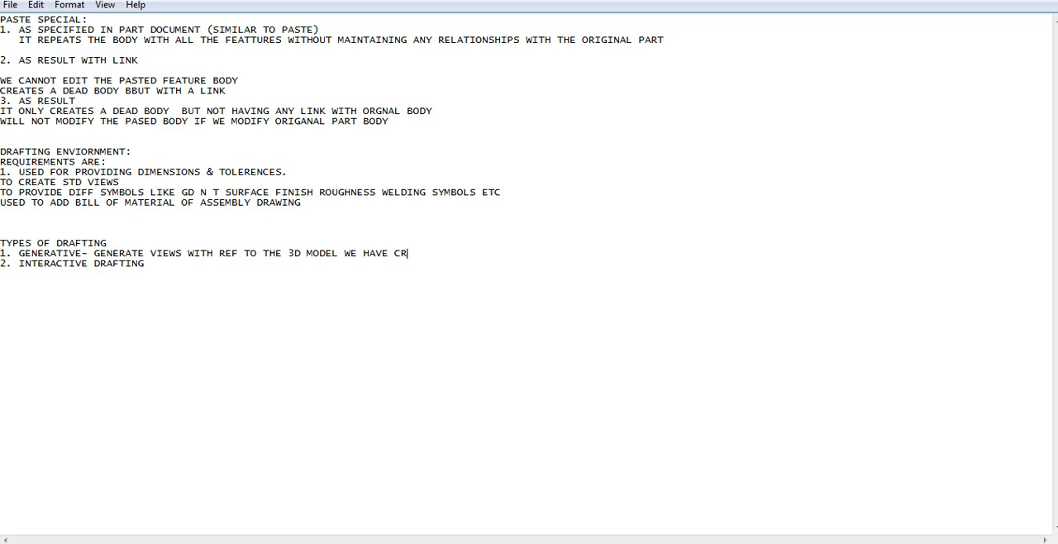
{"action": "type", "text": "EATED IN"}
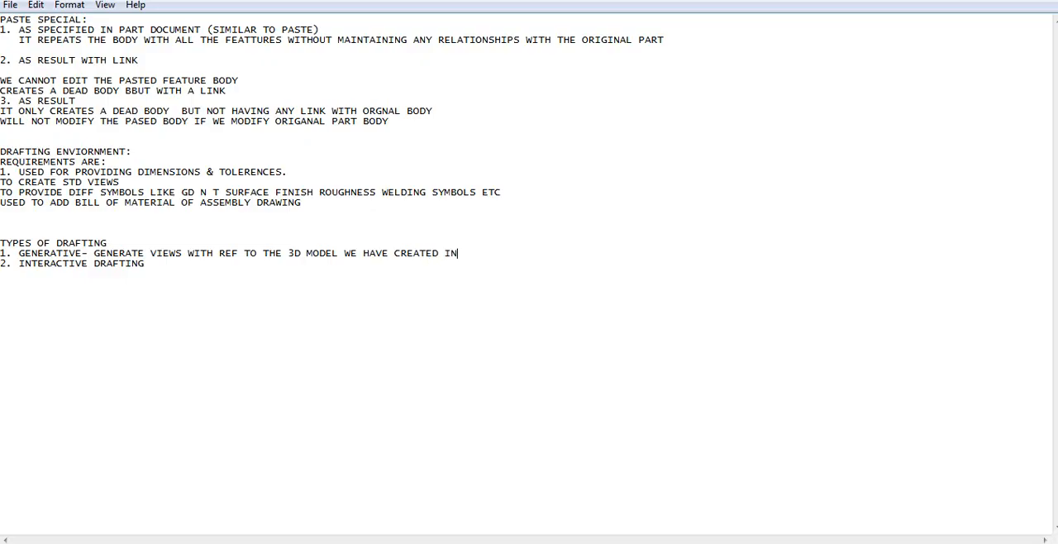
{"action": "type", "text": "PART DE"}
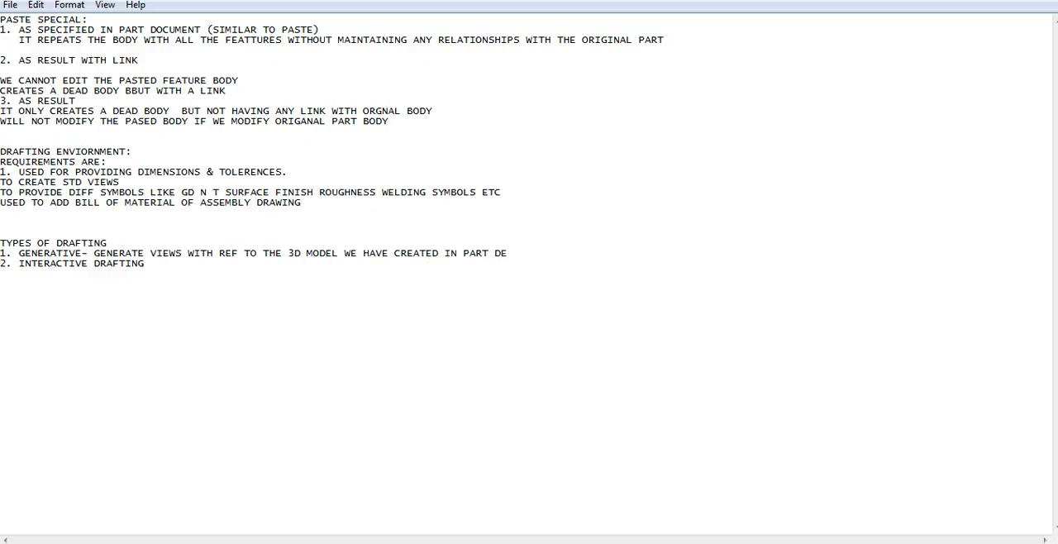
{"action": "type", "text": "SIGN"}
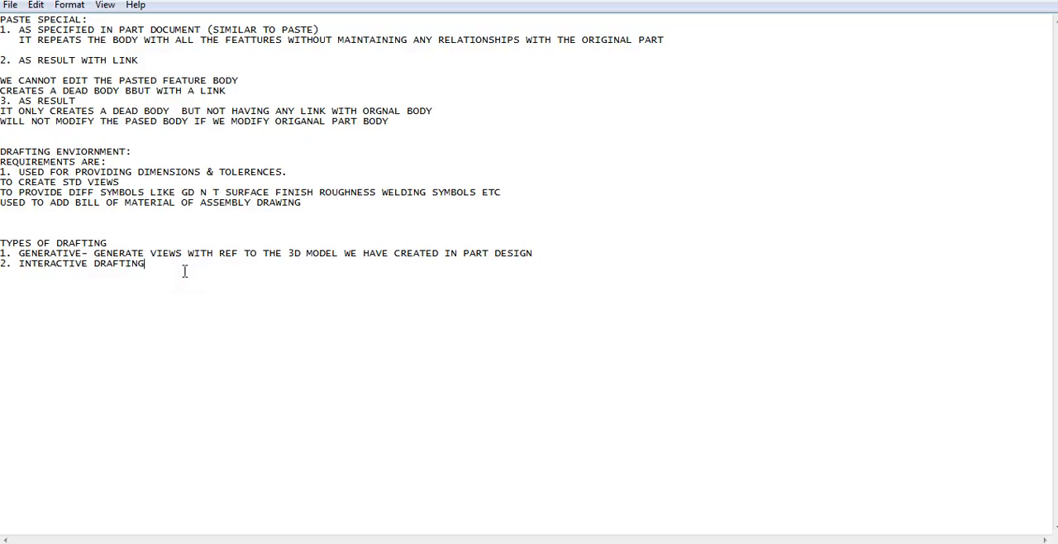
Describe Interactive Drafting as creating profiles to create views
{"action": "type", "text": "-"}
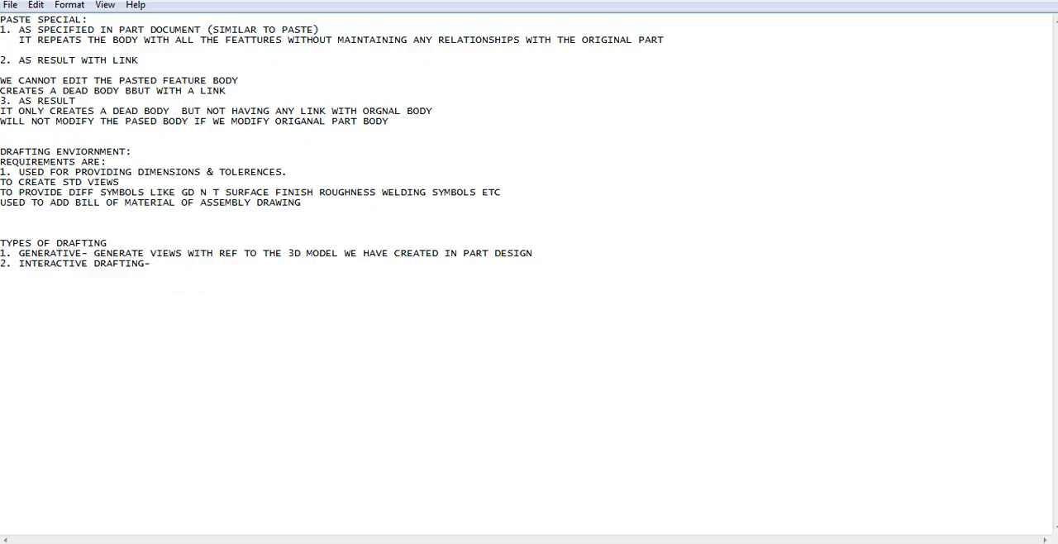
{"action": "type", "text": "CREATE"}
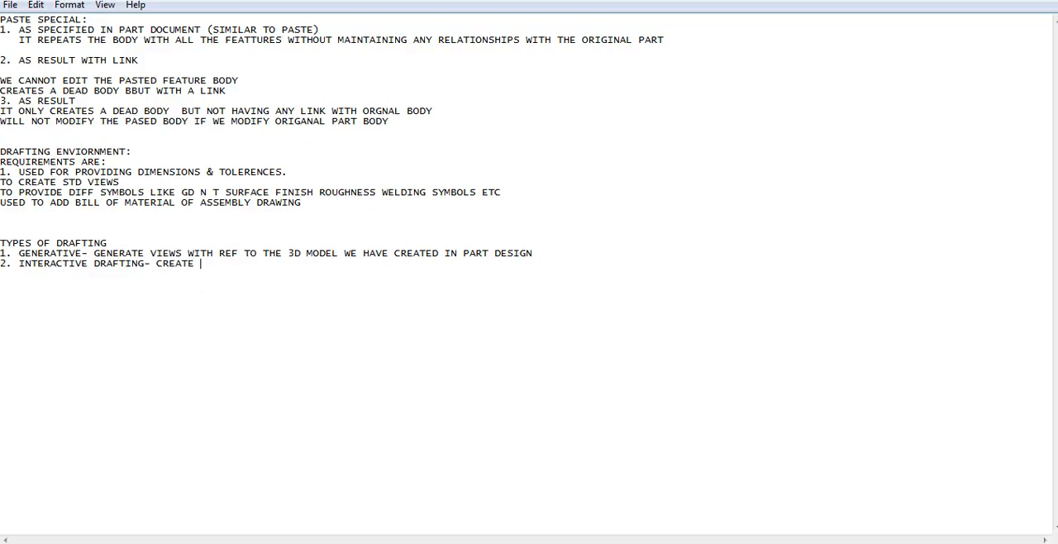
{"action": "type", "text": "PROFILES TO CREATE CREA"}
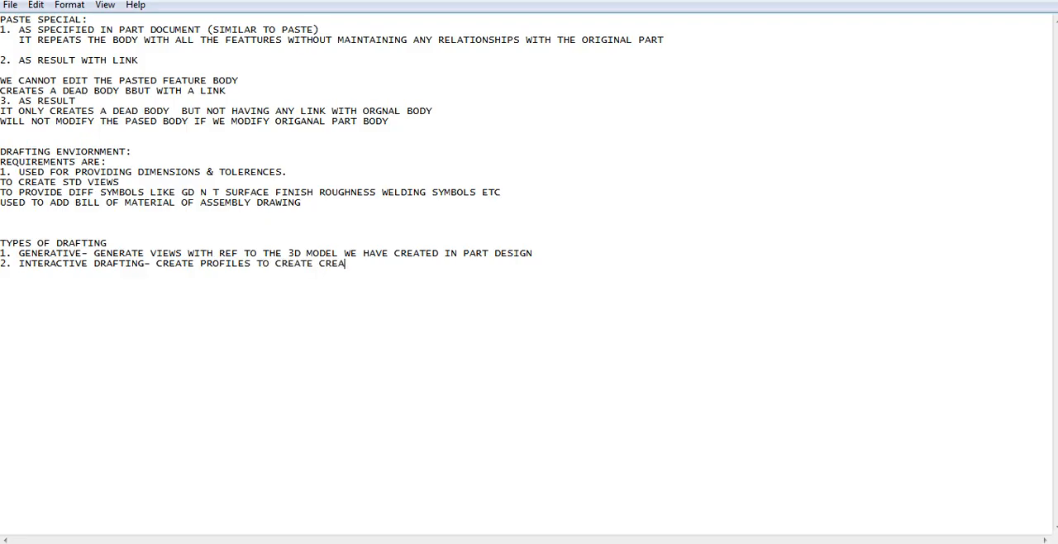
{"action": "key", "text": "BackSpace"}
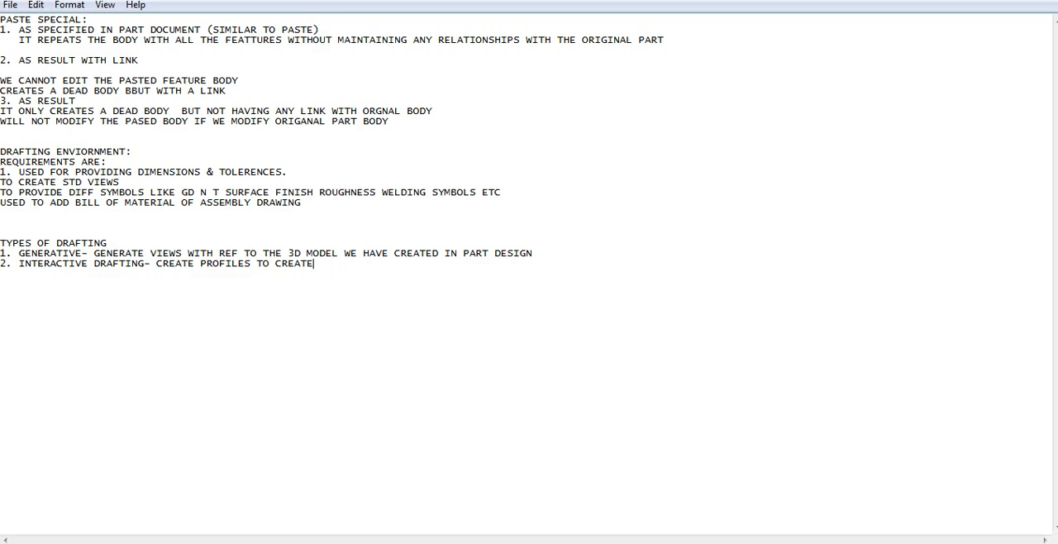
{"action": "type", "text": "VIEWS"}
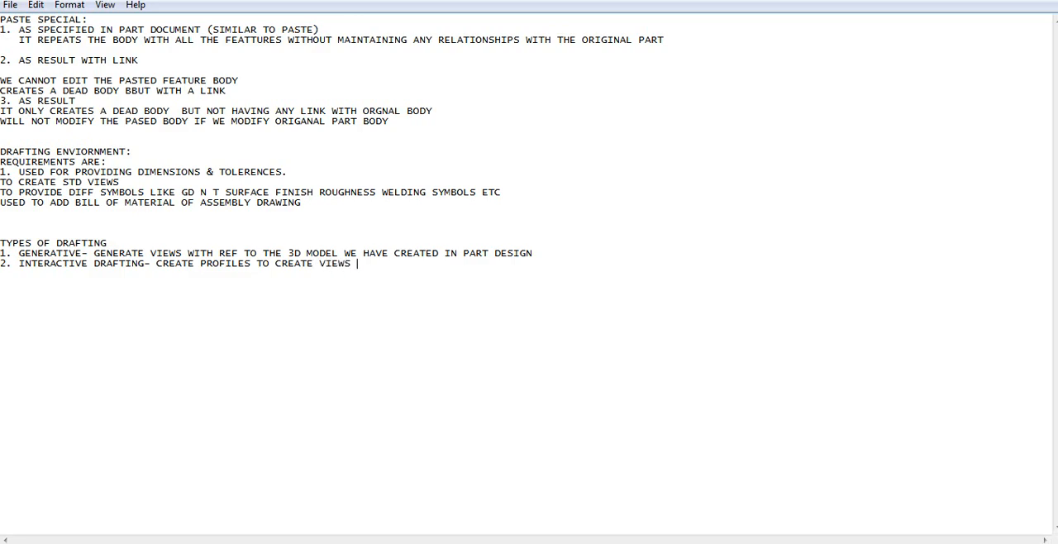
{"action": "type", "text": "."}
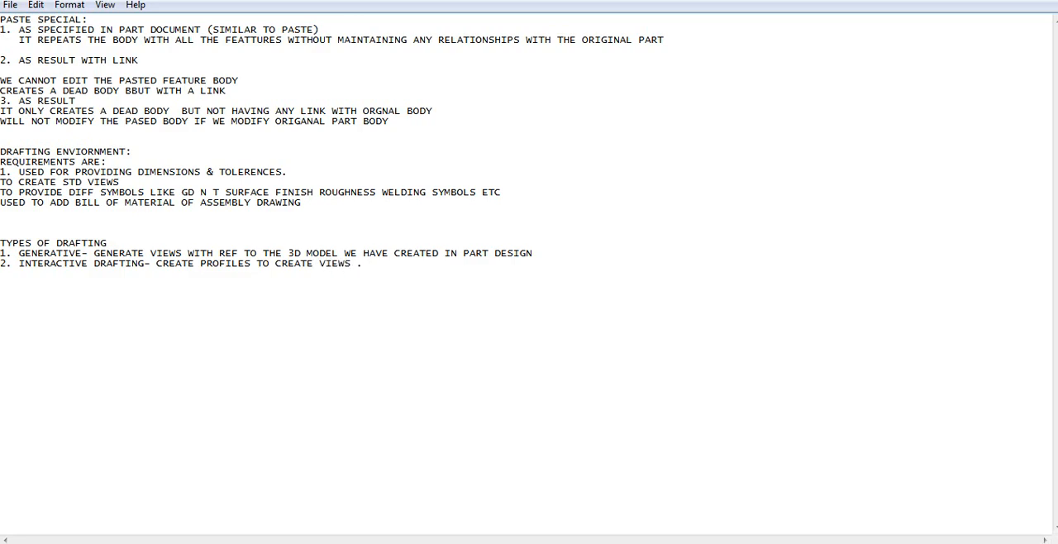
Add that it is the same as what we create in AutoCAD
{"action": "type", "text": "IT S"}
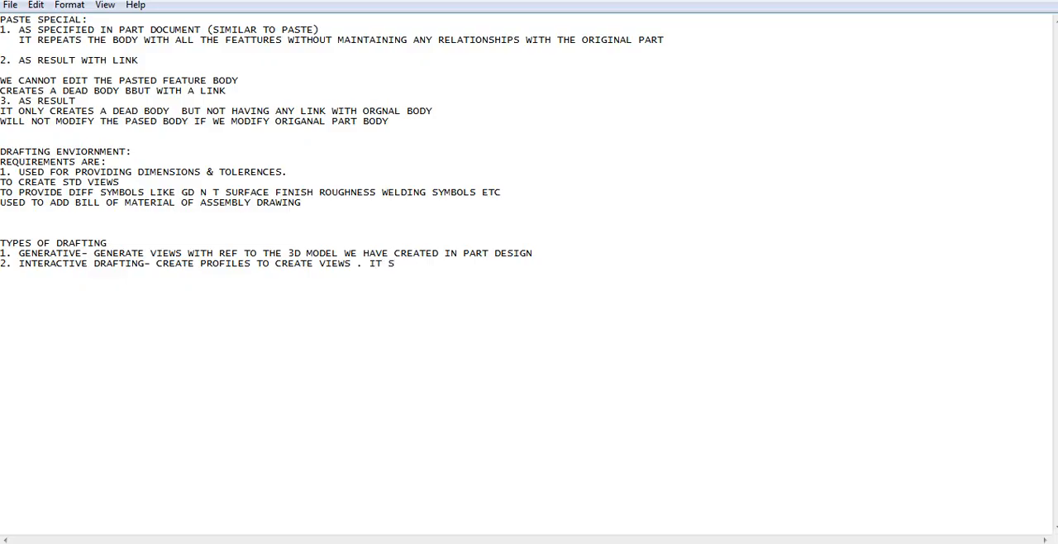
{"action": "type", "text": "U"}
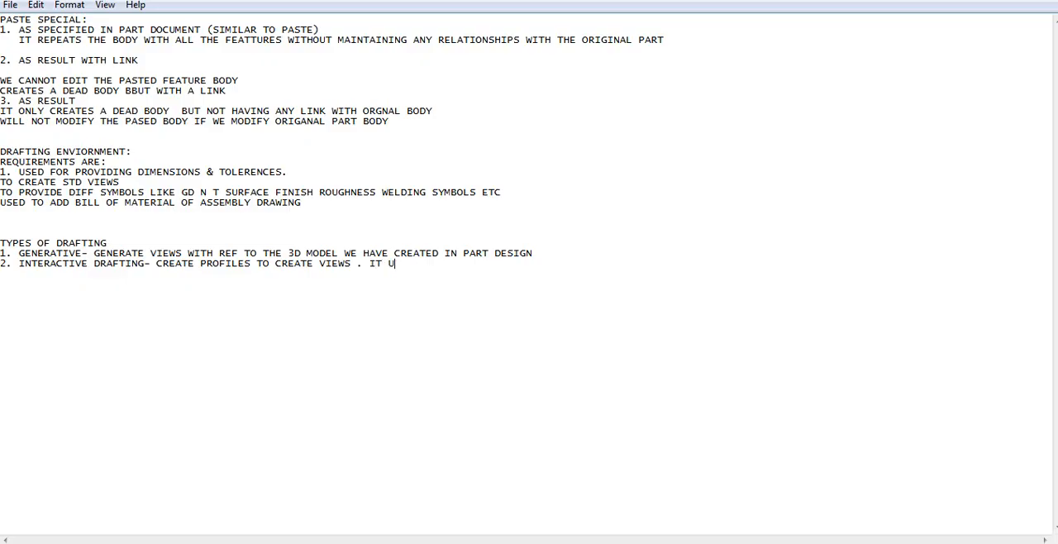
{"action": "type", "text": "IS SAME"}
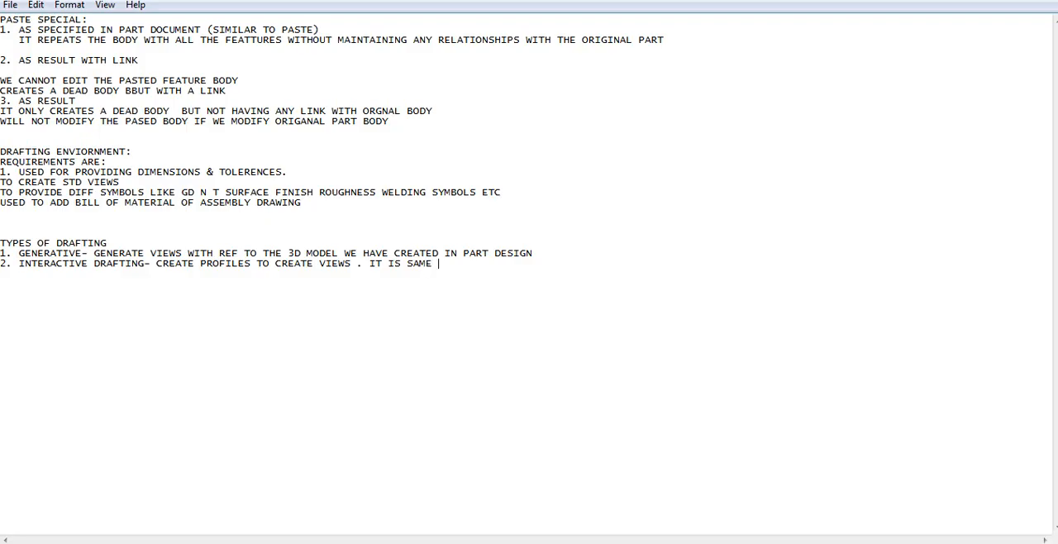
{"action": "type", "text": "LIKE WE"}
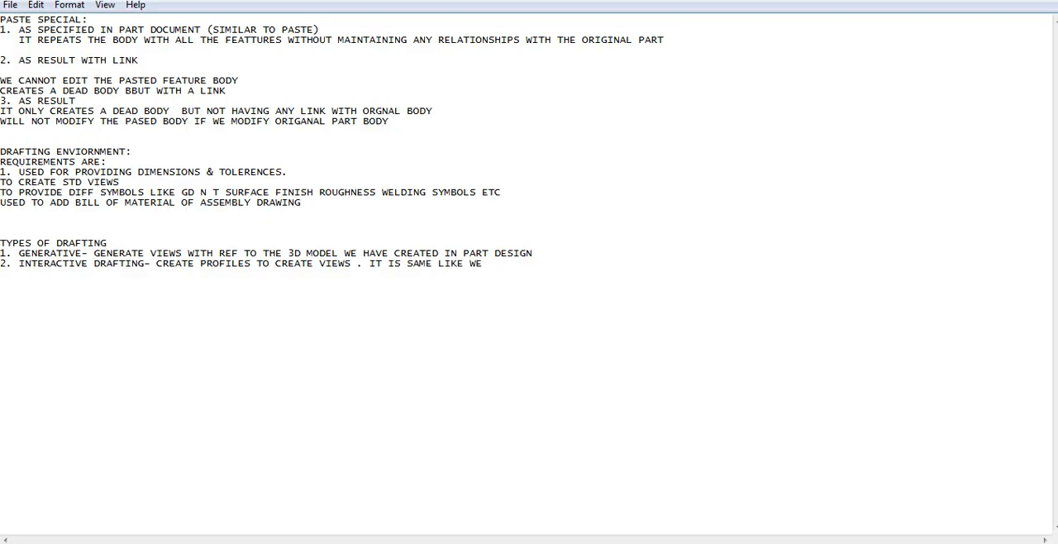
{"action": "type", "text": "CREATE"}
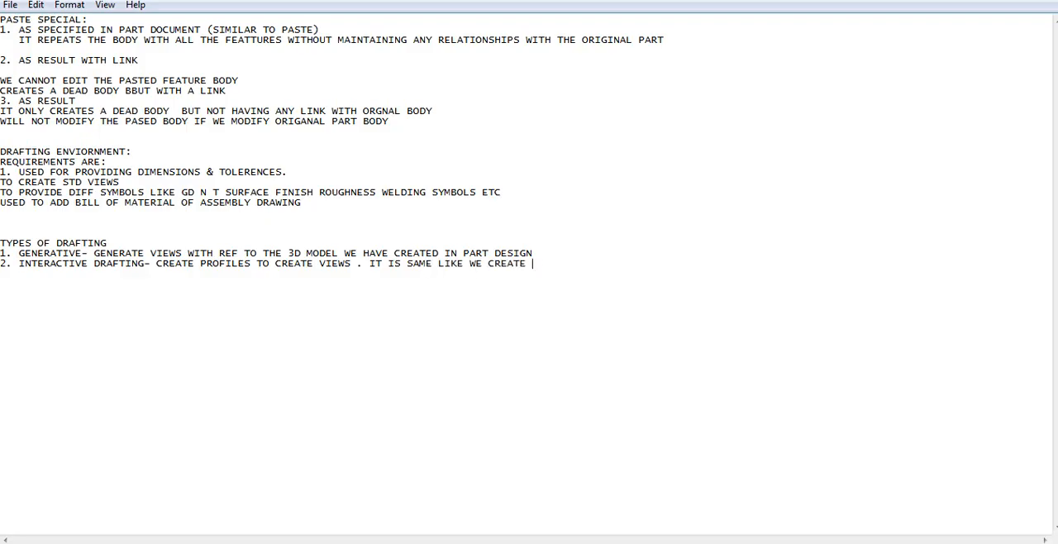
{"action": "type", "text": "IN AUTO"}
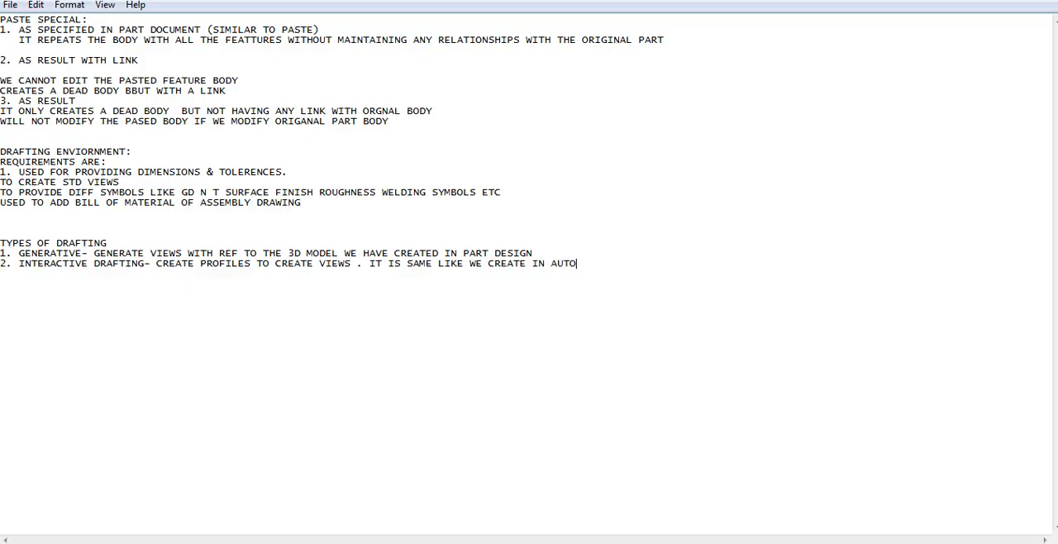
{"action": "type", "text": "CAD"}
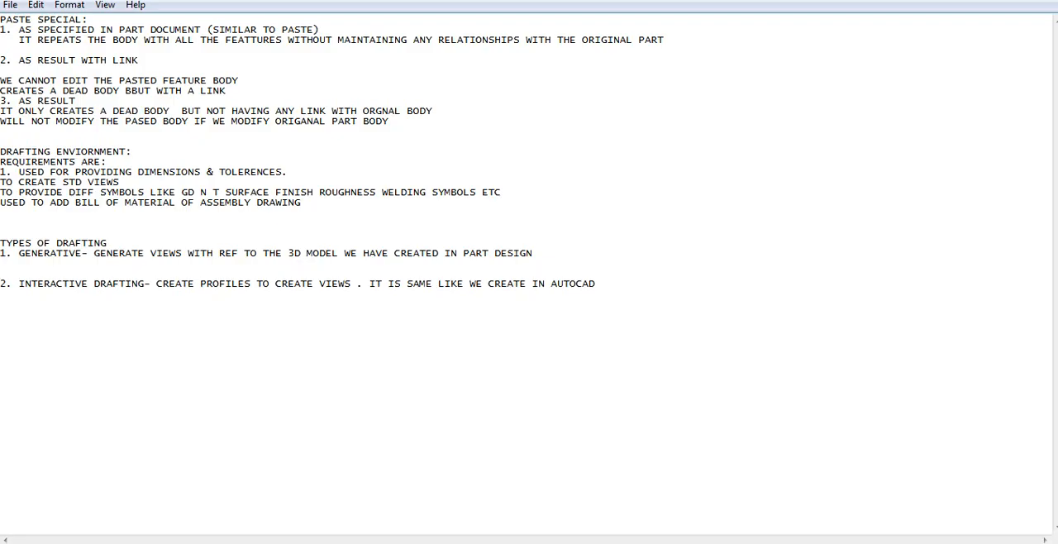
Add under generative drafting the line 'IT IS HAVING A BIDIRECTIONAL ASSOCIATIVITY'
{"action": "type", "text": "IT IS H"}
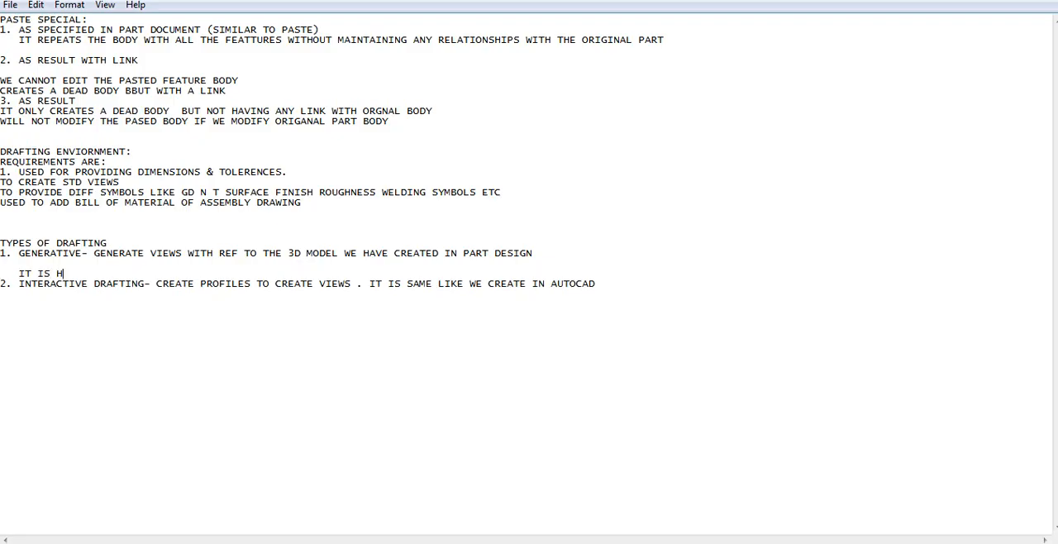
{"action": "type", "text": "AVING A BI"}
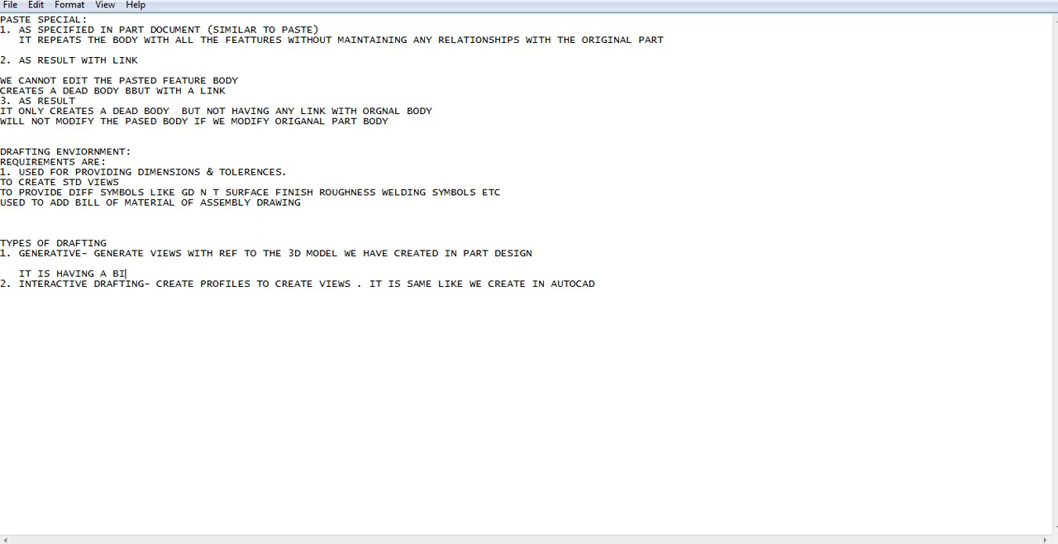
{"action": "type", "text": "IRECTIONA"}
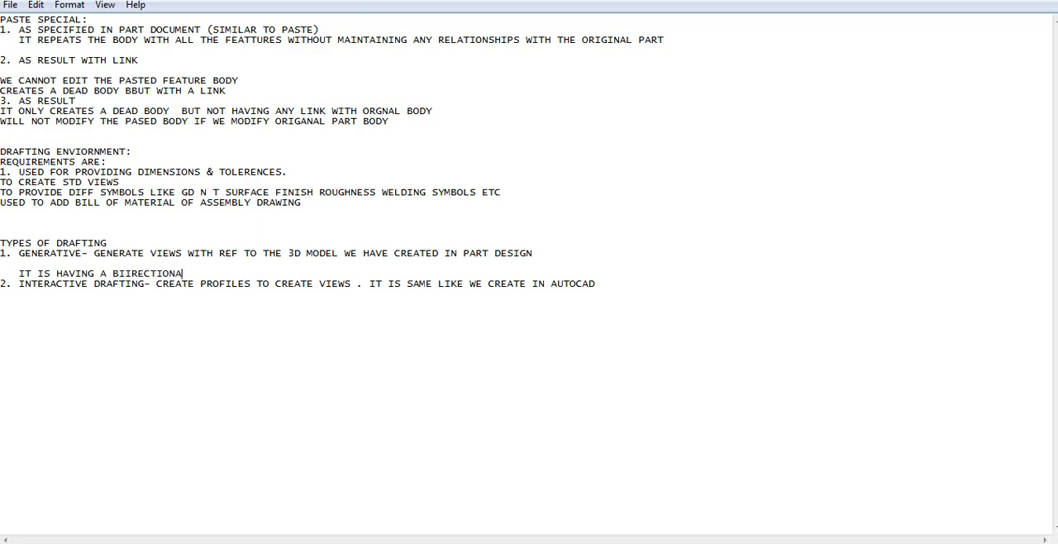
{"action": "type", "text": "ASSOCIATITY"}
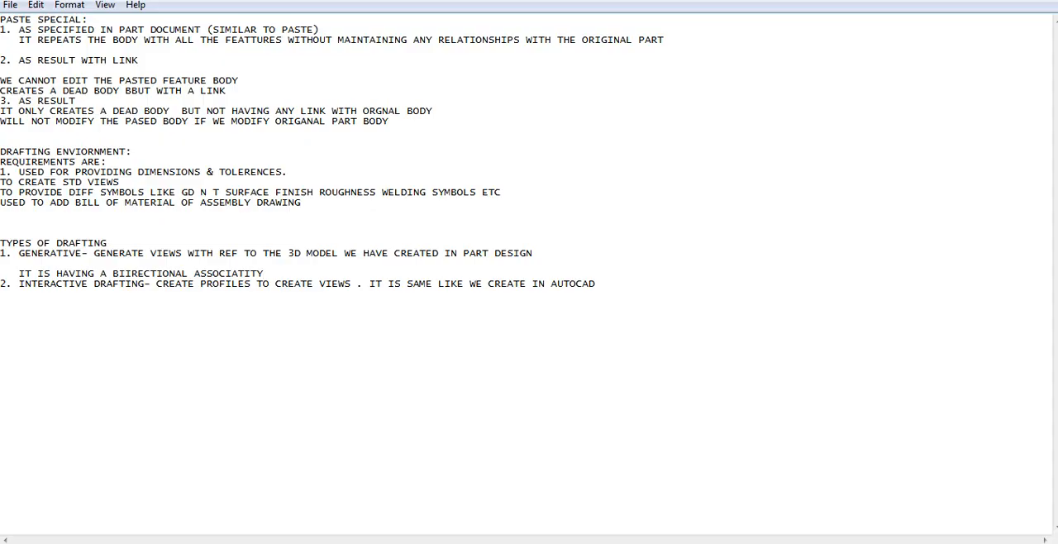
Add 'NON BIDIRECTIONAL' on a new line after the interactive drafting item
{"action": "left_click", "coordinate": [609, 285]}
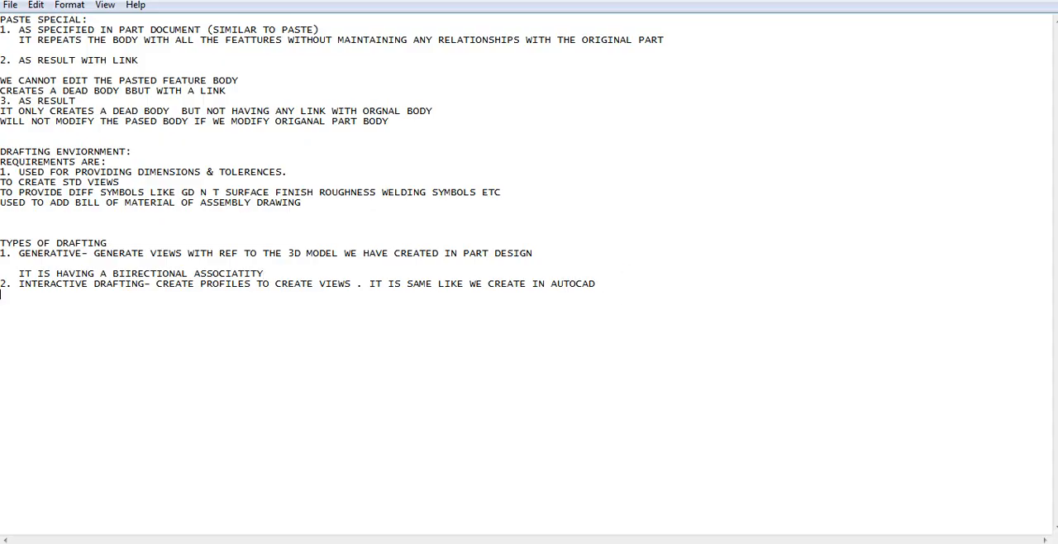
{"action": "type", "text": "NO"}
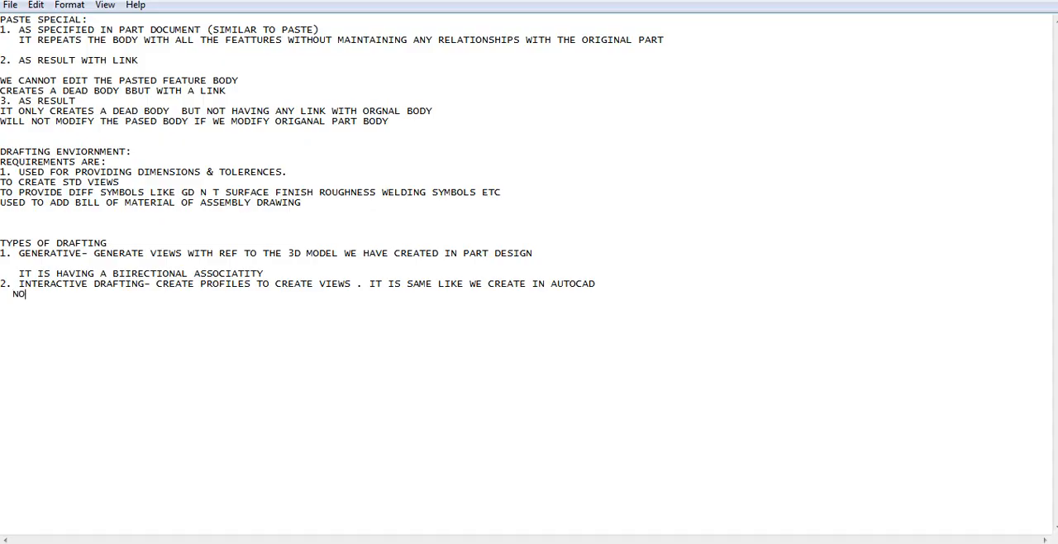
{"action": "type", "text": "N"}
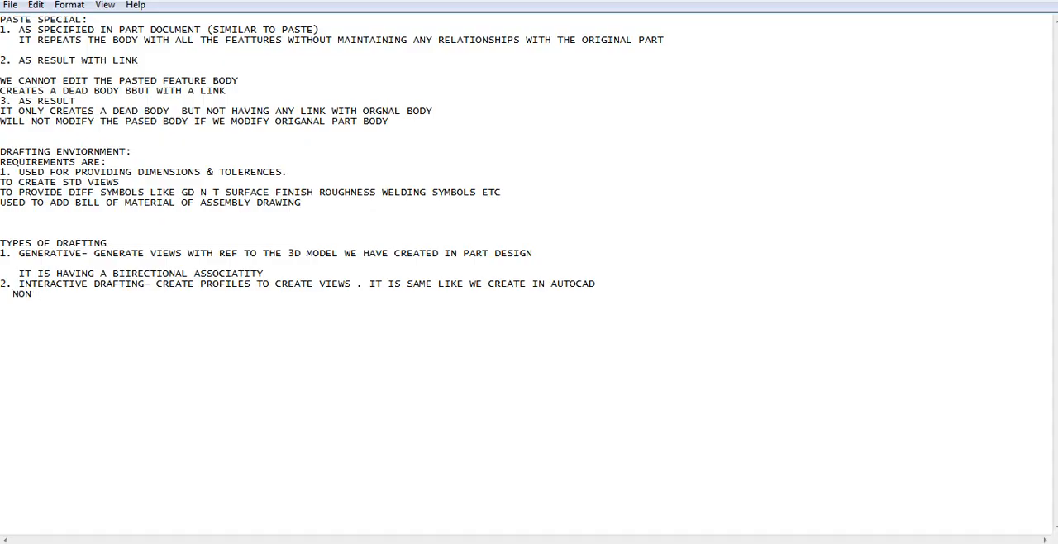
{"action": "type", "text": "BIDIRE"}
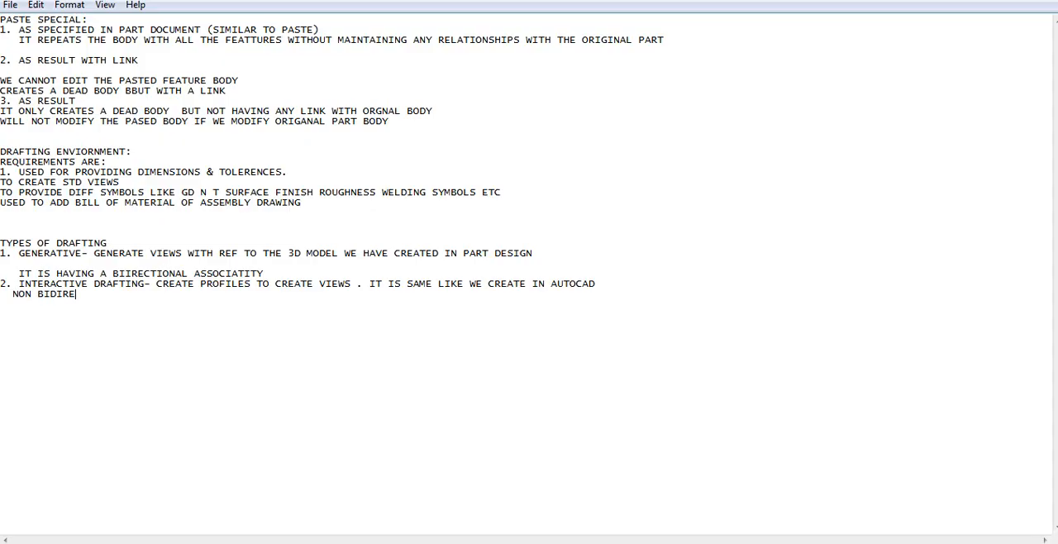
{"action": "type", "text": "CTIONAL"}
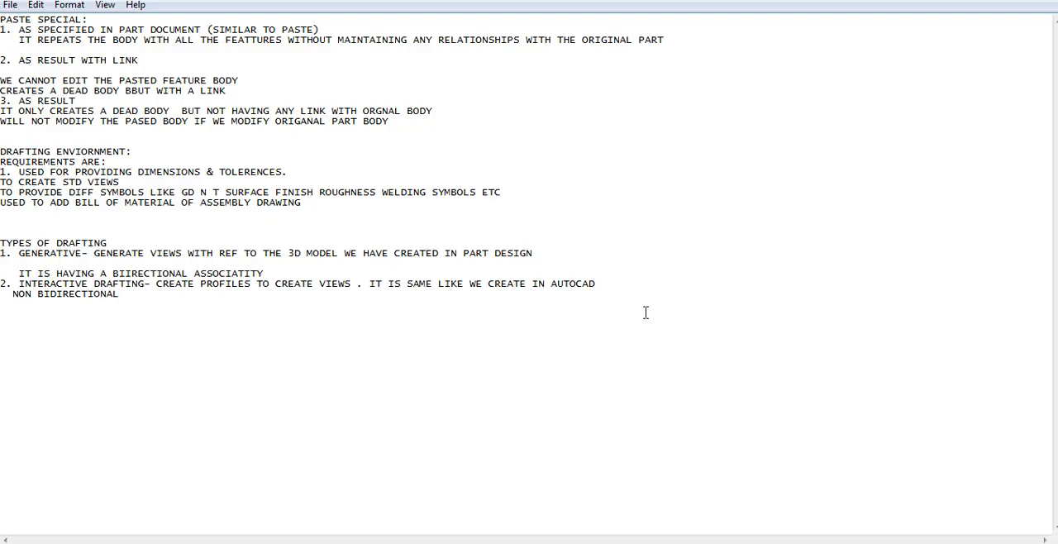
{"action": "mouse_move", "coordinate": [705, 324]}
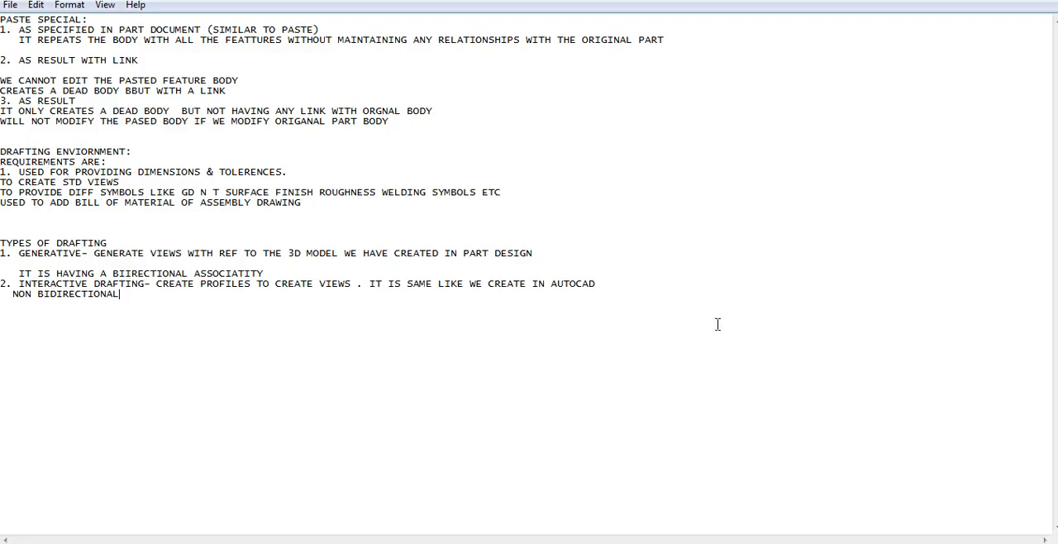
{"action": "left_click", "coordinate": [595, 275]}
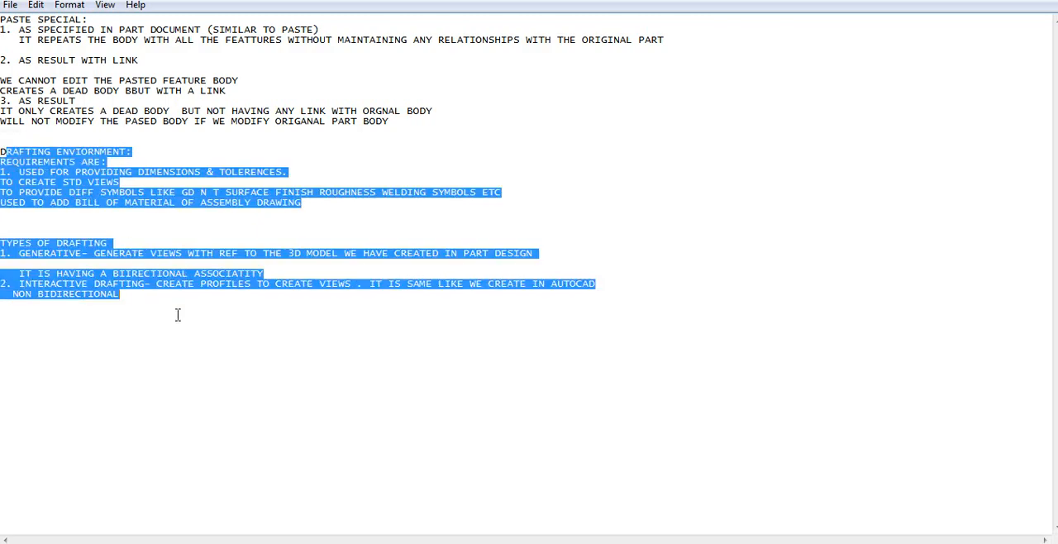
{"action": "left_click", "coordinate": [263, 285]}
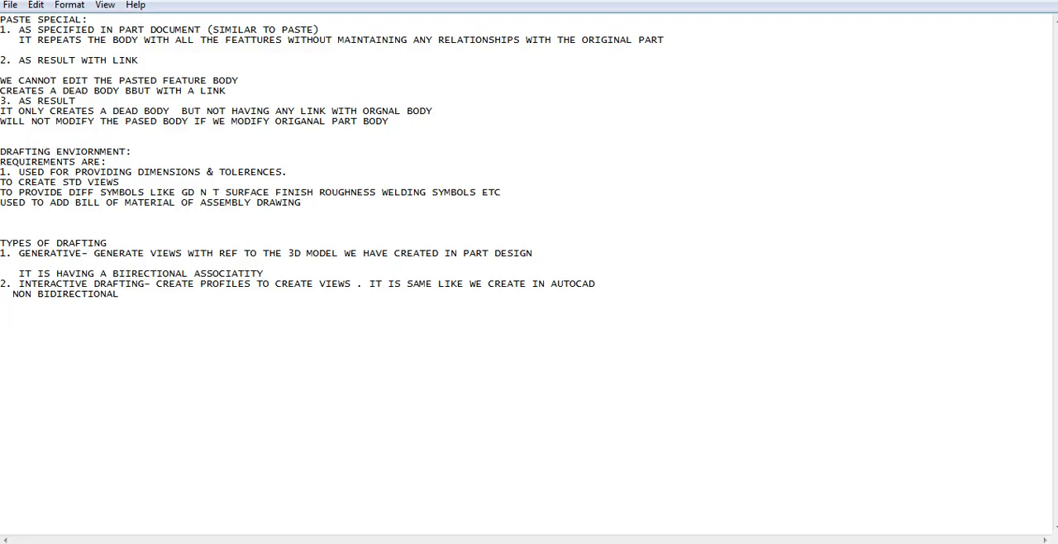
Write the heading 'IMPORTANT TOOLBARS:' and start a new line beneath it
{"action": "type", "text": "IMPOERAT"}
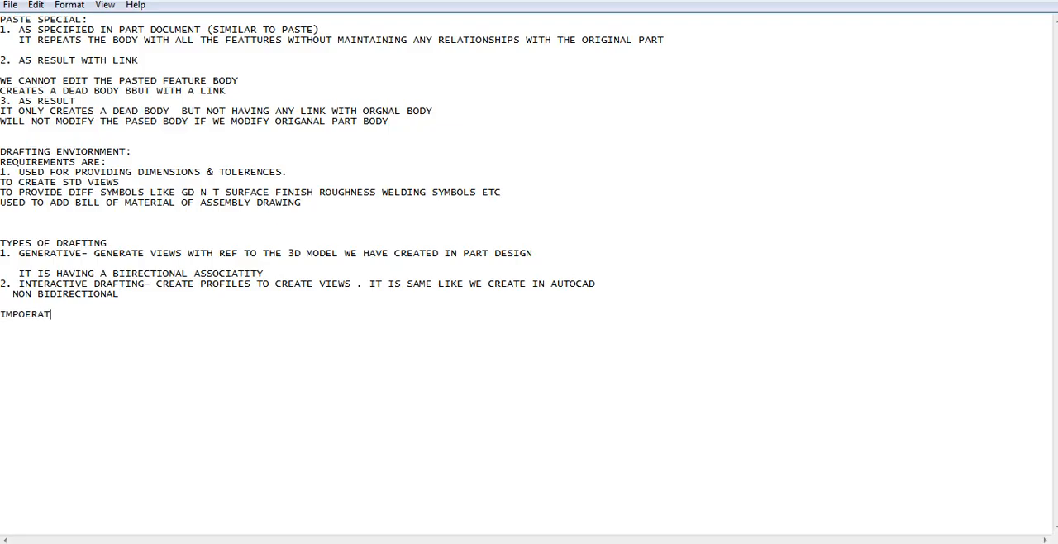
{"action": "type", "text": "N"}
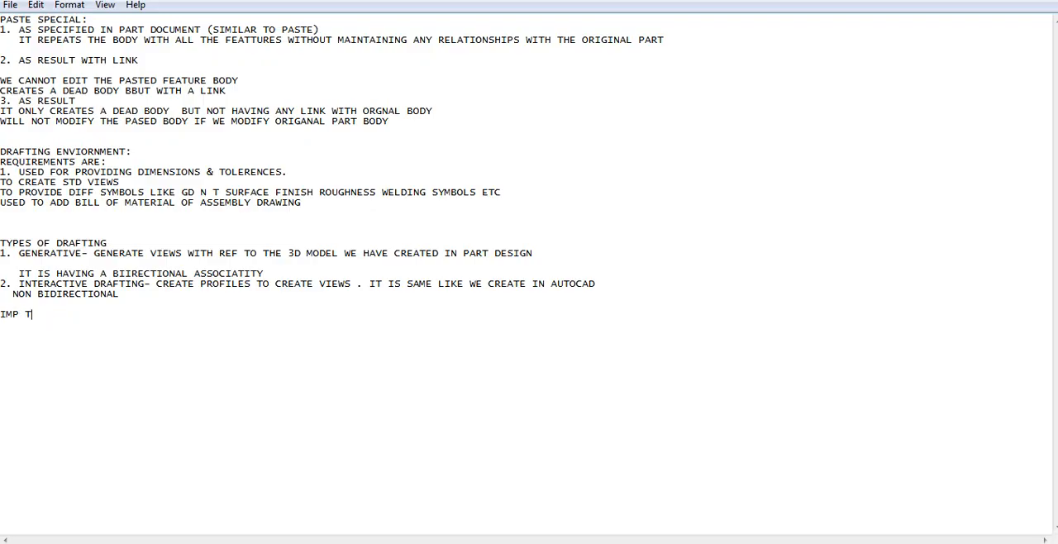
{"action": "type", "text": "OOLARS"}
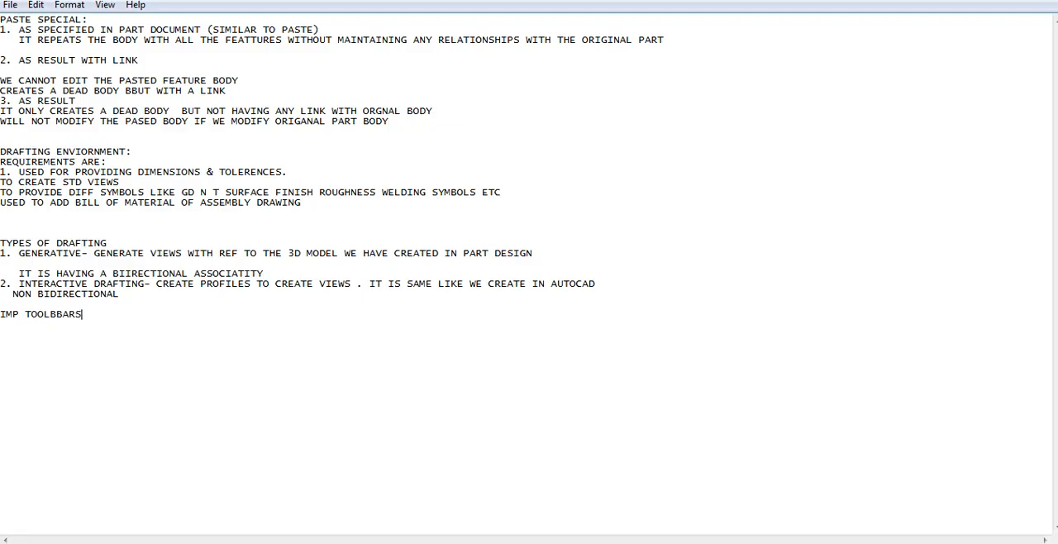
{"action": "type", "text": ":"}
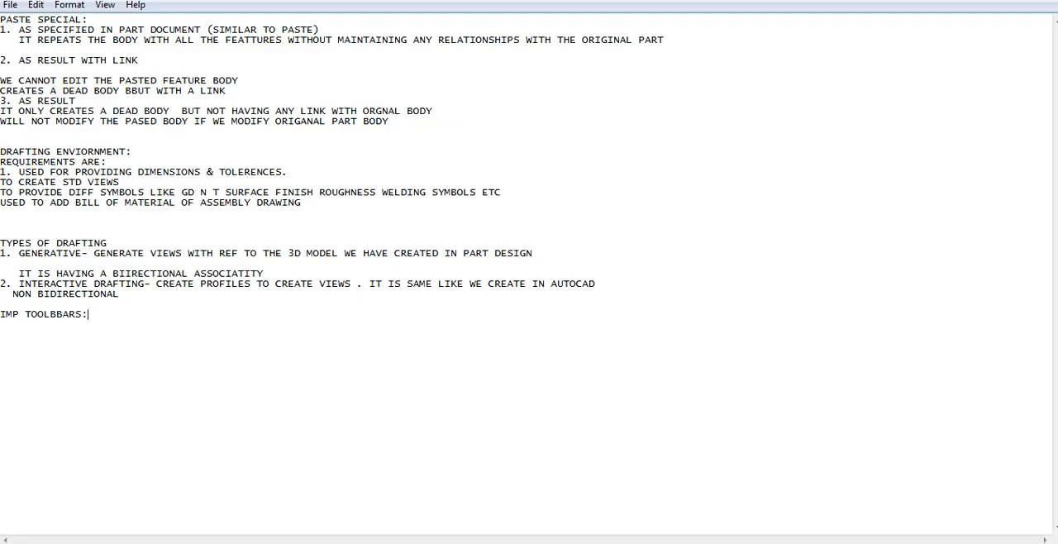
{"action": "mouse_move", "coordinate": [198, 341]}
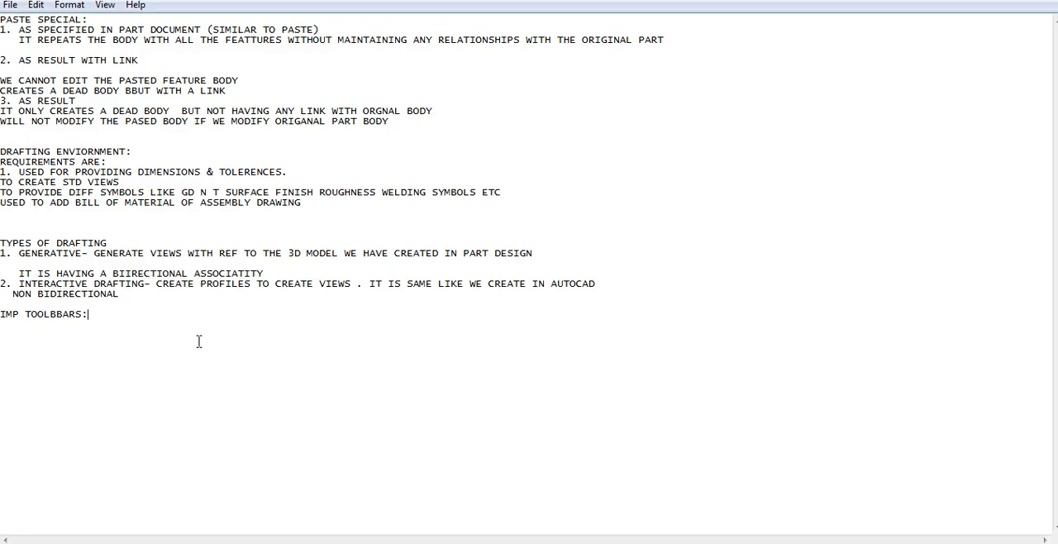
{"action": "left_click", "coordinate": [159, 377]}
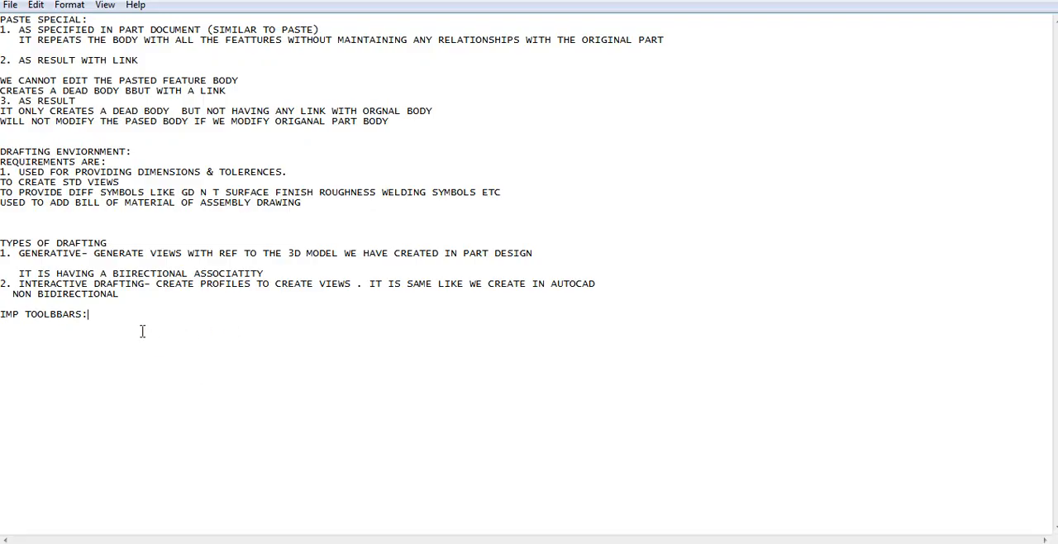
Start the 'DIRECT TOOLS:' list with Views and Drawing
{"action": "type", "text": "DI"}
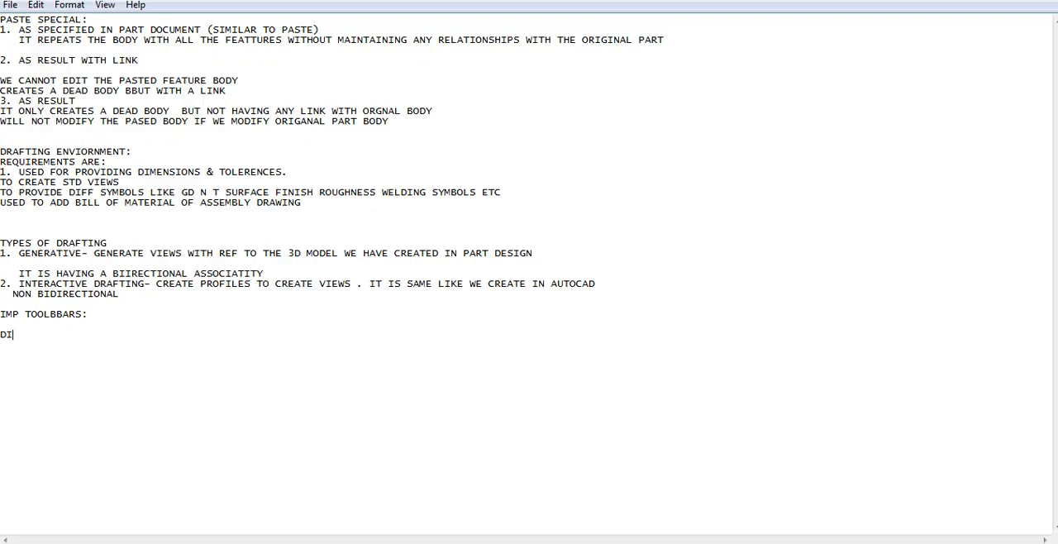
{"action": "type", "text": "RECT TOOL"}
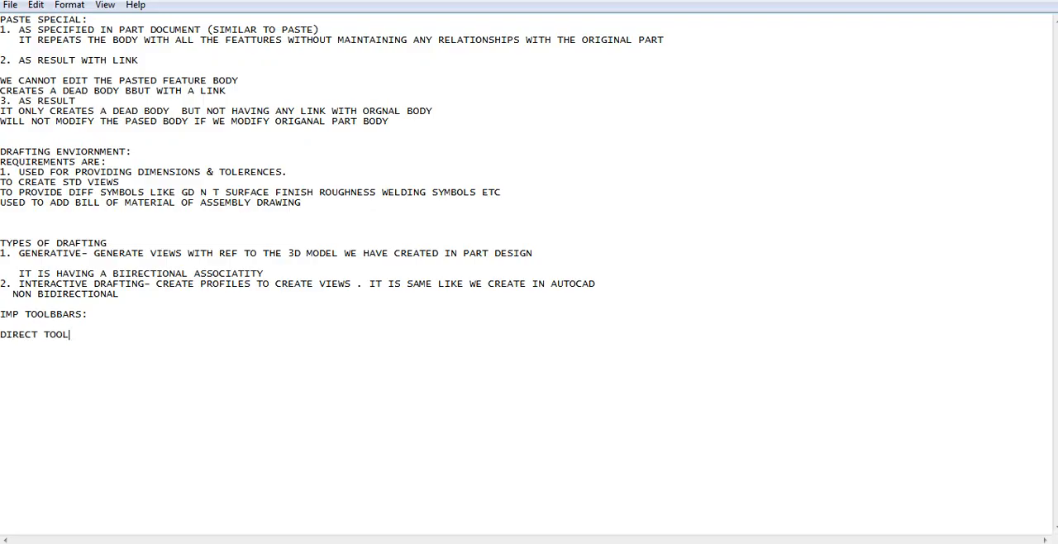
{"action": "type", "text": "S:"}
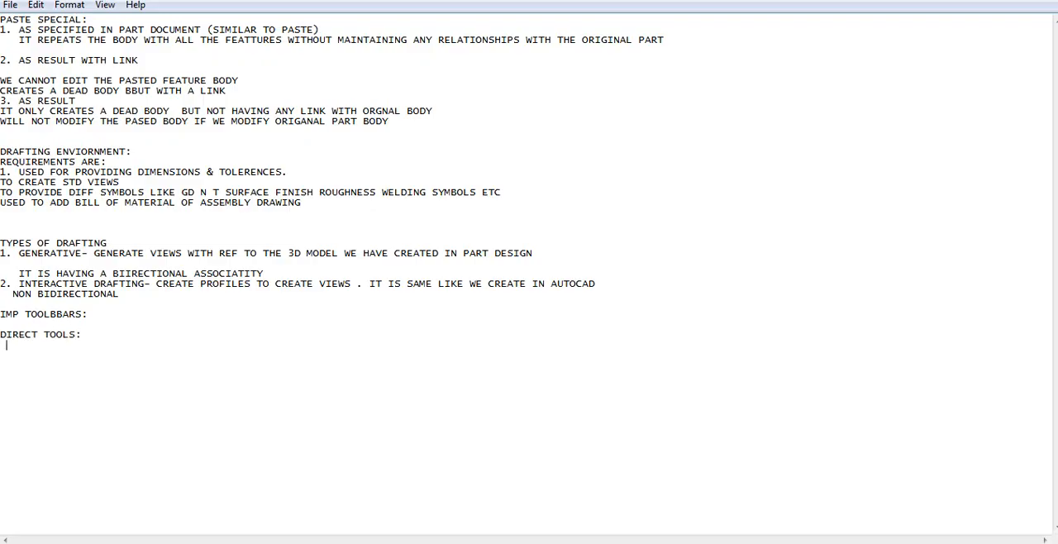
{"action": "type", "text": "VIEWS"}
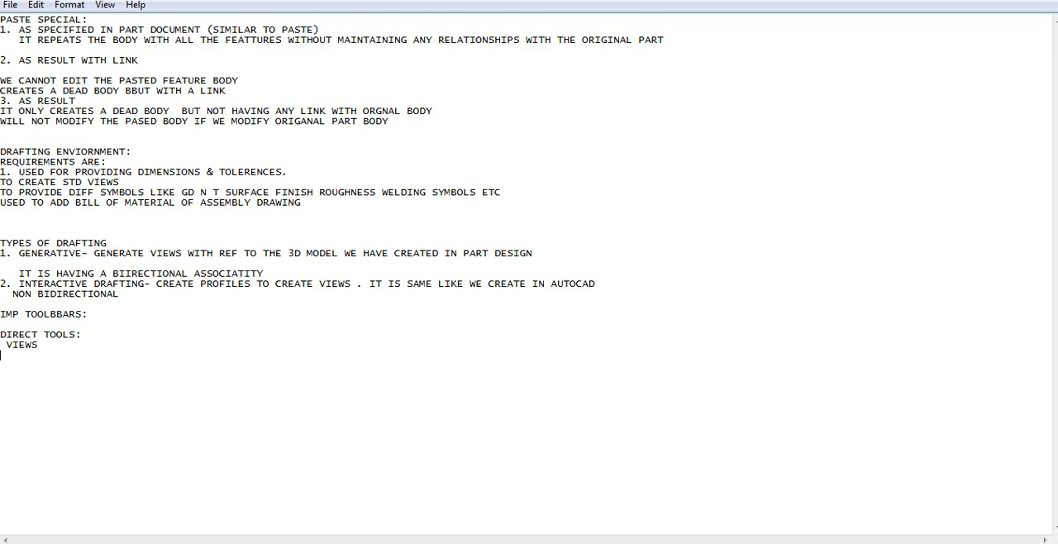
{"action": "type", "text": "DRAWING"}
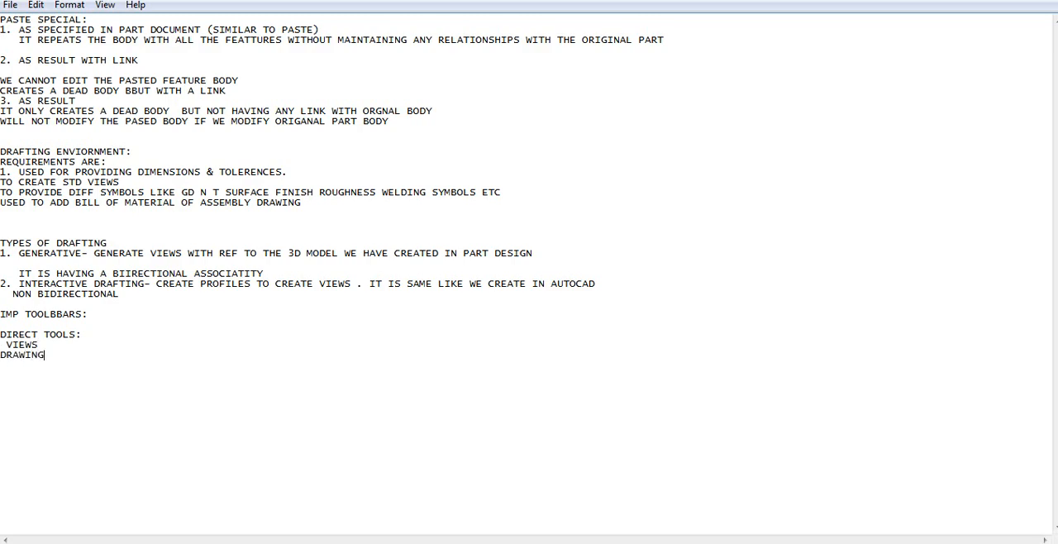
Add Dimensioning Annotations and Generation to the direct tools list
{"action": "type", "text": "DIMEN"}
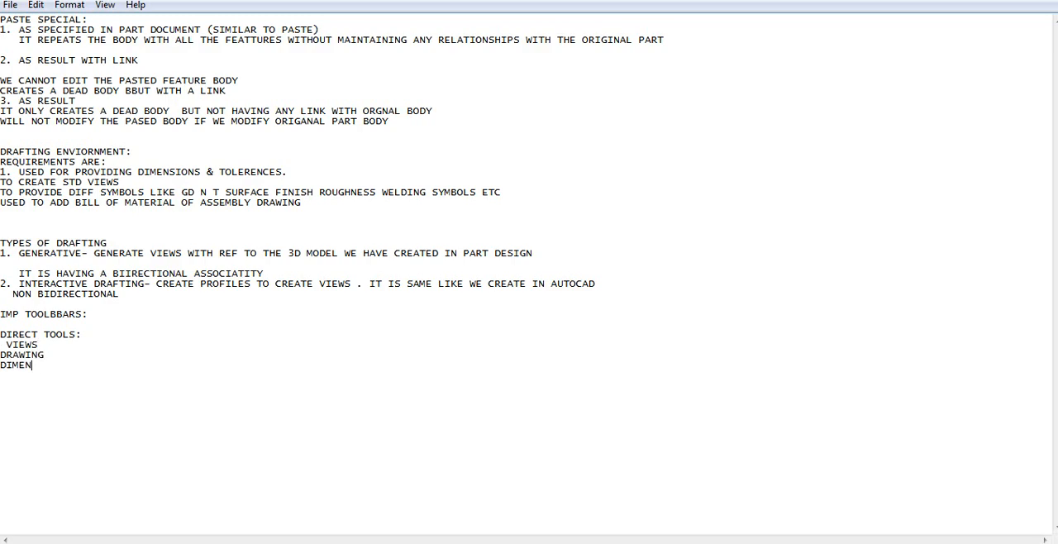
{"action": "type", "text": "SIONING"}
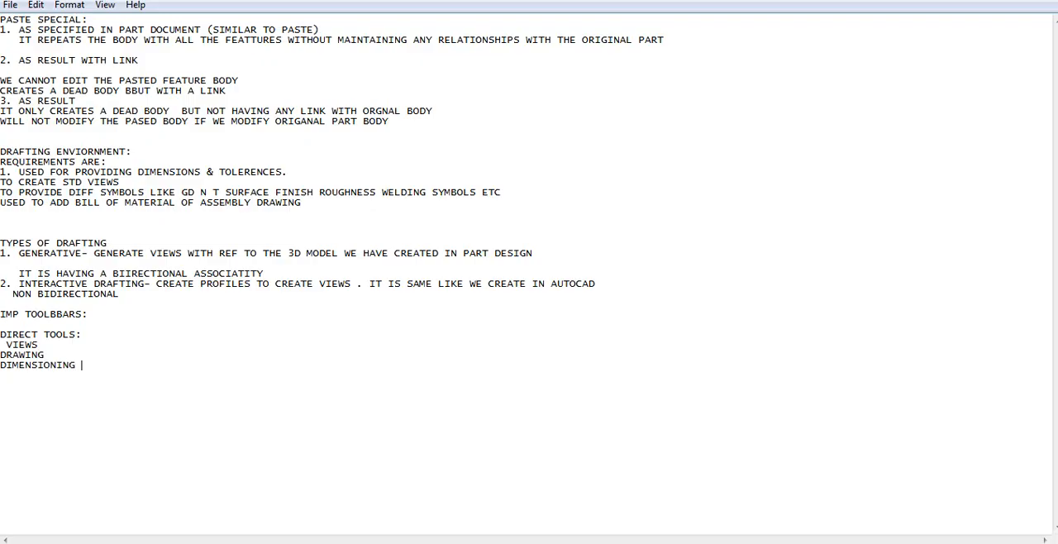
{"action": "type", "text": "ANNOTATI"}
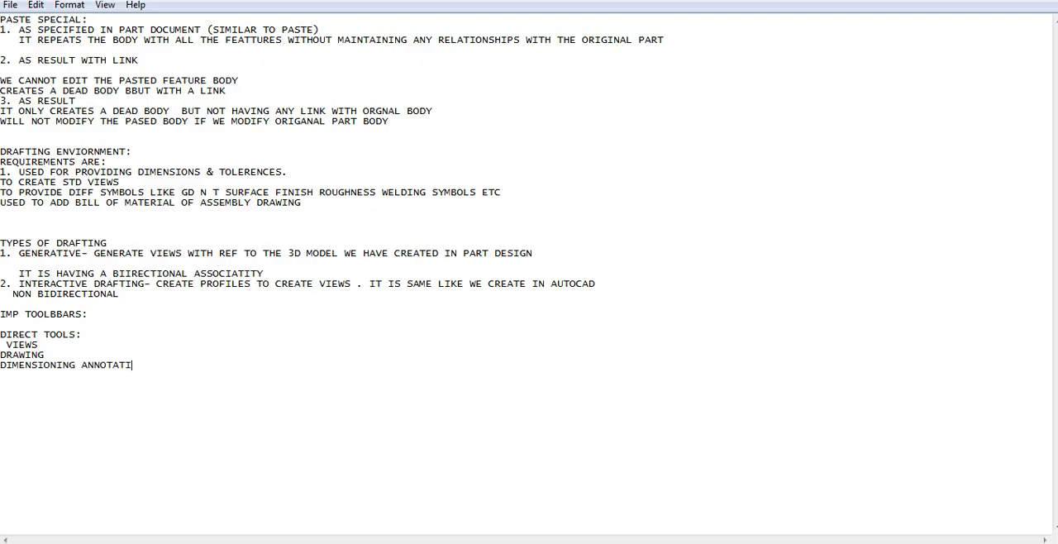
{"action": "type", "text": "ONS"}
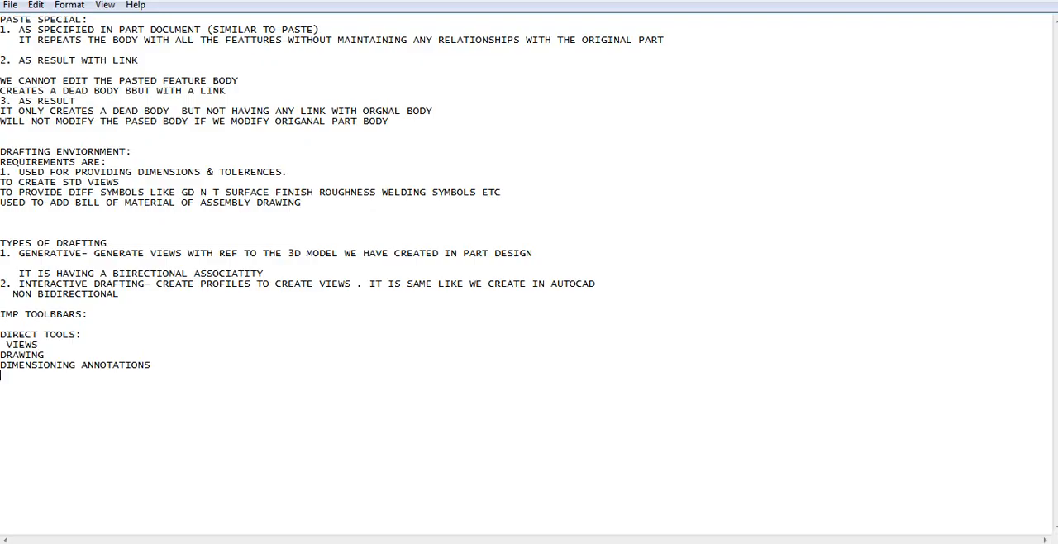
{"action": "type", "text": "GENERATI"}
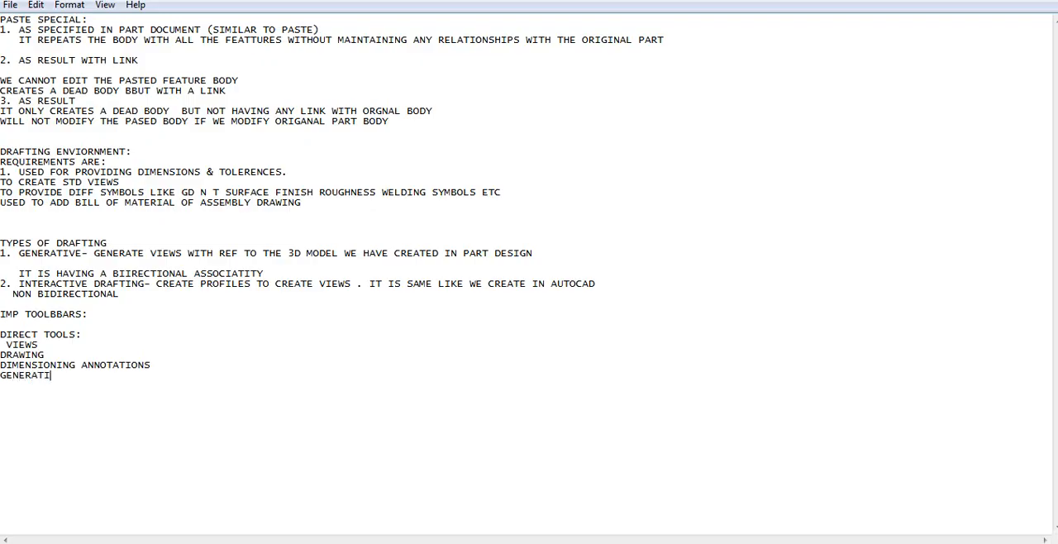
{"action": "type", "text": "ON"}
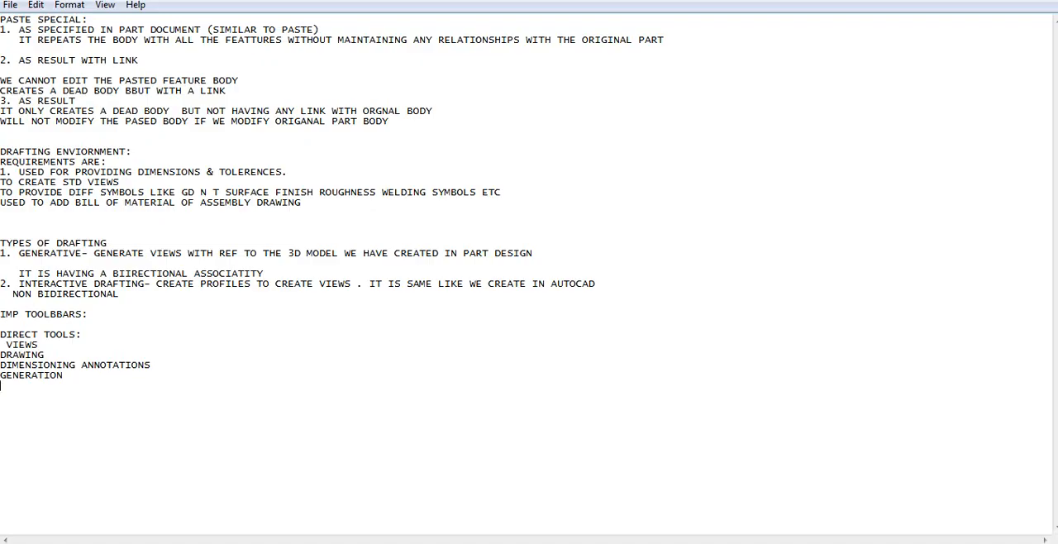
Start a 'SUPPORT TOOLS;' list with Text Prop, Style and Graphic Prop
{"action": "type", "text": "SU"}
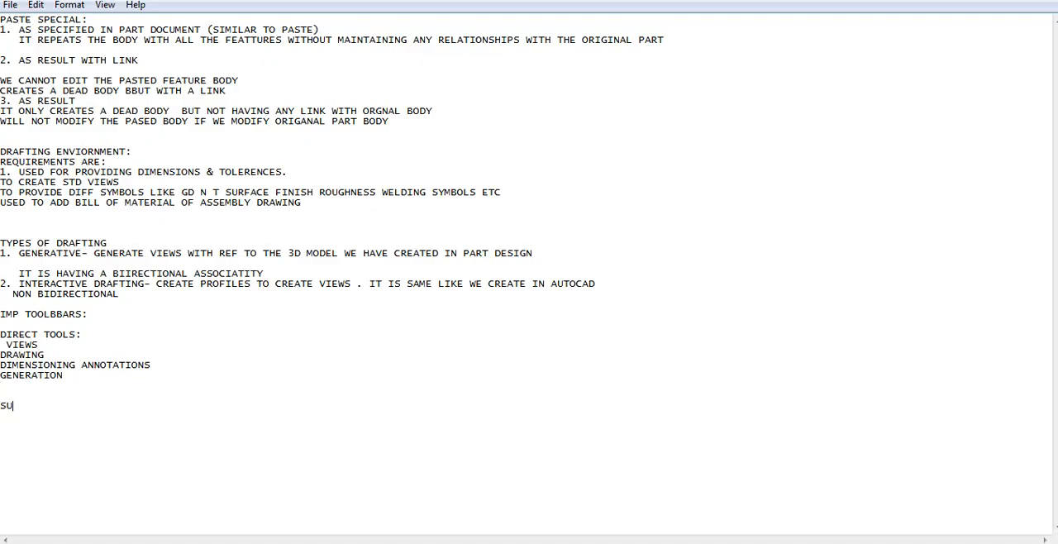
{"action": "type", "text": "PPORT TO"}
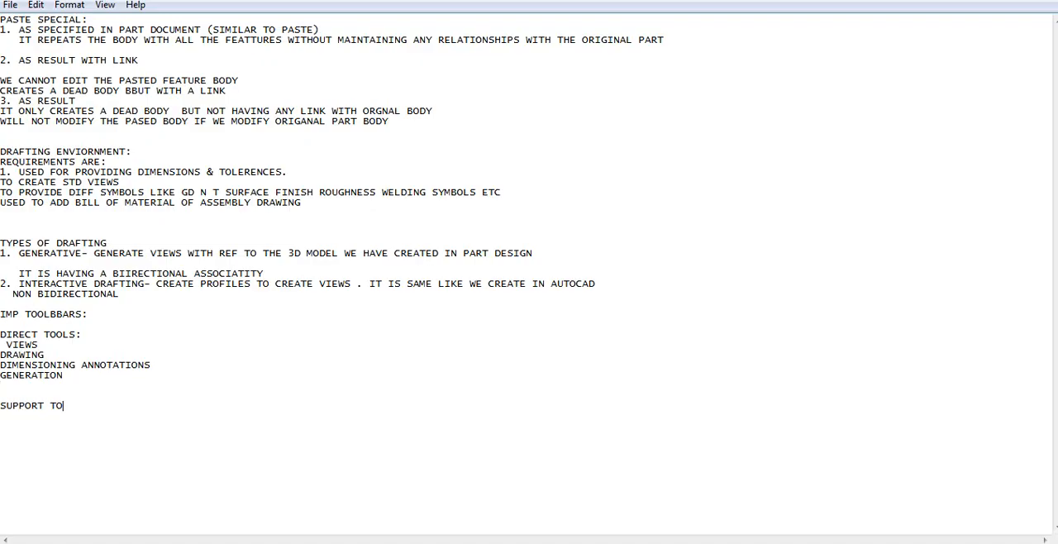
{"action": "type", "text": "OLS;"}
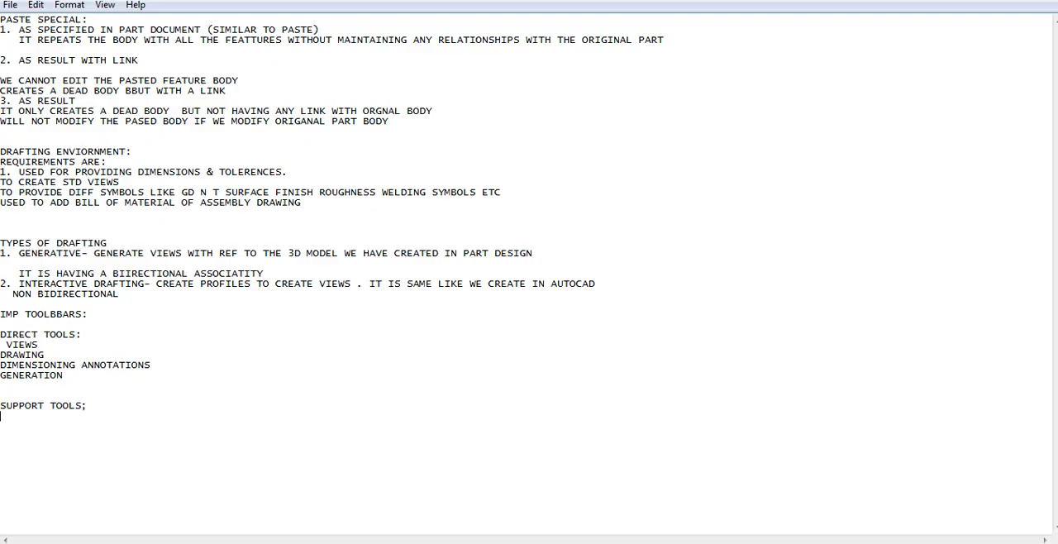
{"action": "type", "text": "TET"}
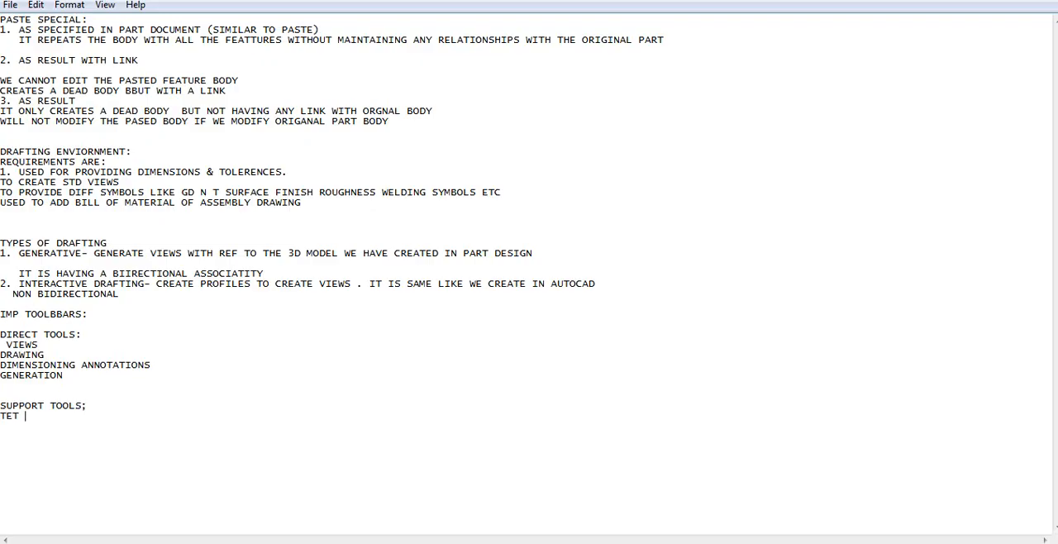
{"action": "type", "text": "PROP"}
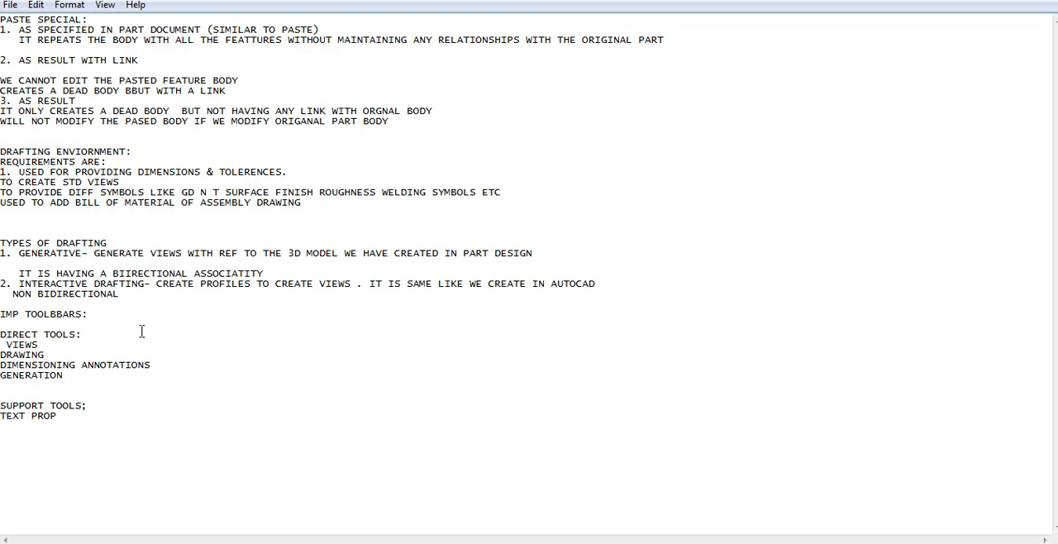
{"action": "type", "text": "STYLE"}
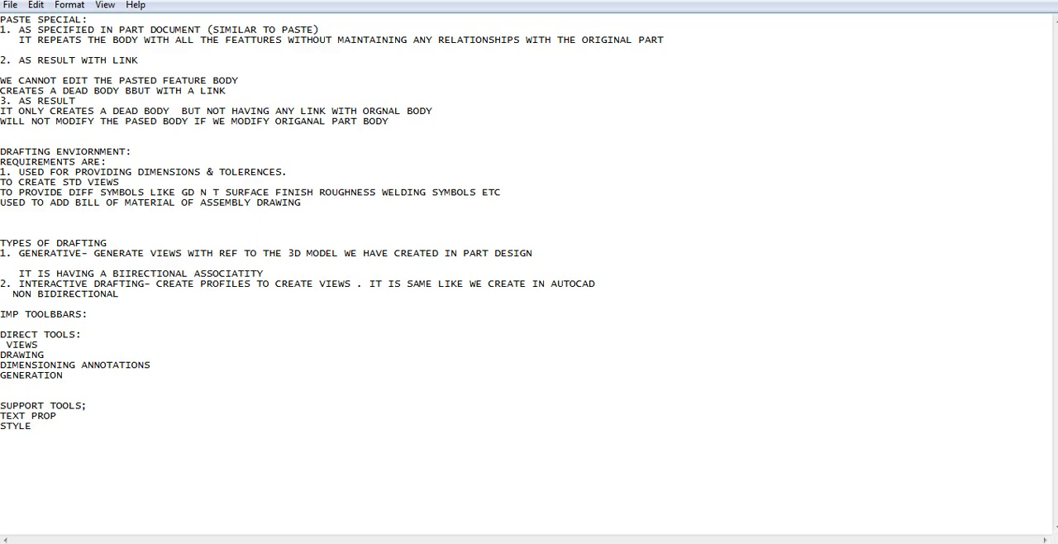
{"action": "type", "text": "GRAPHIC PROP"}
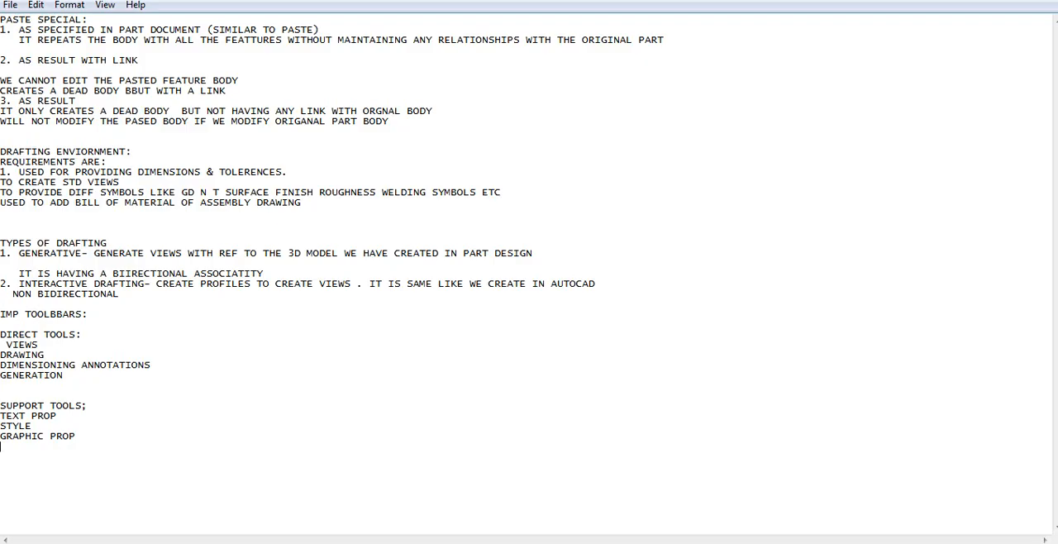
Add Dim Prop, Numerical and Update to the support tools list
{"action": "type", "text": "DIM PR"}
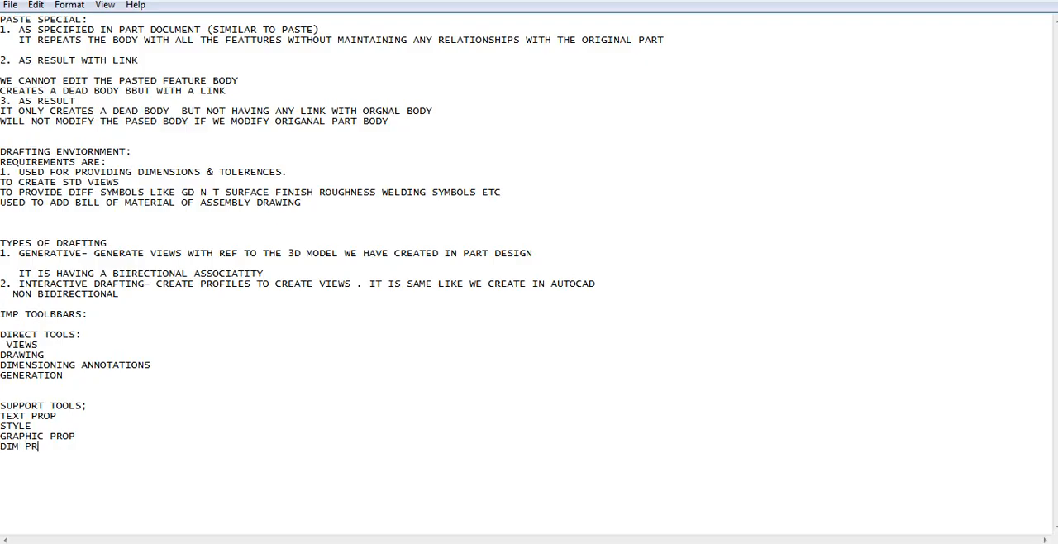
{"action": "type", "text": "OP"}
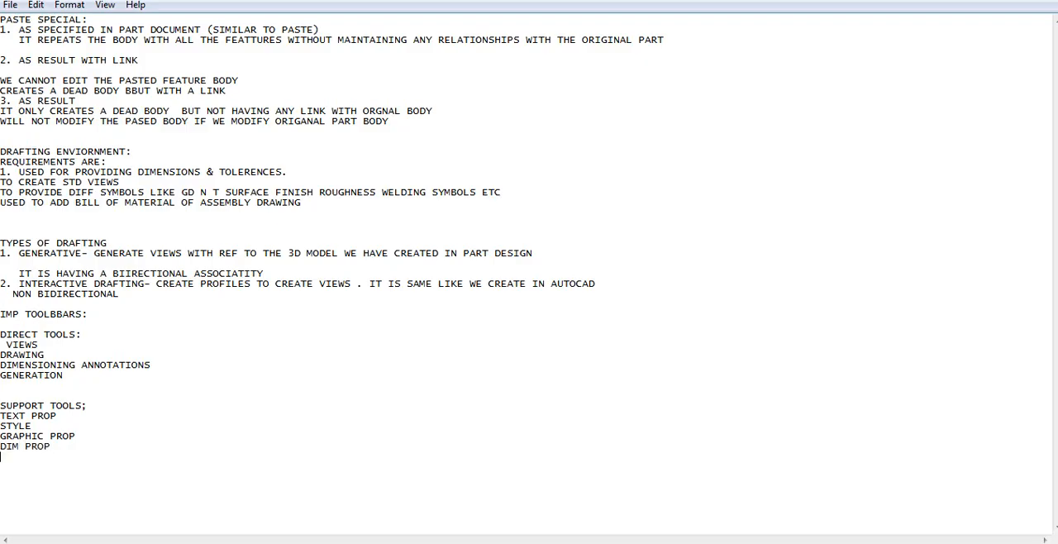
{"action": "type", "text": "NUM"}
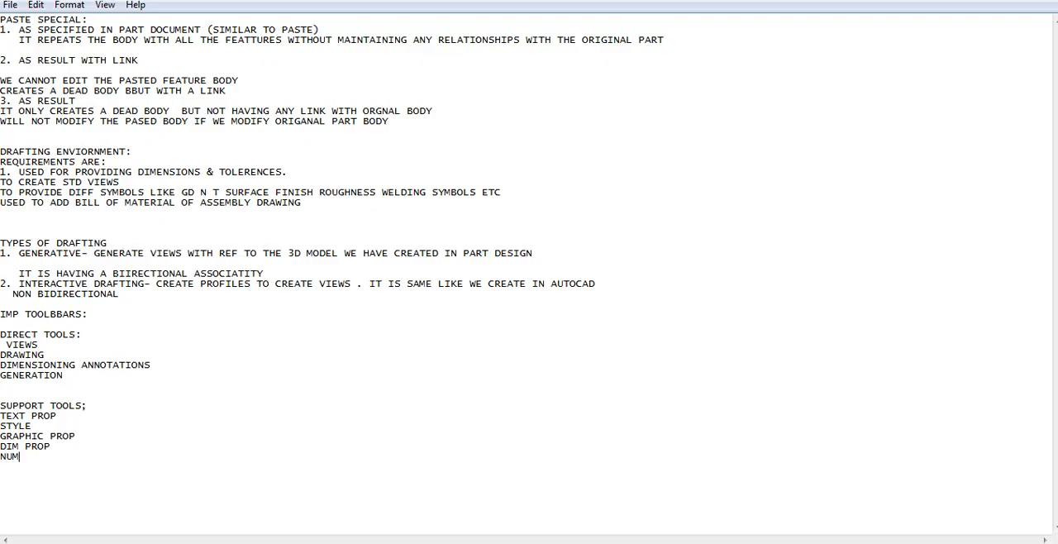
{"action": "type", "text": "ERICAL"}
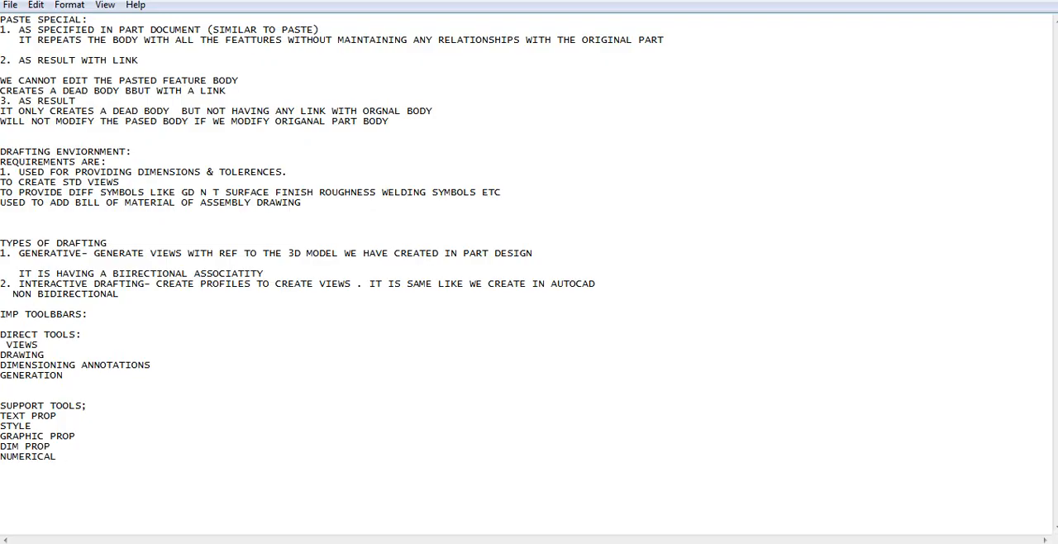
{"action": "type", "text": "UPDATE"}
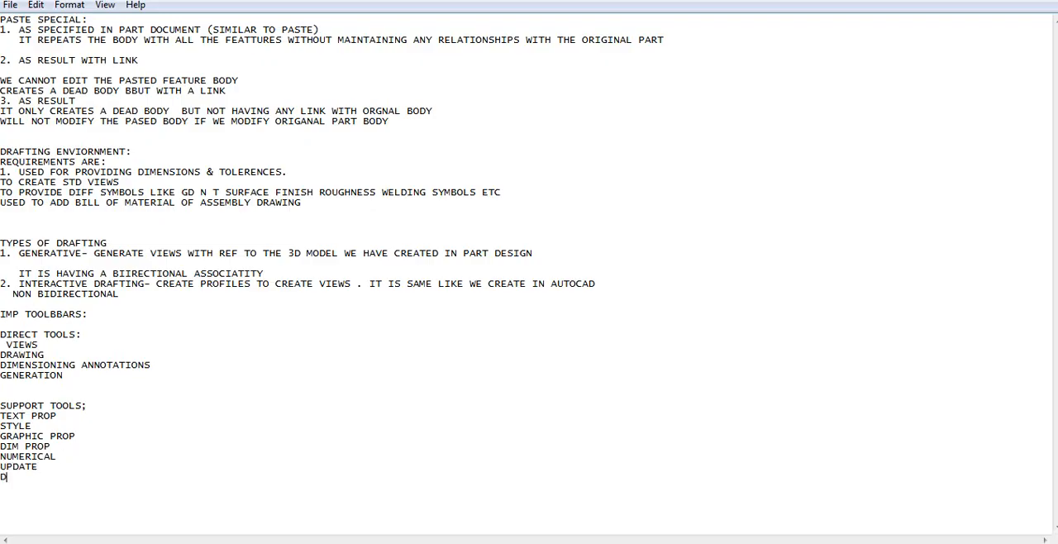
Add Dress Up Features with Hatching and Area Fill, correcting the trailing typo
{"action": "type", "text": "RESS UP"}
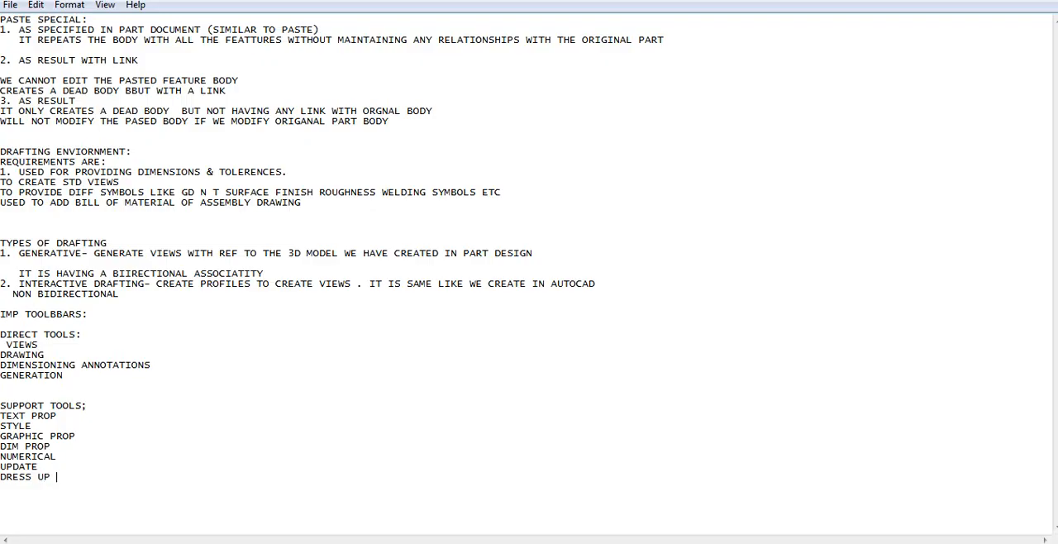
{"action": "type", "text": "FEATU"}
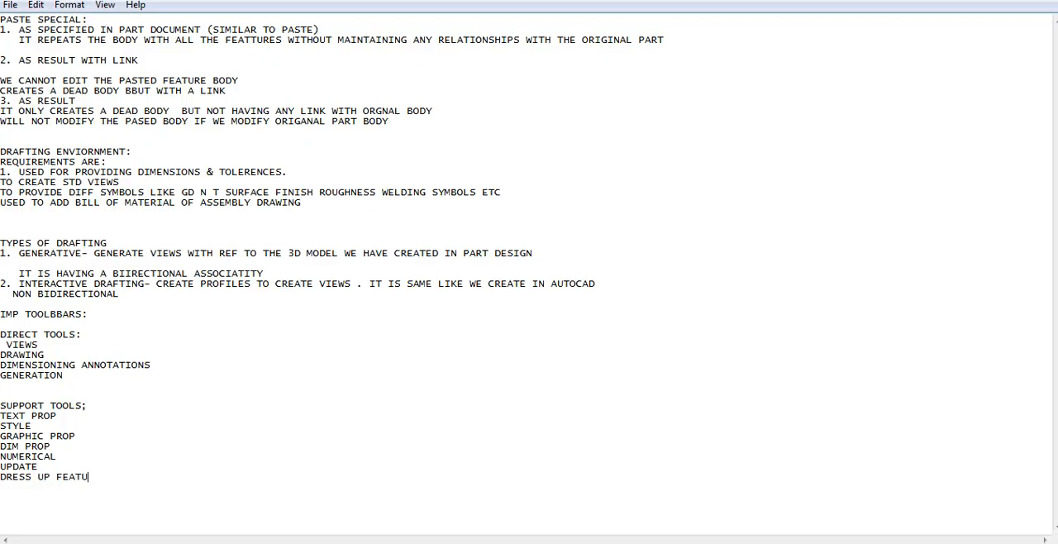
{"action": "type", "text": "RES"}
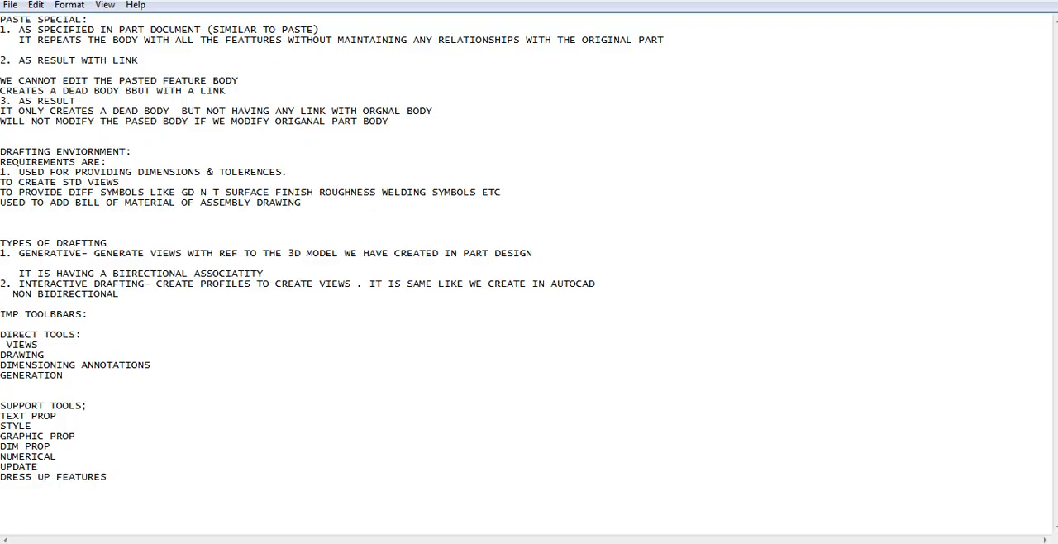
{"action": "type", "text": "HATCHING A"}
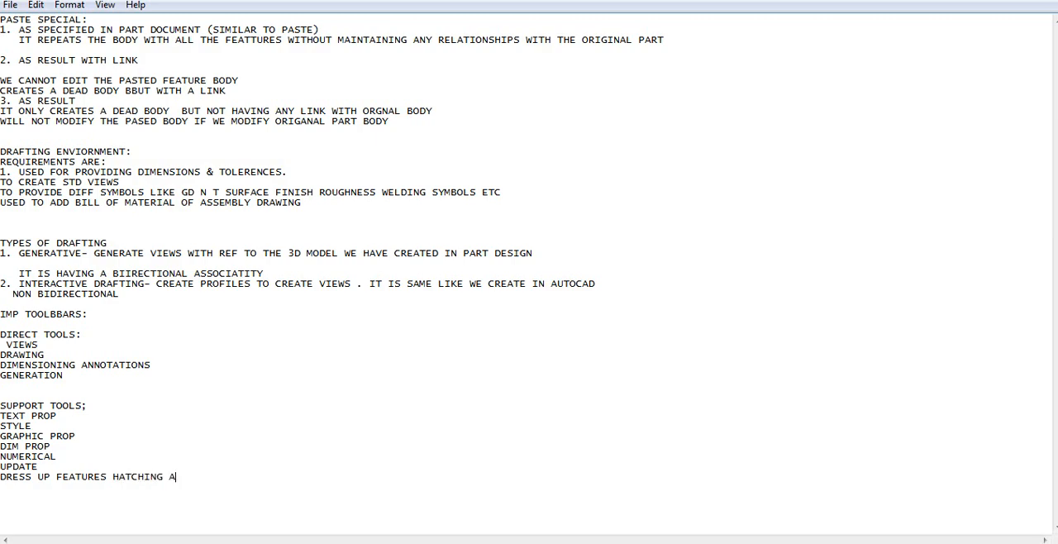
{"action": "type", "text": "RA FILLL"}
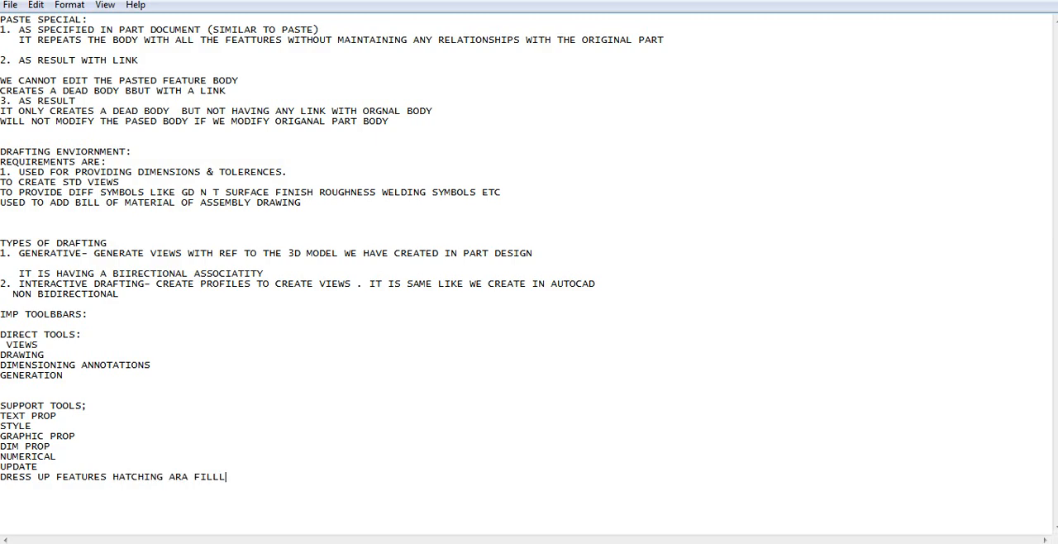
{"action": "key", "text": "BackSpace"}
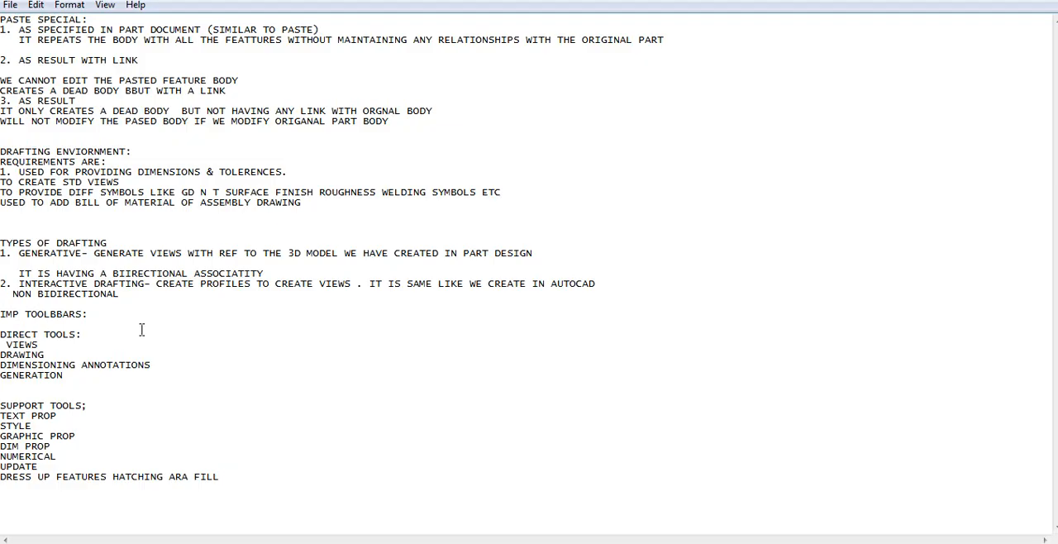
{"action": "mouse_move", "coordinate": [271, 457]}
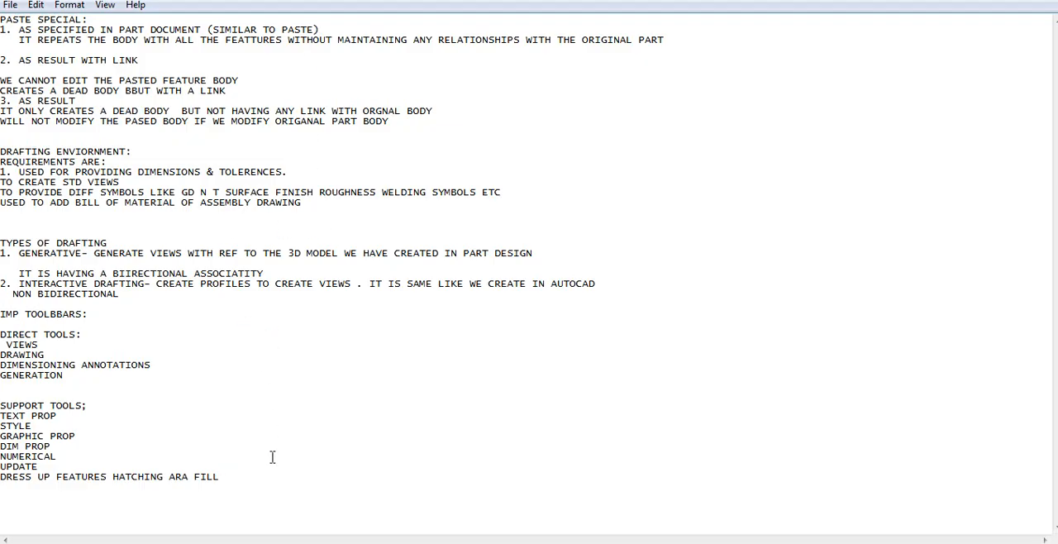
{"action": "mouse_move", "coordinate": [268, 471]}
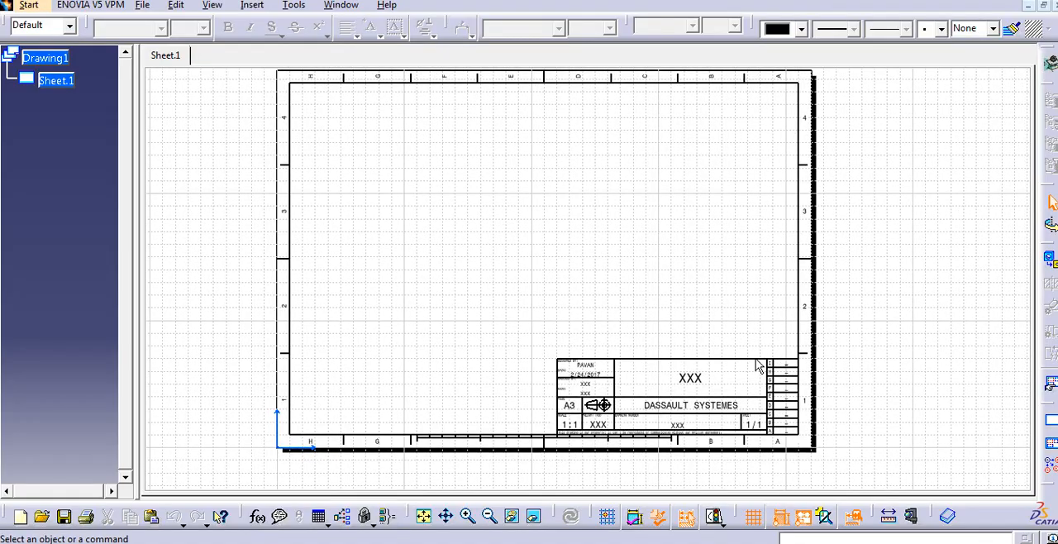
{"action": "mouse_move", "coordinate": [711, 341]}
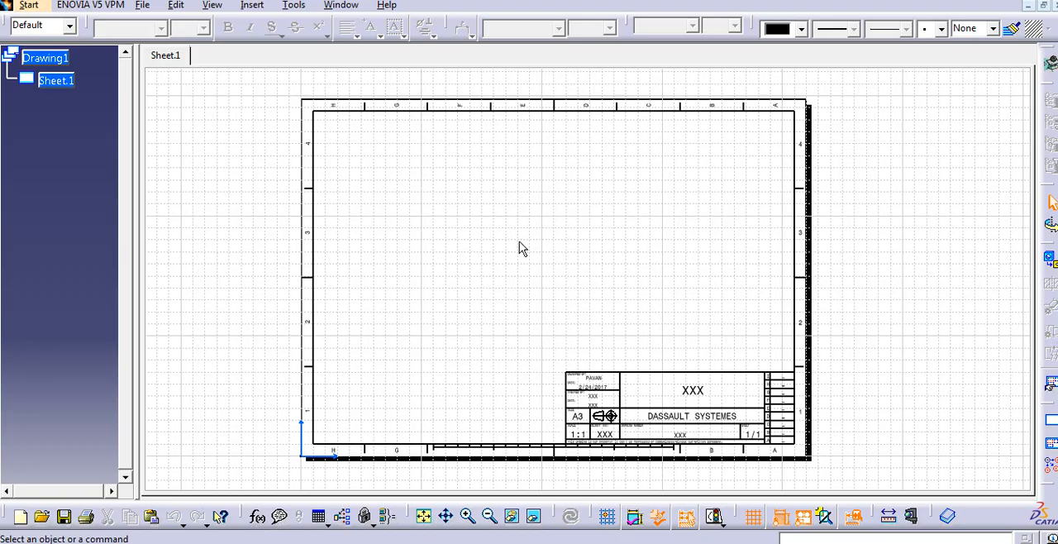
{"action": "mouse_move", "coordinate": [499, 251]}
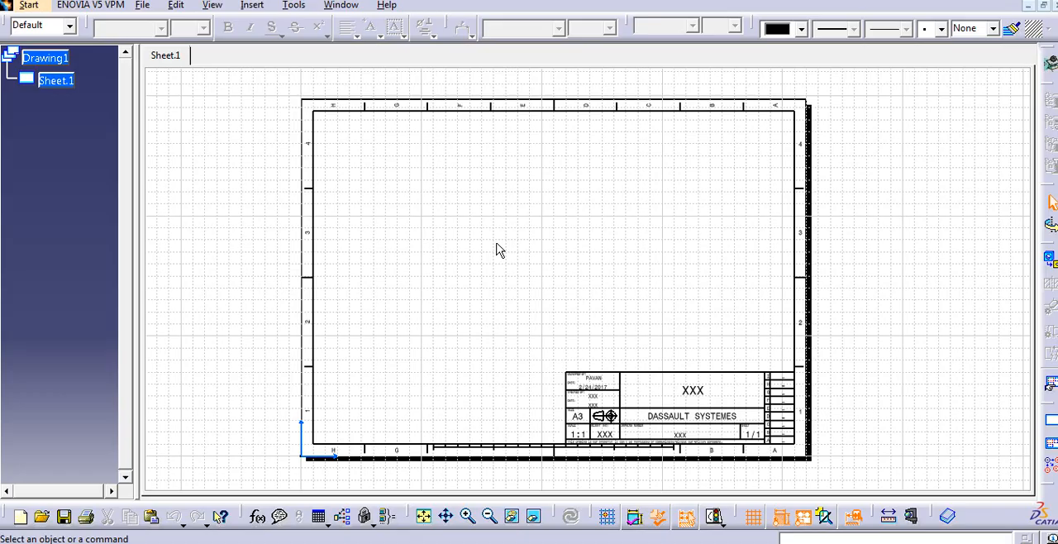